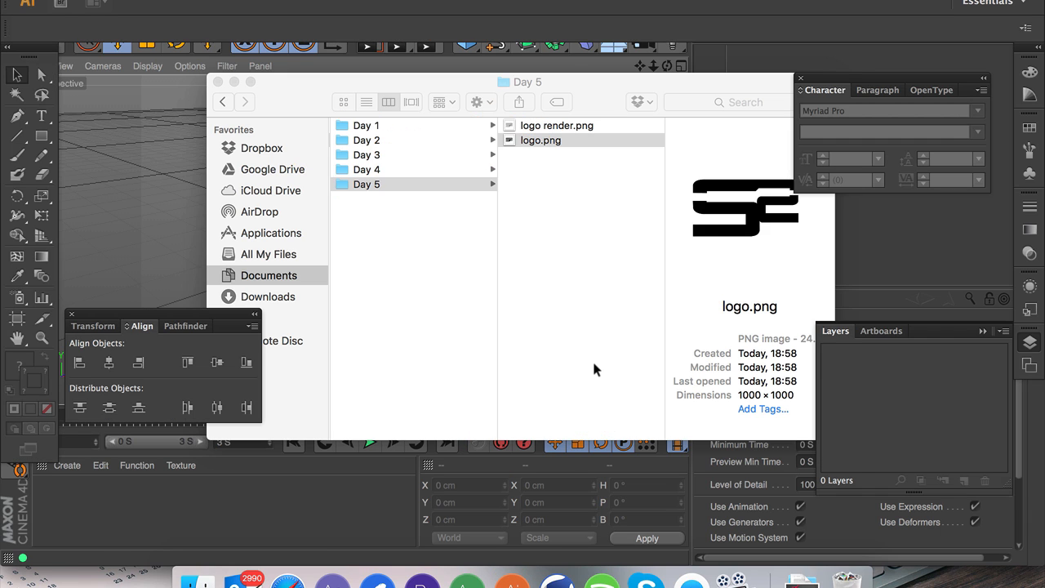
# Open logo.png from Documents > Day 5 as a new Illustrator document.
pyautogui.doubleClick(540, 139)
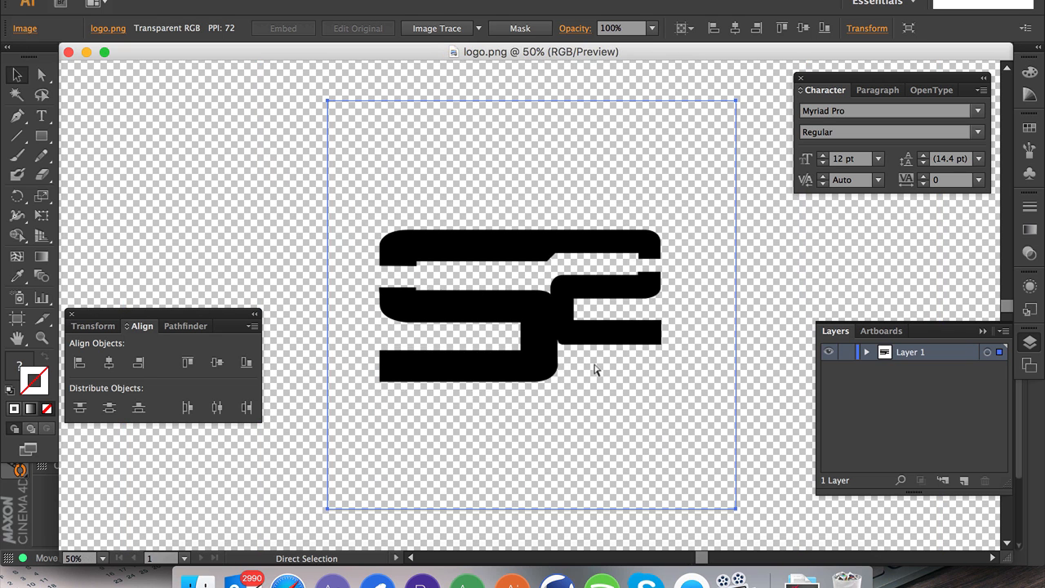
# Image-trace the placed logo PNG using the 16 Colors preset.
pyautogui.click(12, 74)
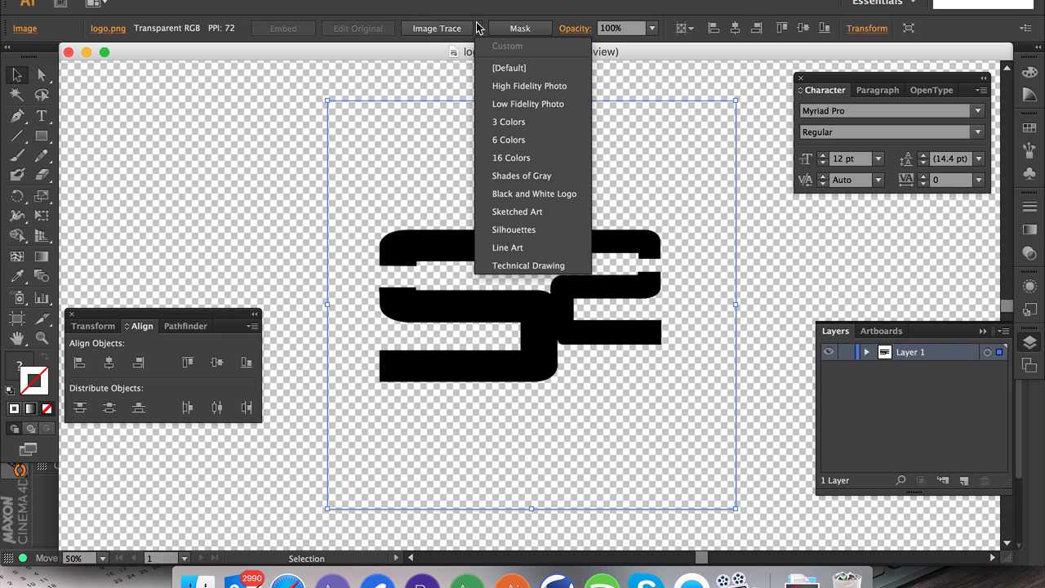
pyautogui.moveTo(510, 158)
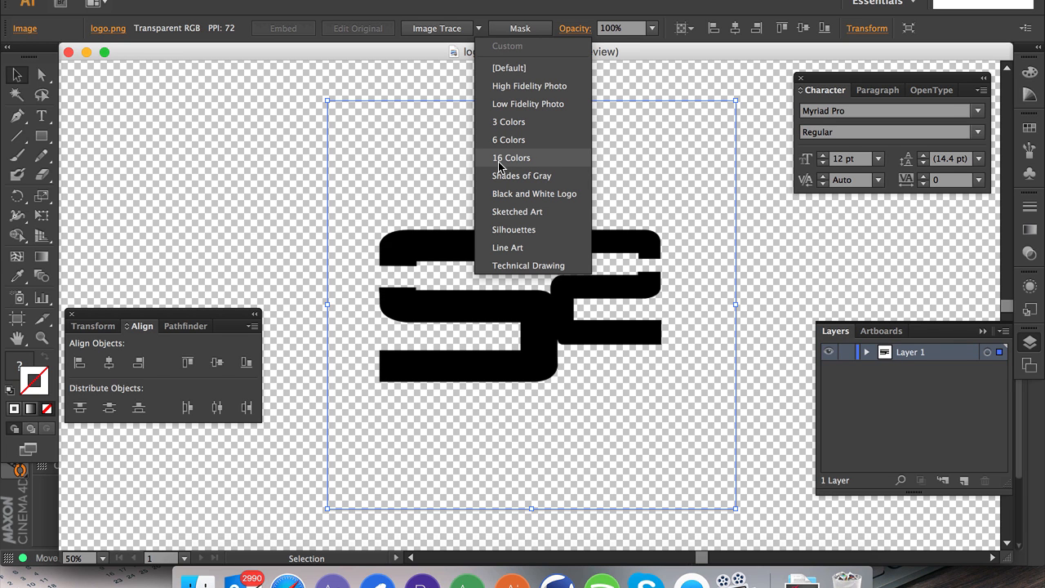
pyautogui.moveTo(513, 163)
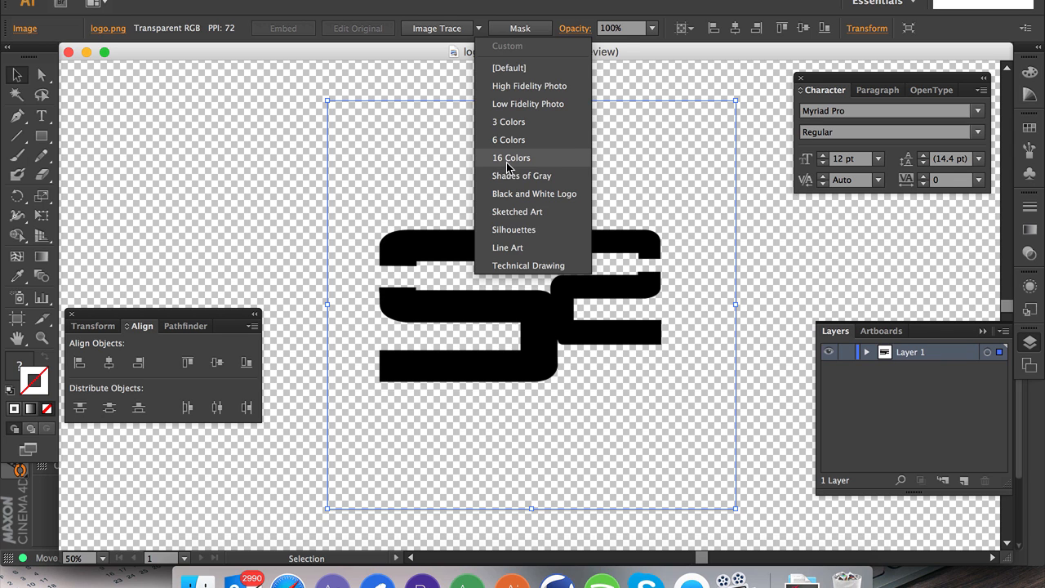
pyautogui.click(510, 158)
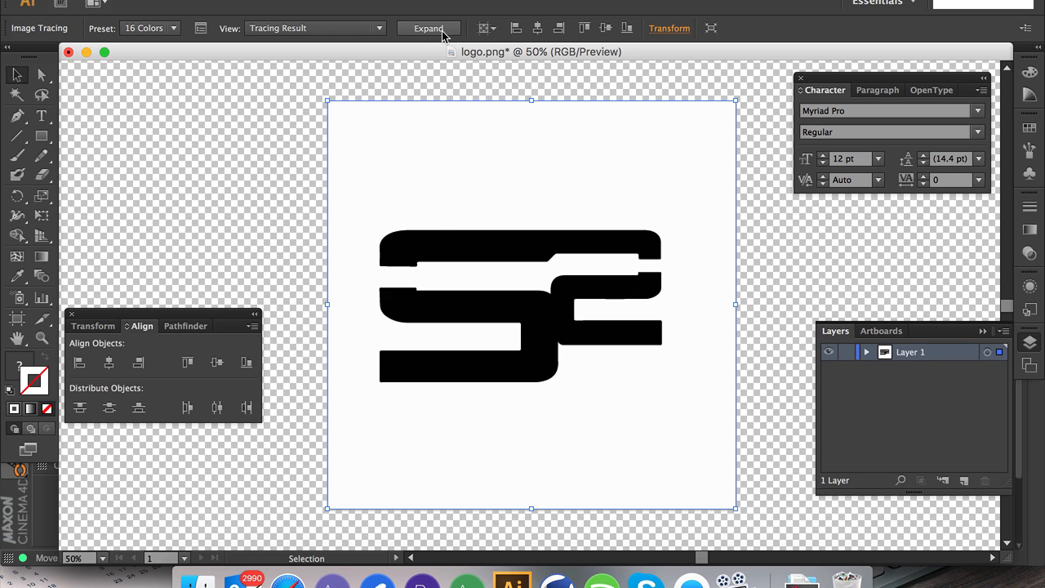
# Expand the trace into paths and delete the white background compound path in Layer 1.
pyautogui.click(429, 27)
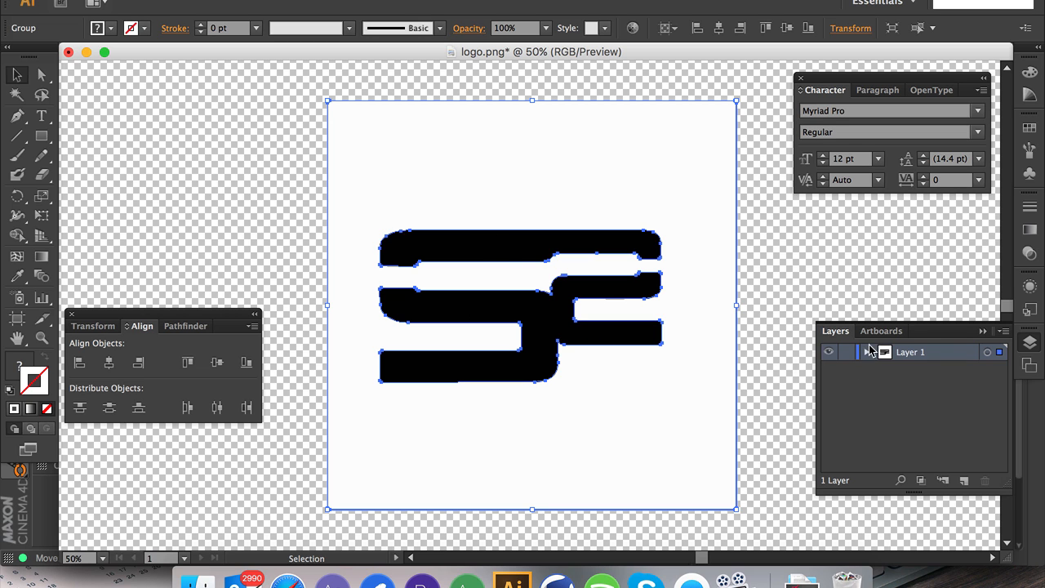
pyautogui.click(869, 352)
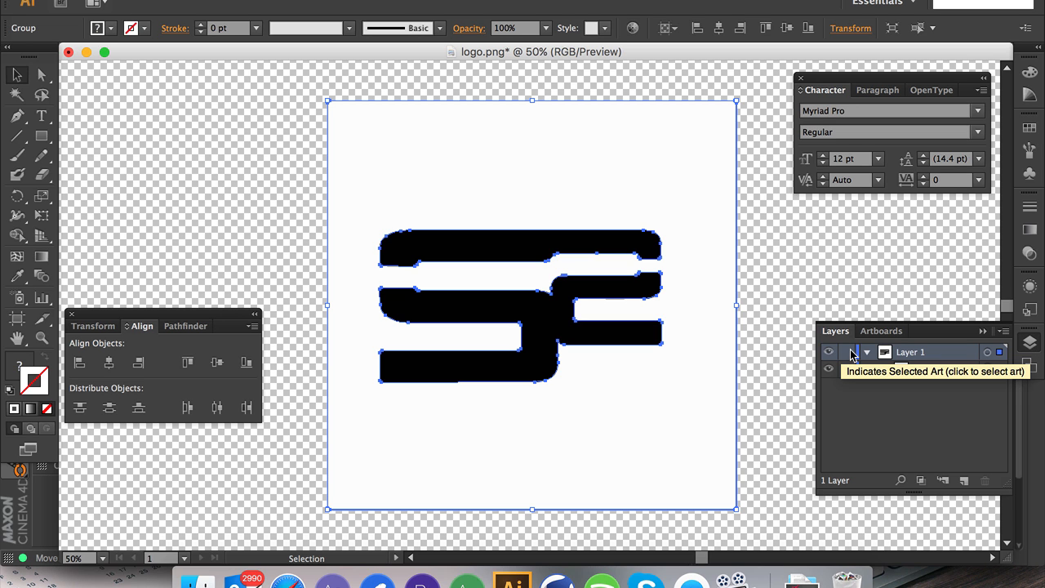
pyautogui.click(866, 352)
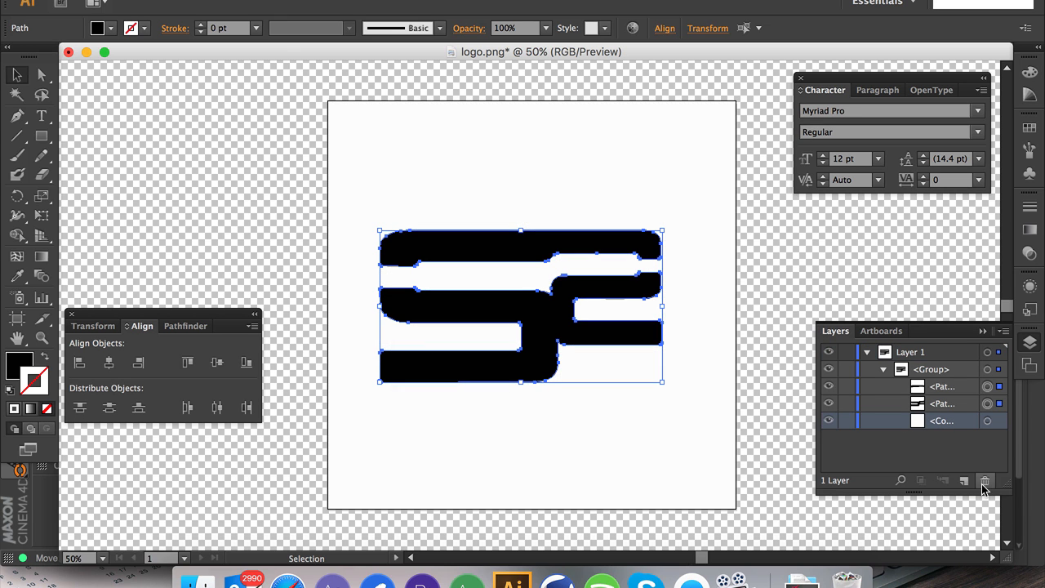
pyautogui.moveTo(984, 483)
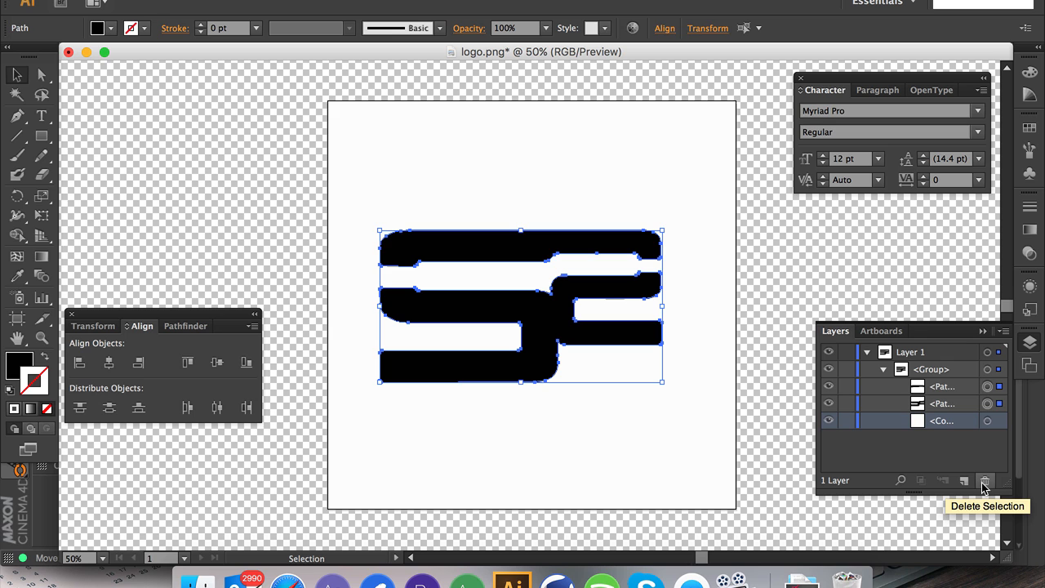
pyautogui.click(983, 479)
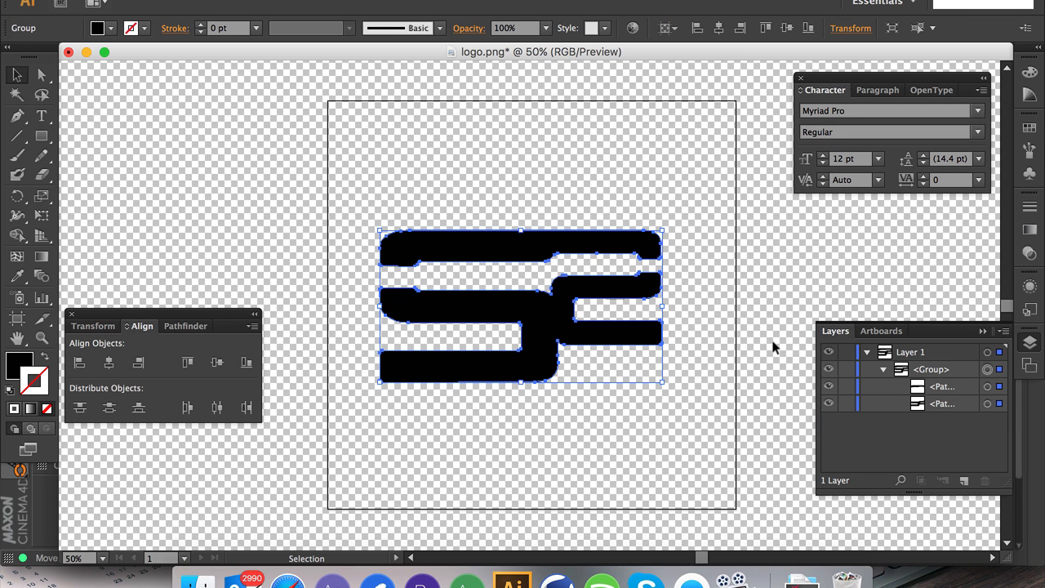
pyautogui.moveTo(925, 457)
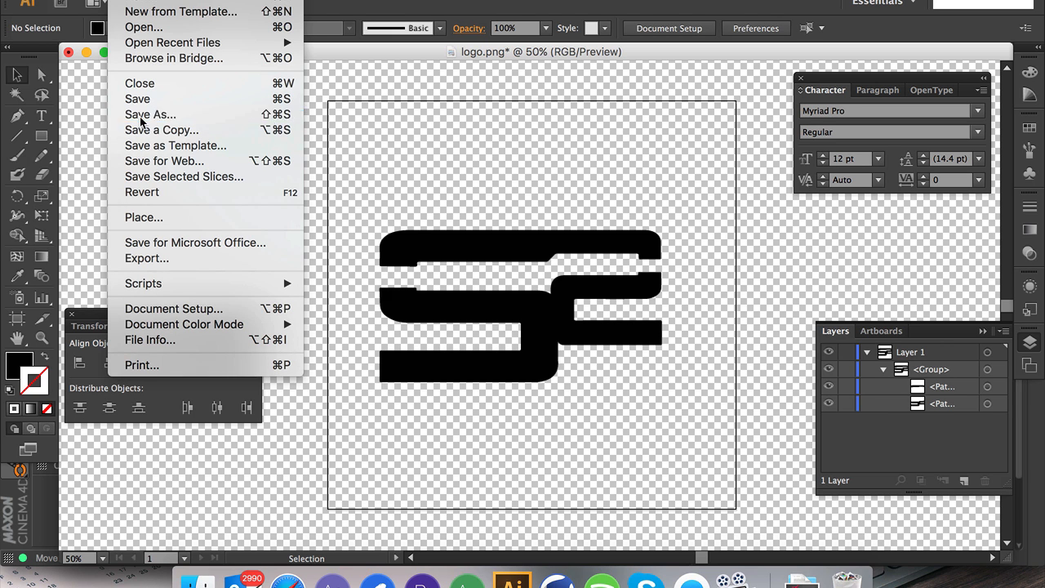
# Save the artwork as 'soar logo.ai' in Day 5 in Illustrator 8 format.
pyautogui.click(150, 114)
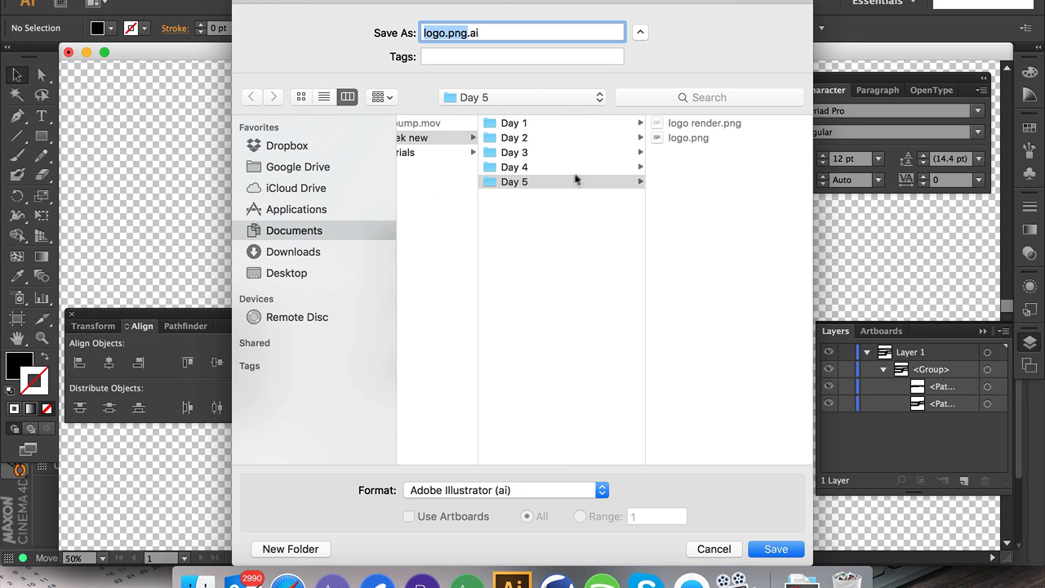
pyautogui.write('soar')
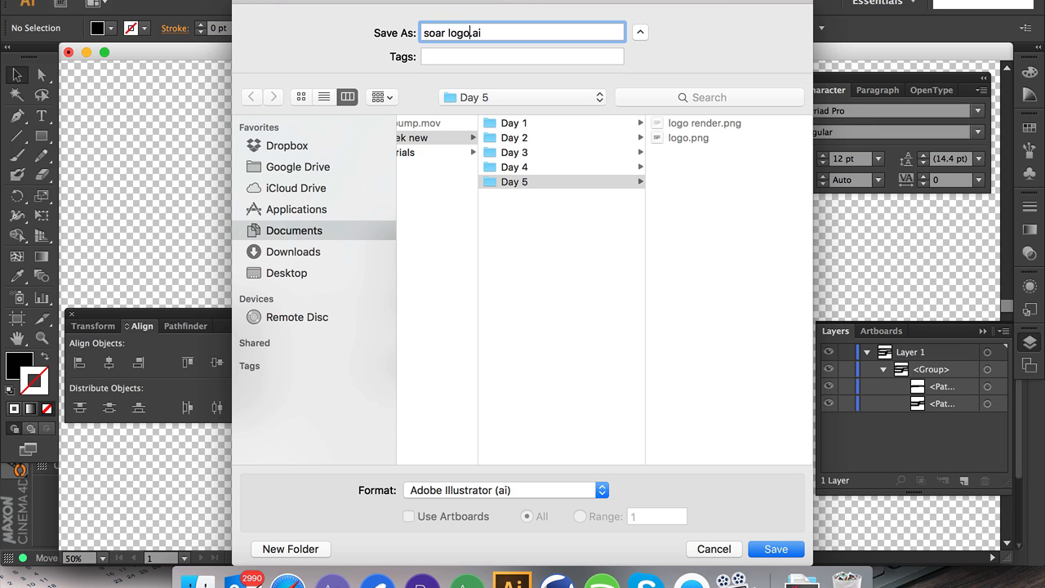
pyautogui.click(776, 549)
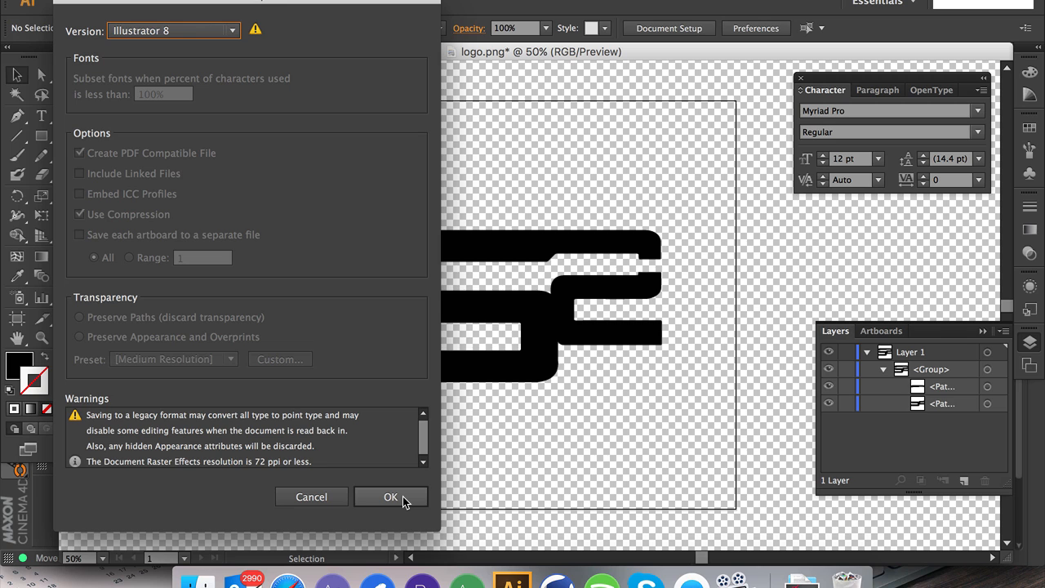
pyautogui.moveTo(399, 496)
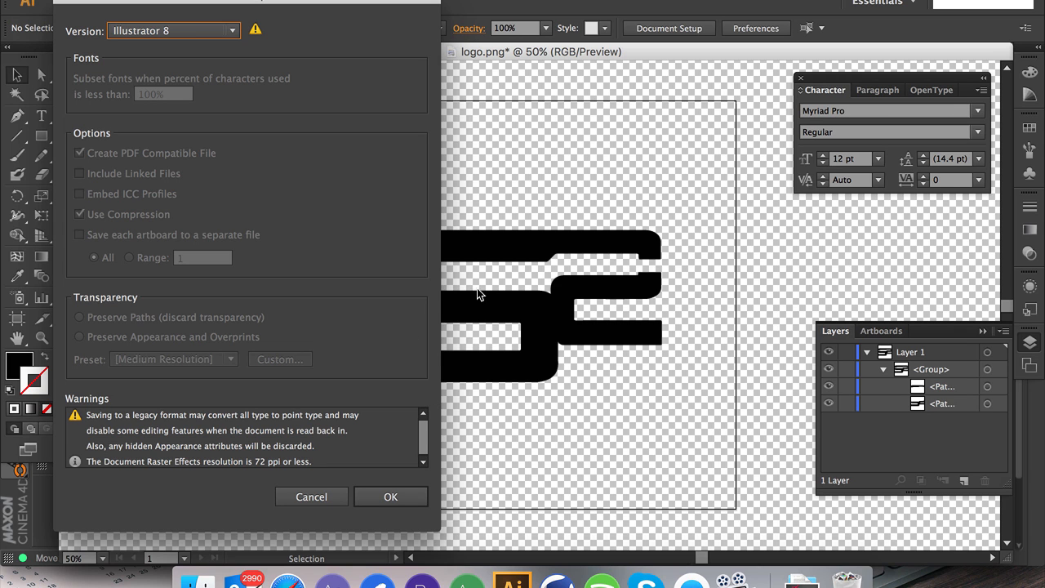
pyautogui.moveTo(409, 292)
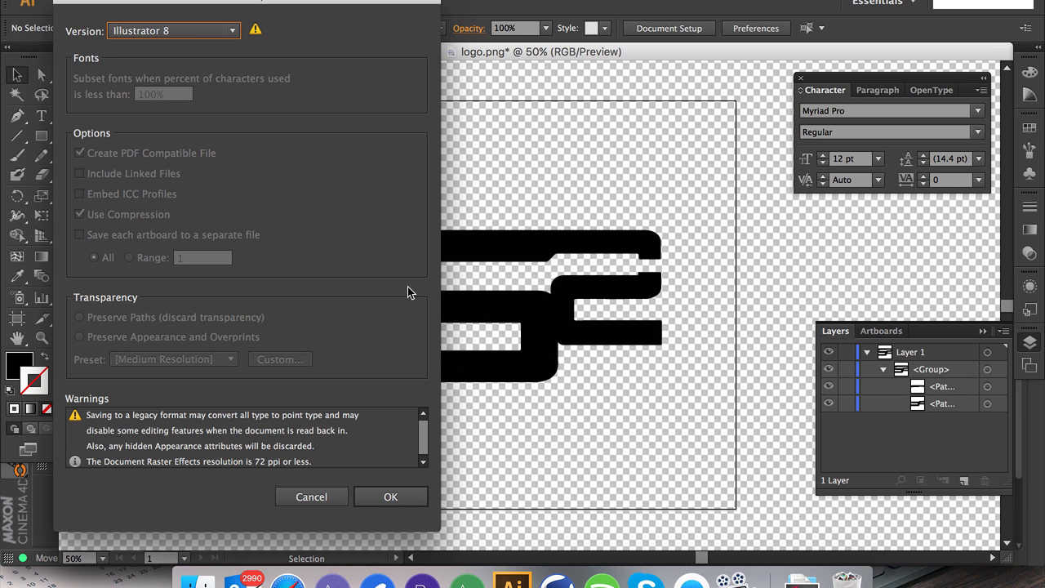
pyautogui.moveTo(387, 501)
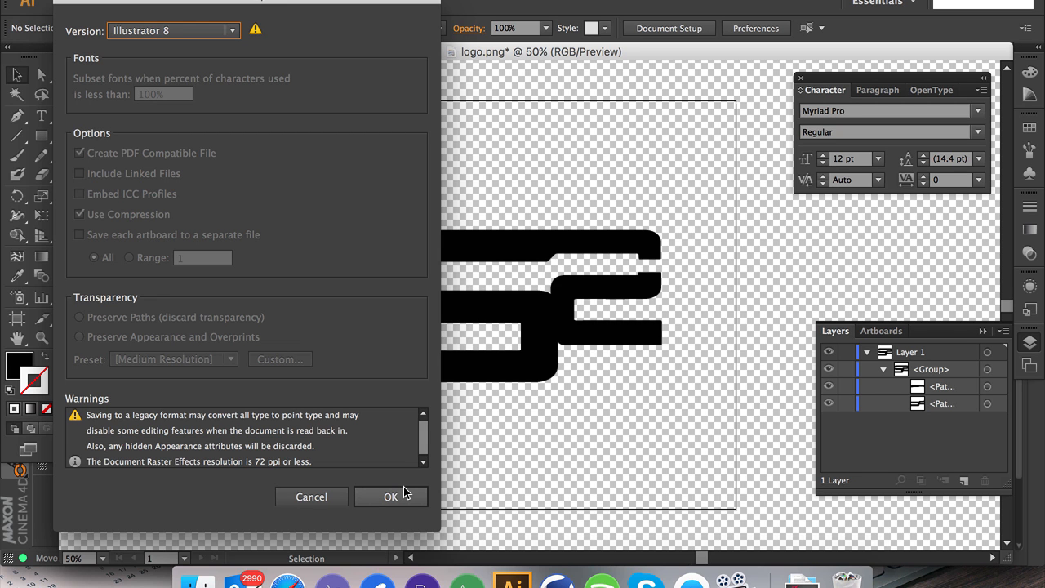
pyautogui.click(385, 497)
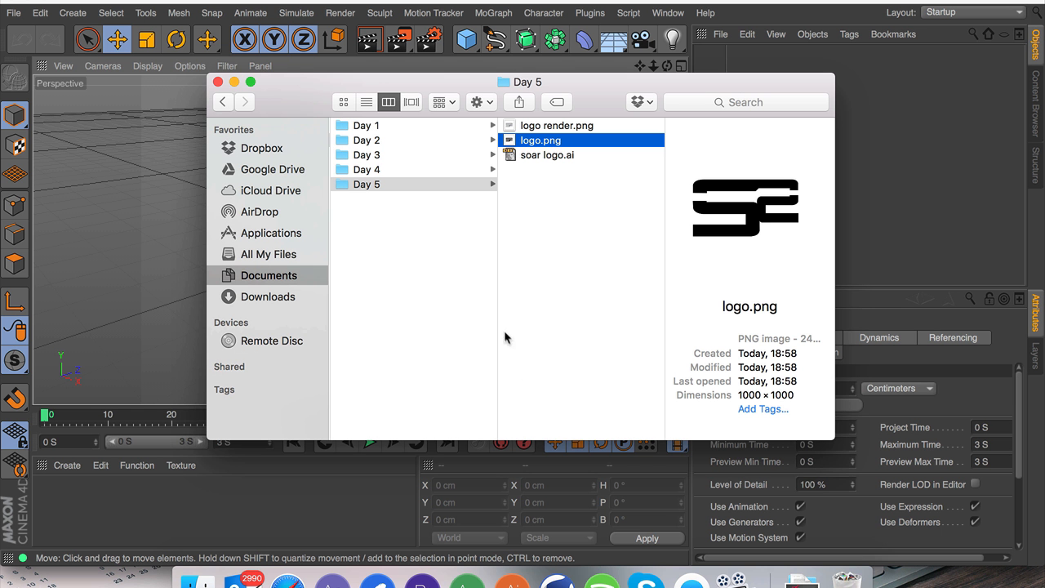
# Import soar logo.ai into Cinema 4D and expand it to reveal Path 1 and Path 2.
pyautogui.click(547, 155)
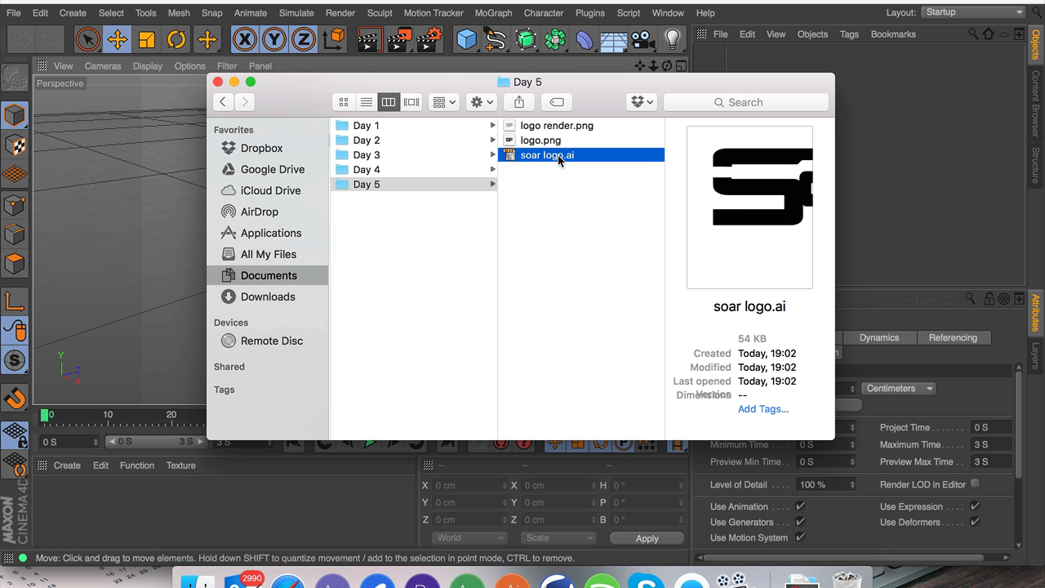
pyautogui.doubleClick(543, 155)
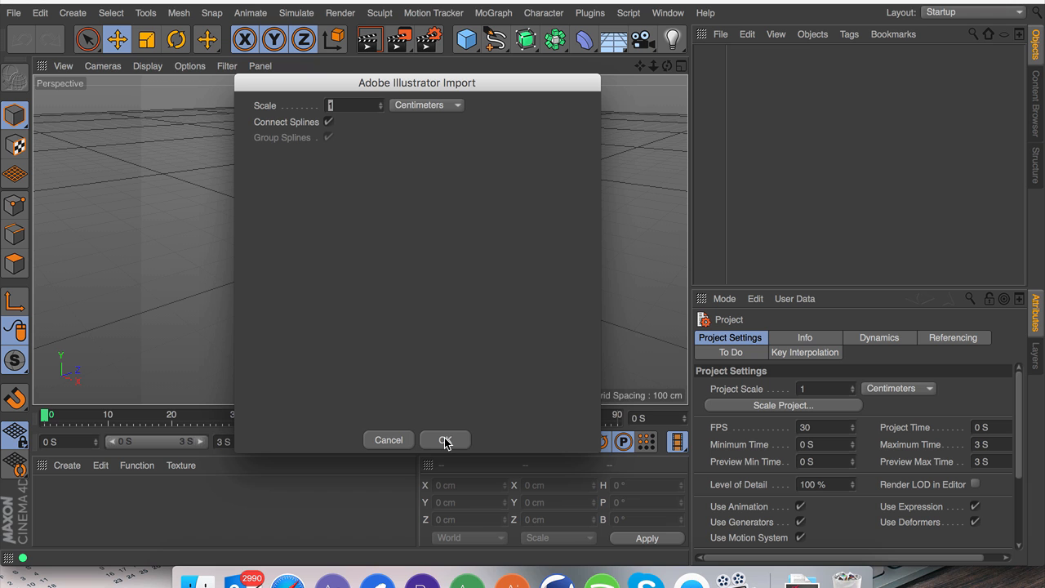
pyautogui.click(445, 439)
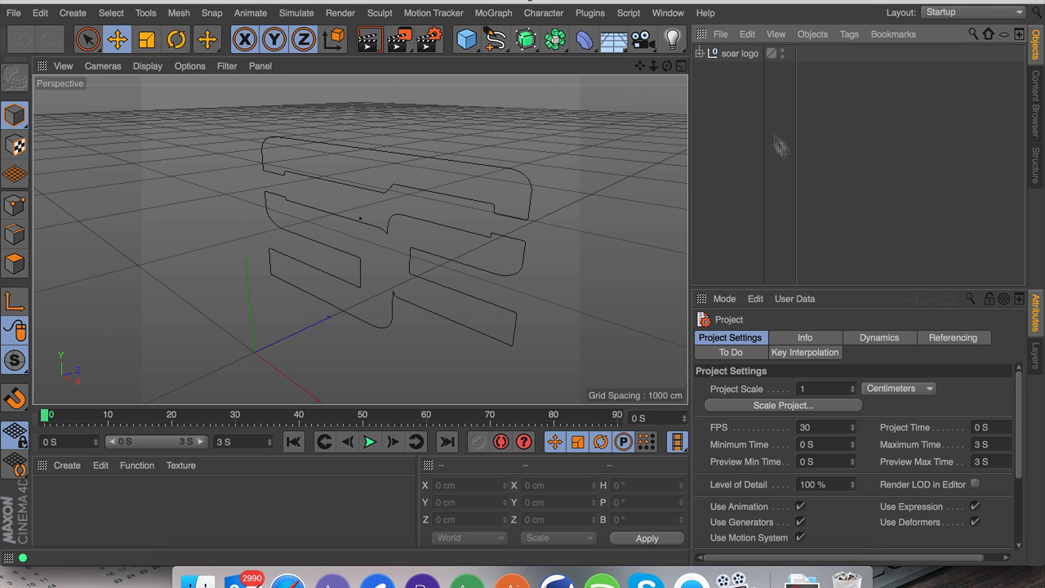
pyautogui.click(742, 59)
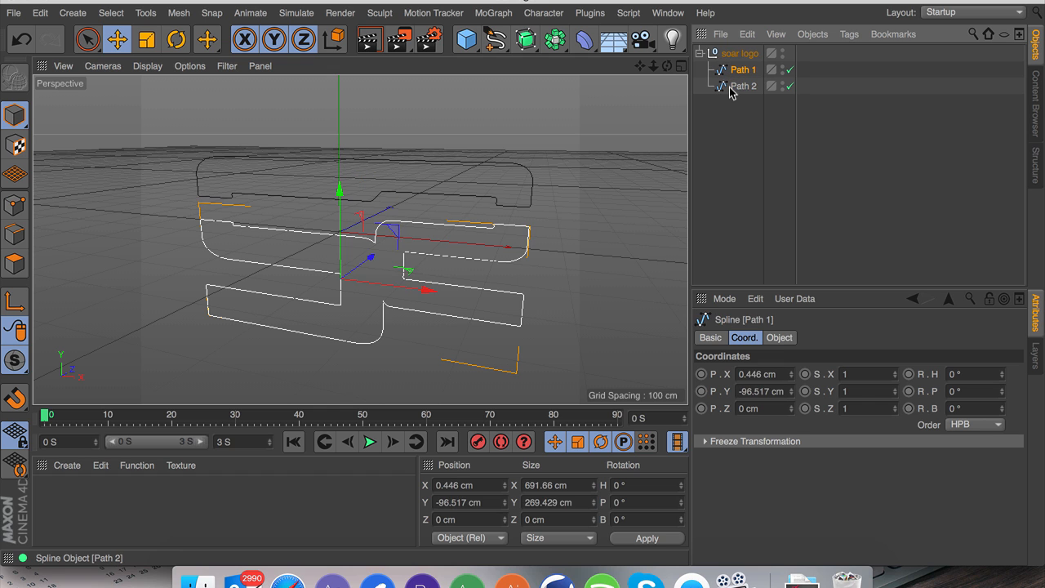
# Merge Path 1 and Path 2 with Connect Objects + Delete into one spline named logo.
pyautogui.rightClick(735, 86)
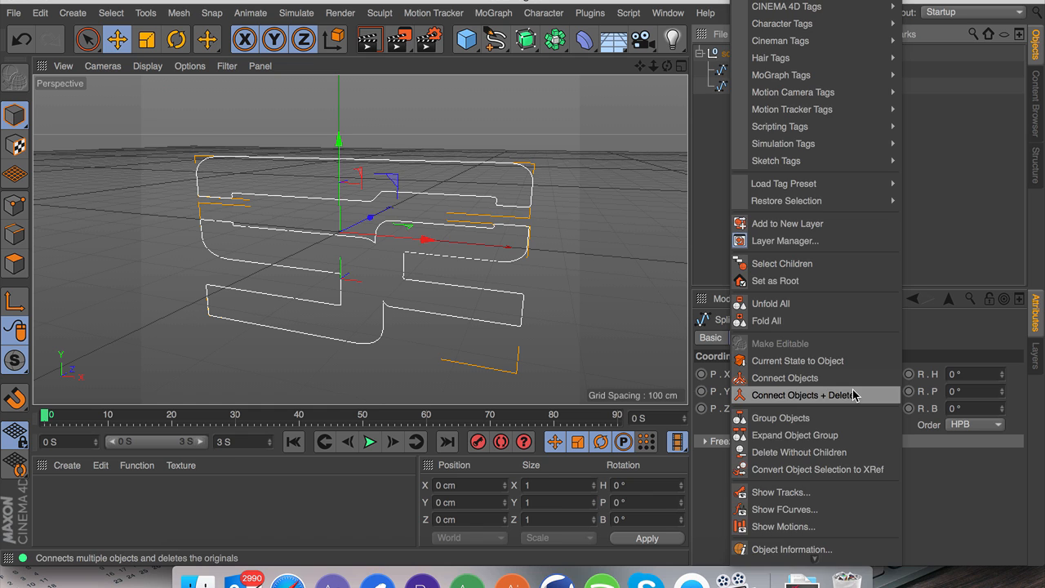
pyautogui.click(802, 395)
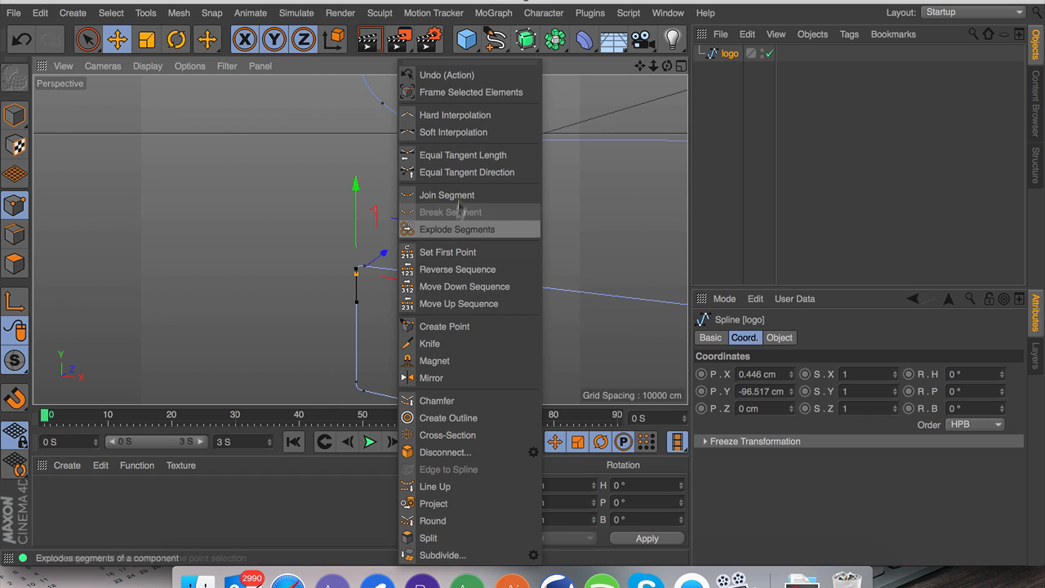
pyautogui.moveTo(455, 114)
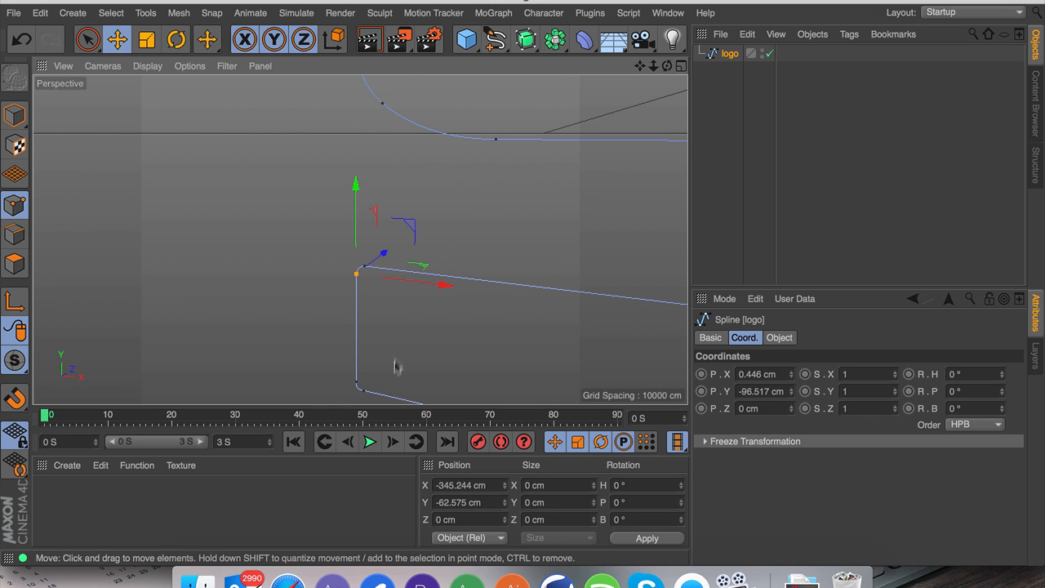
# Join the spline's broken segment and drag the stray corner point back onto the outline.
pyautogui.rightClick(396, 310)
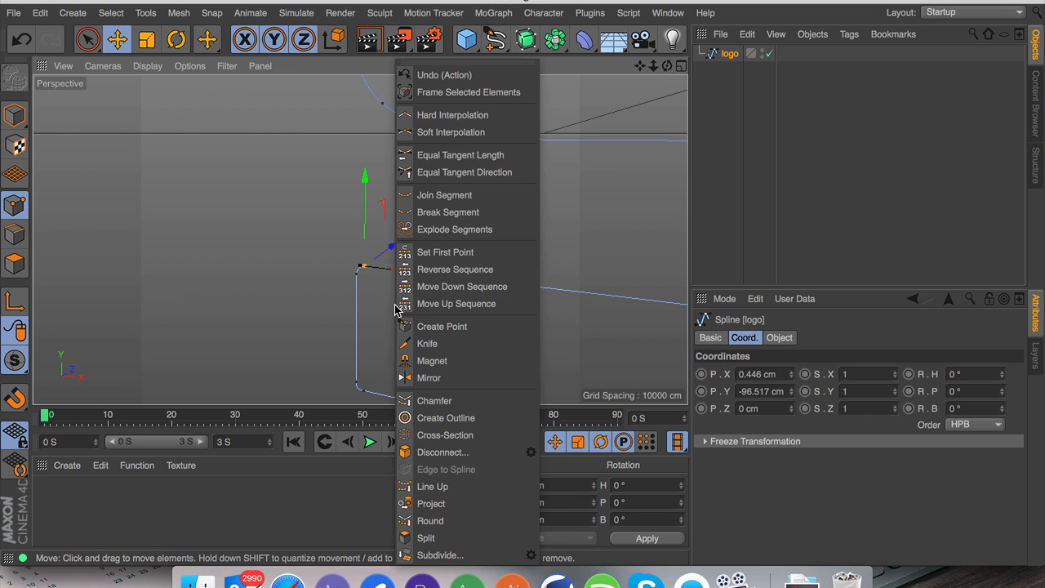
pyautogui.moveTo(465, 194)
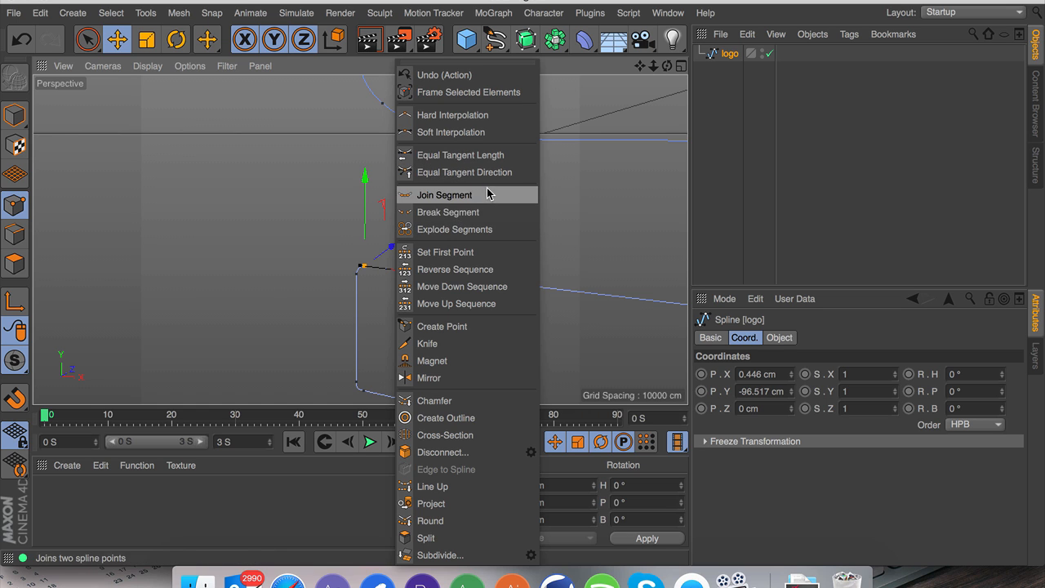
pyautogui.moveTo(452, 131)
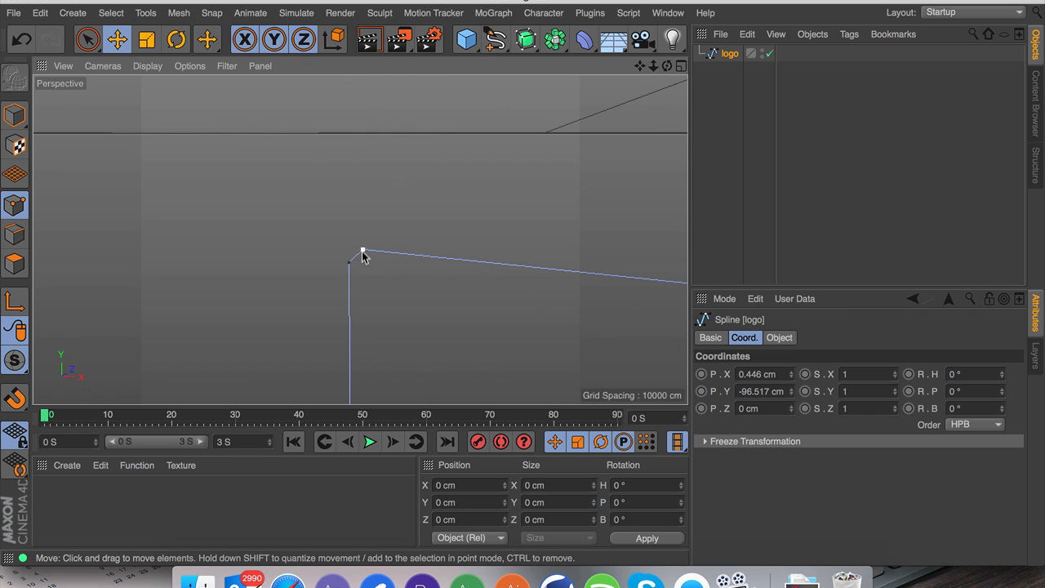
pyautogui.click(362, 251)
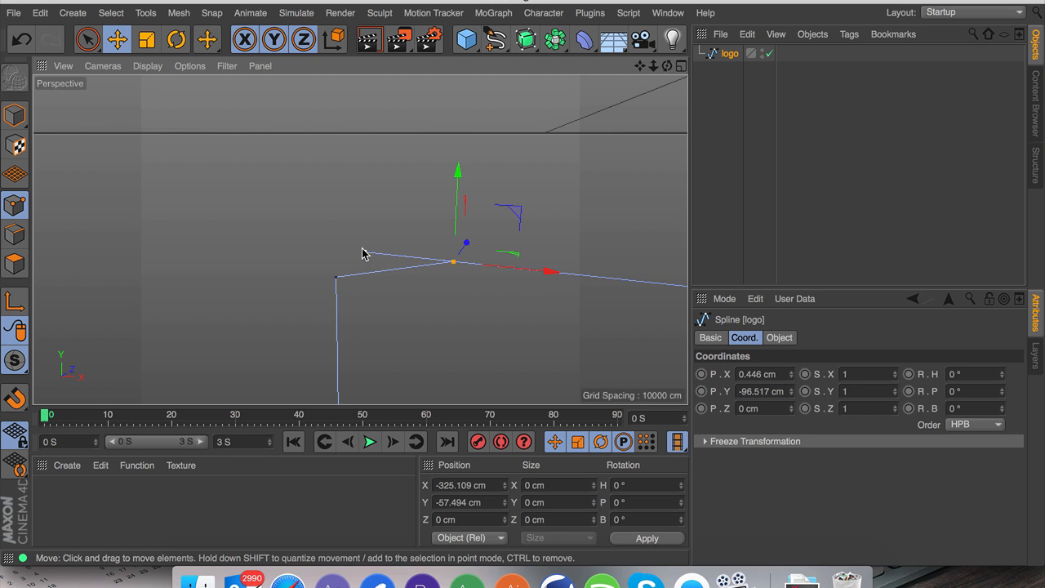
pyautogui.moveTo(453, 261); pyautogui.dragTo(364, 250)
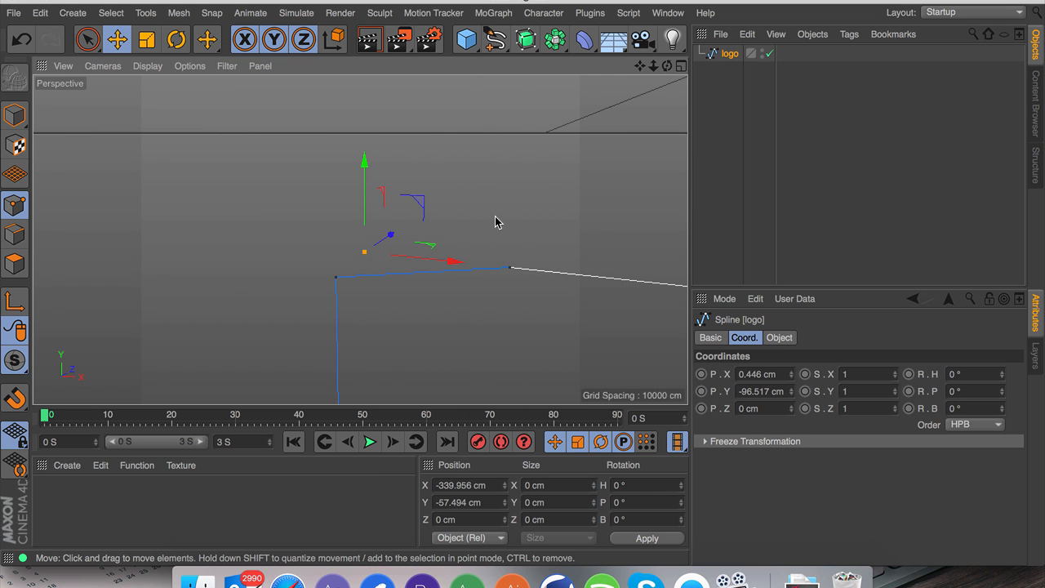
pyautogui.moveTo(829, 94)
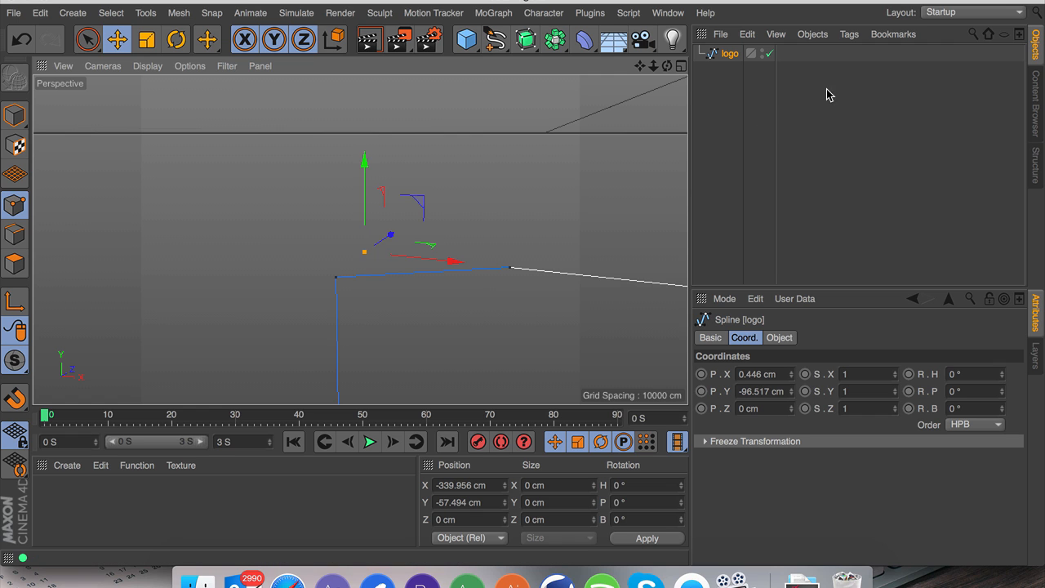
# Reposition the logo spline's end point and extend a new leg from it.
pyautogui.click(779, 337)
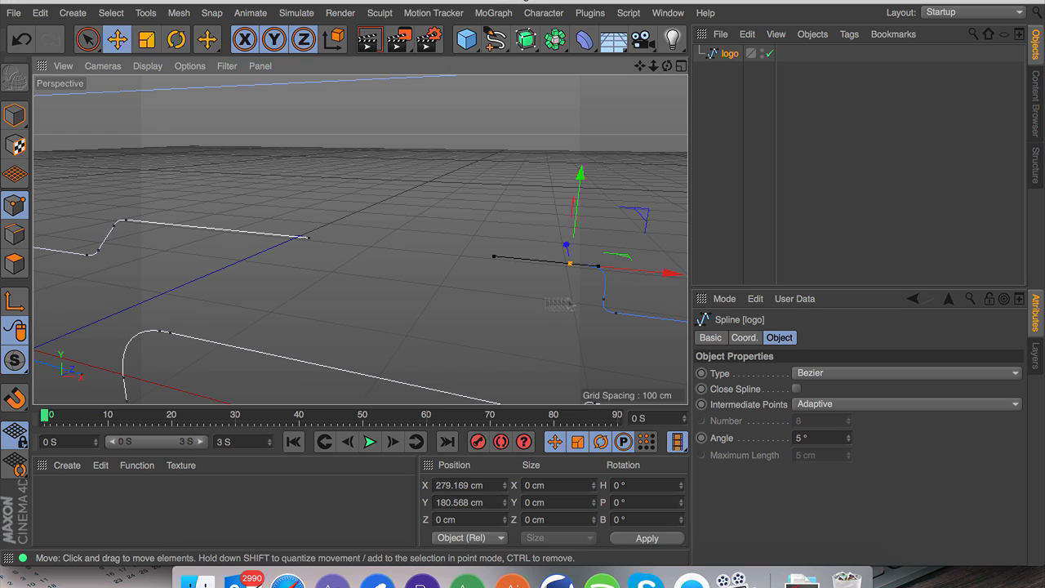
pyautogui.moveTo(568, 263); pyautogui.dragTo(490, 249)
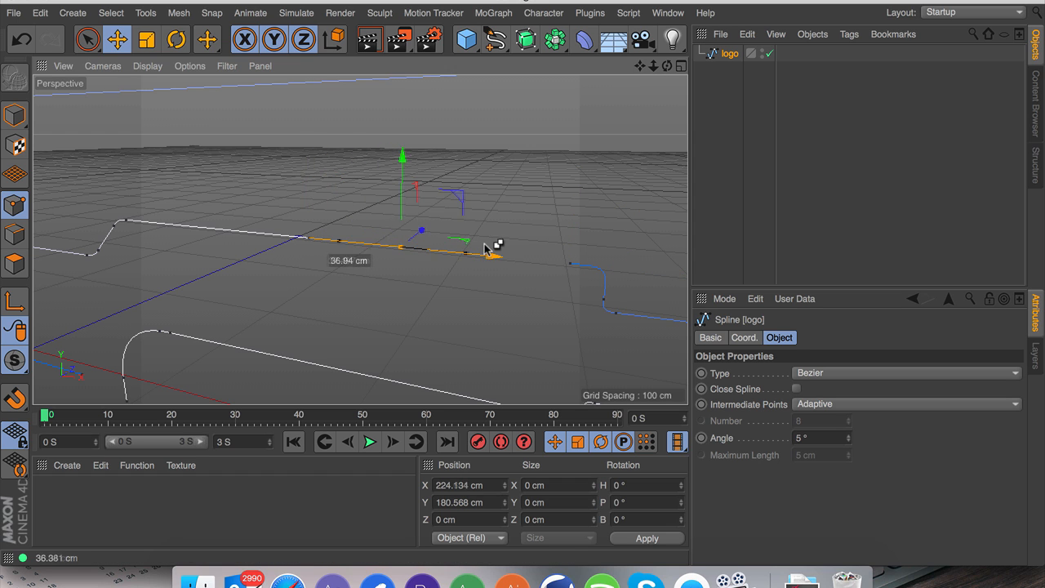
pyautogui.moveTo(485, 249); pyautogui.dragTo(400, 196)
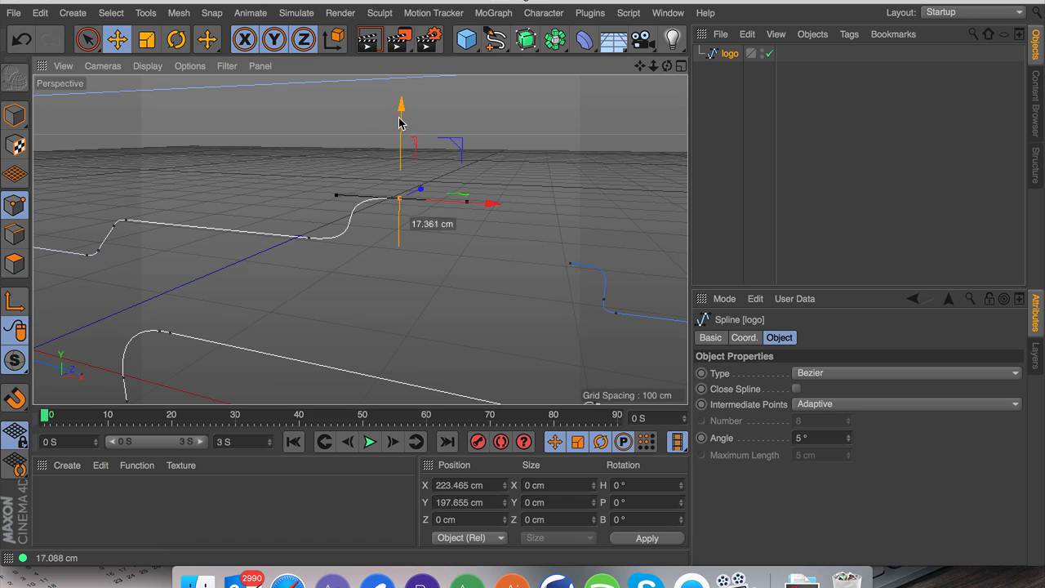
pyautogui.moveTo(401, 122); pyautogui.dragTo(401, 105)
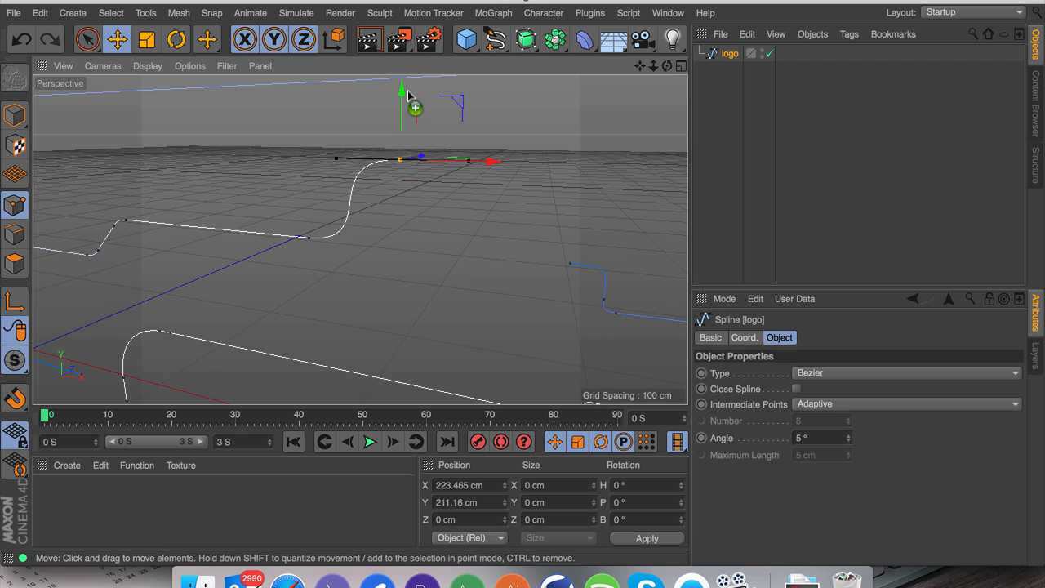
pyautogui.moveTo(400, 90); pyautogui.dragTo(400, 159)
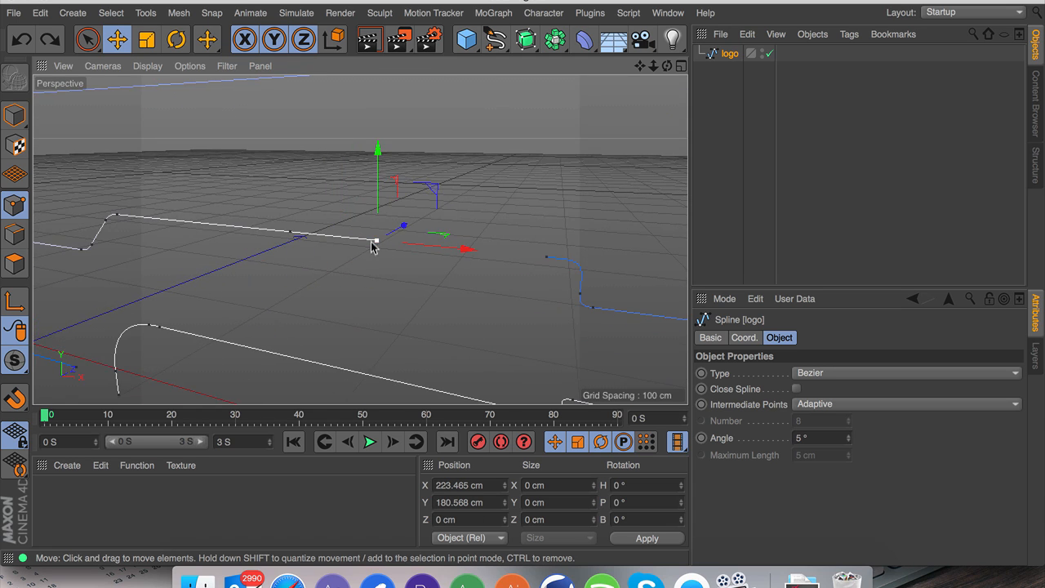
pyautogui.moveTo(371, 245); pyautogui.dragTo(429, 220)
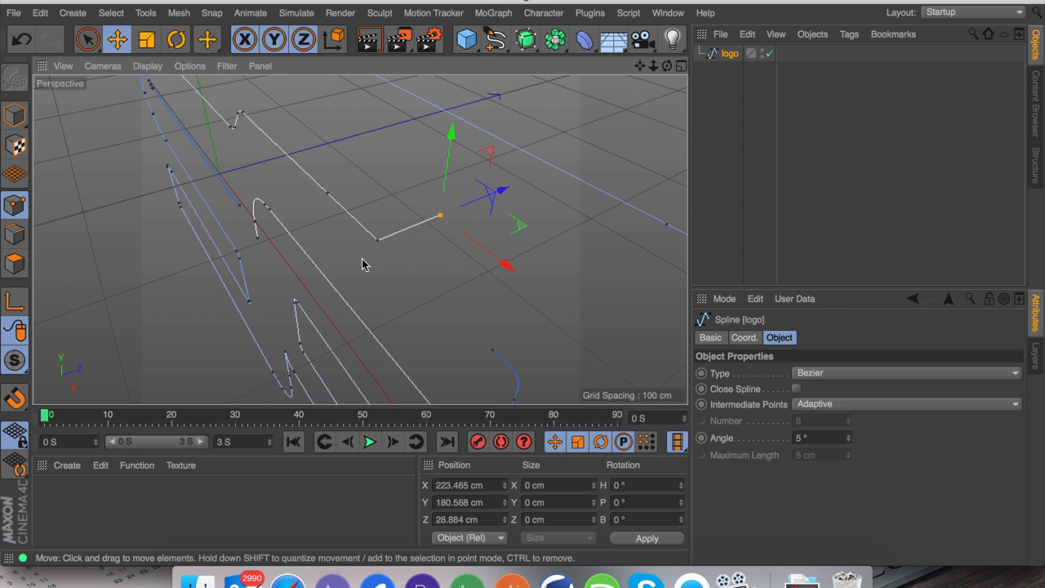
pyautogui.moveTo(386, 249)
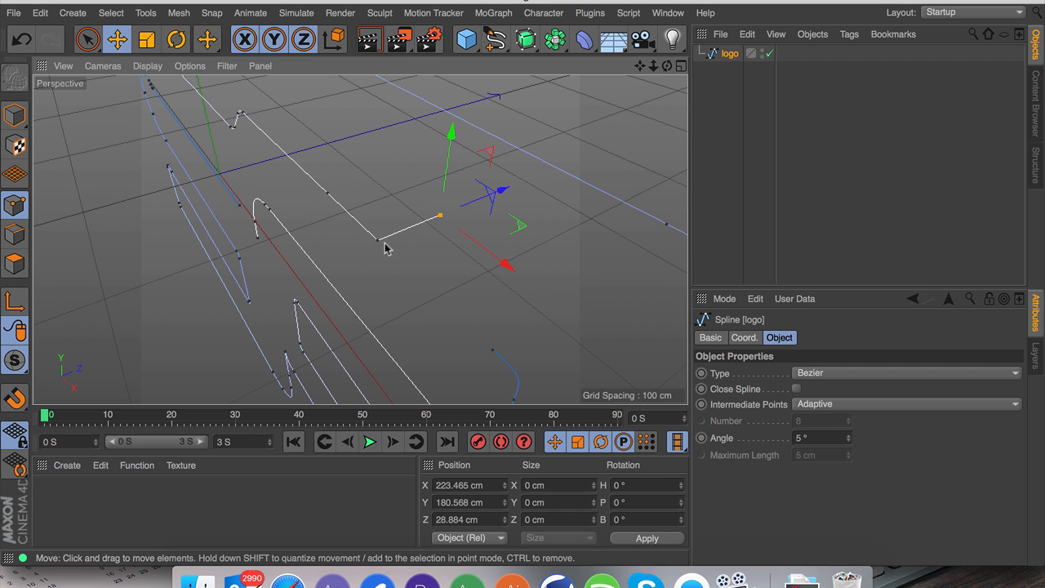
pyautogui.moveTo(440, 216); pyautogui.dragTo(486, 195)
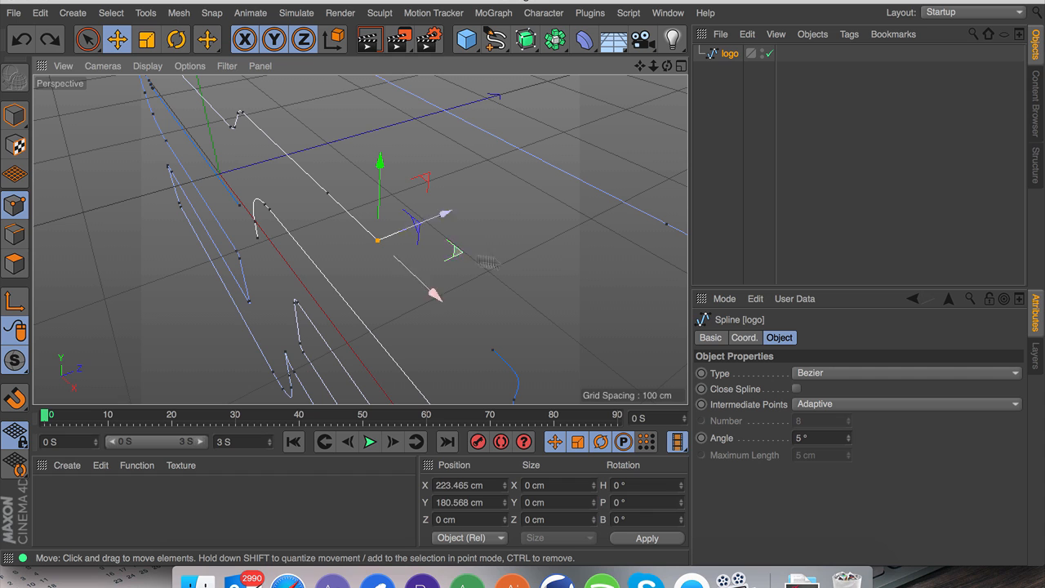
pyautogui.moveTo(378, 239); pyautogui.dragTo(439, 214)
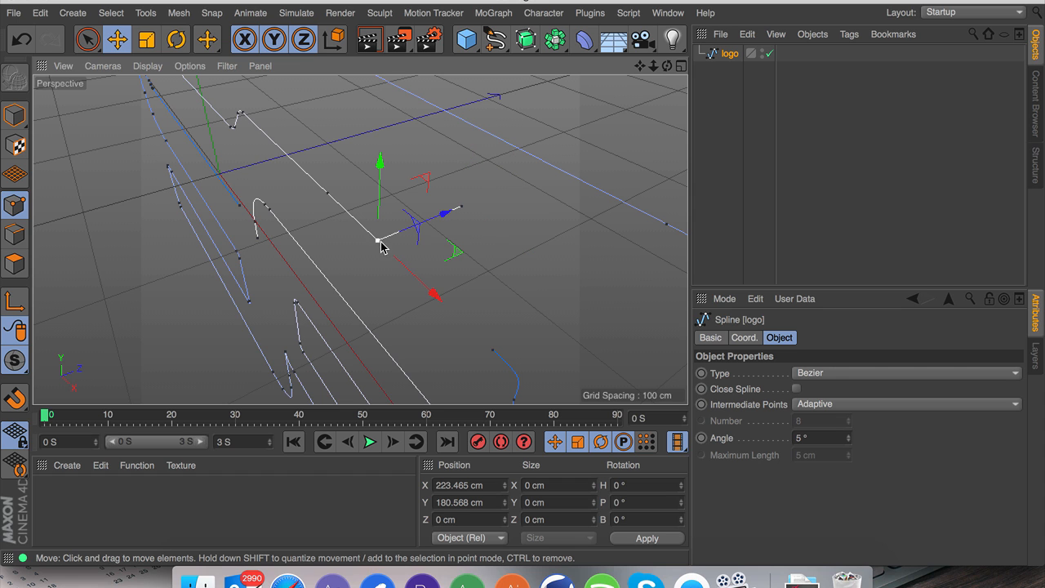
pyautogui.moveTo(357, 257)
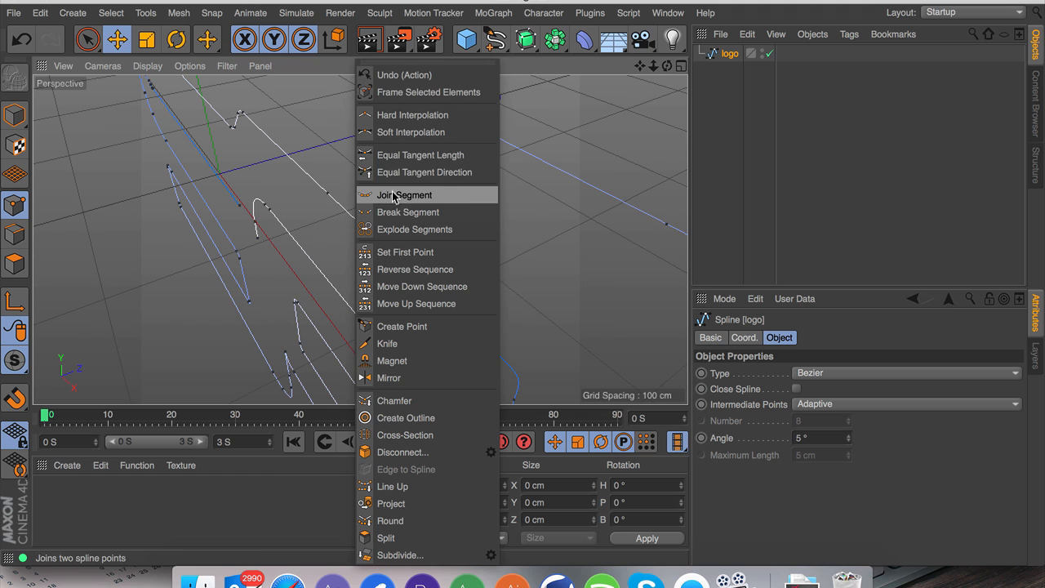
pyautogui.moveTo(405, 384)
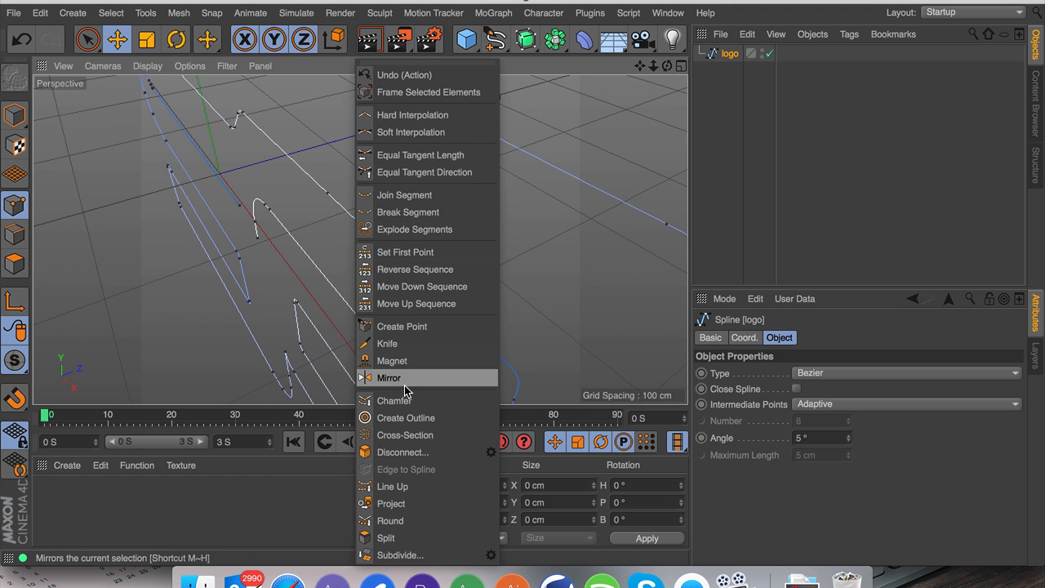
# Chamfer the new corner into a smooth rounded bend and nudge a point to reshape the curve.
pyautogui.click(395, 399)
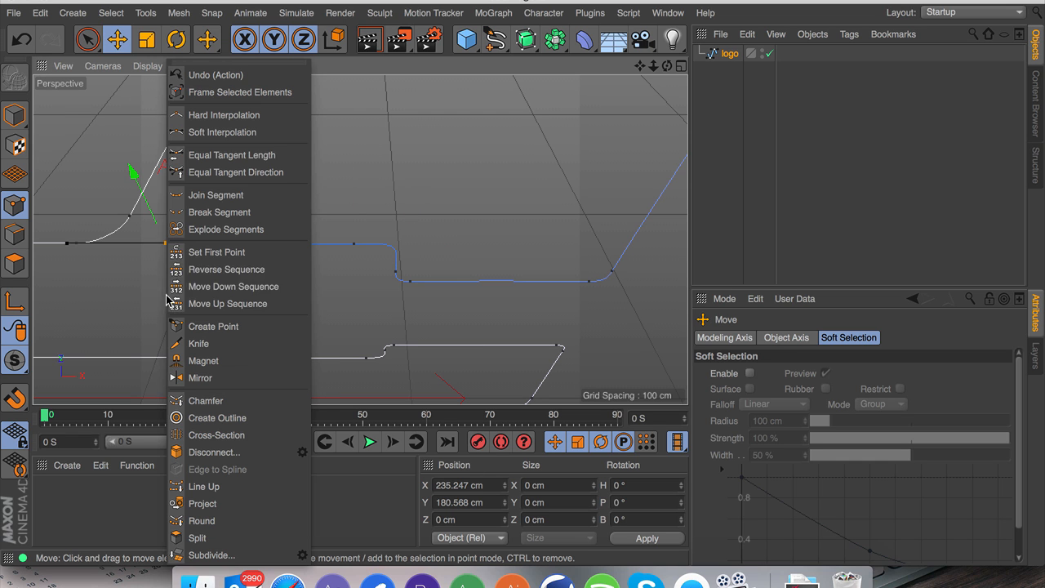
pyautogui.moveTo(237, 122)
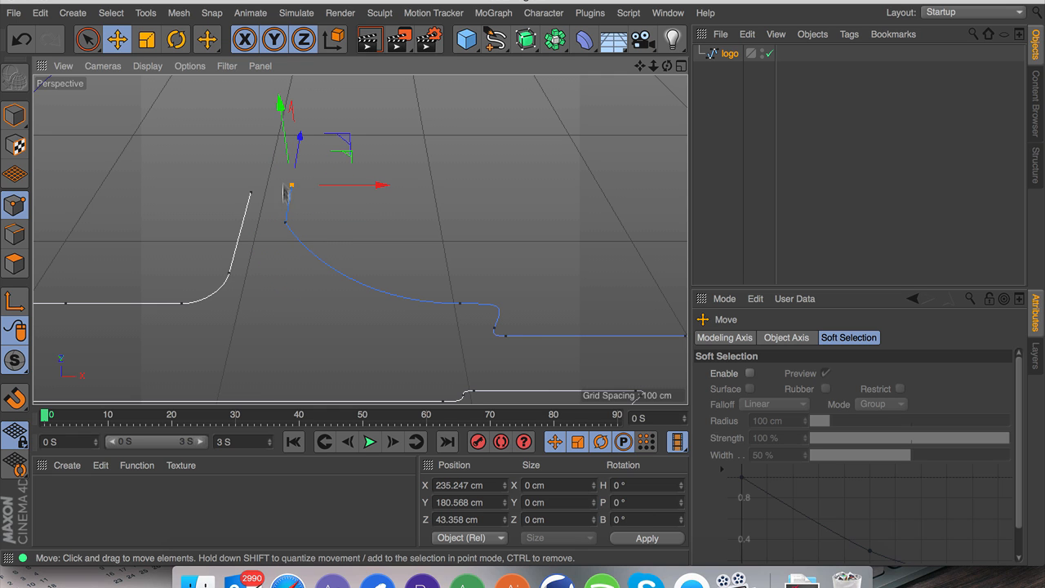
pyautogui.click(461, 519)
pyautogui.write('0')
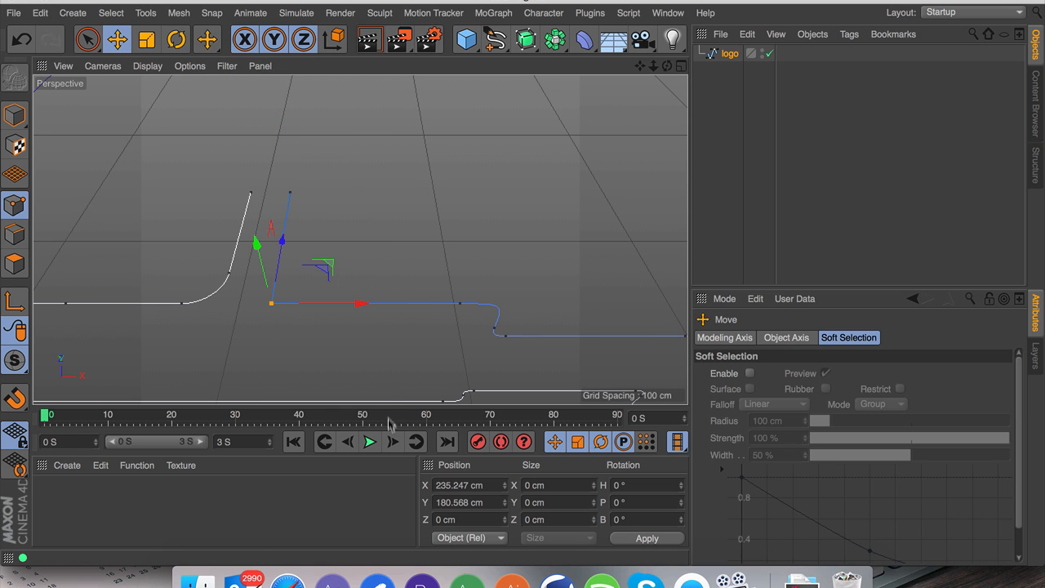
pyautogui.moveTo(298, 346)
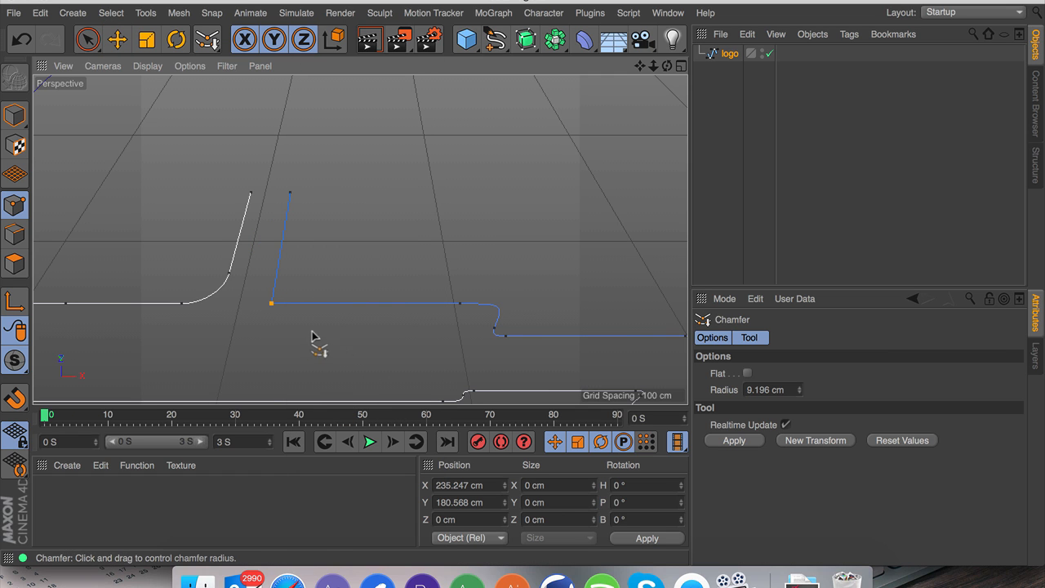
pyautogui.moveTo(272, 303); pyautogui.dragTo(310, 303)
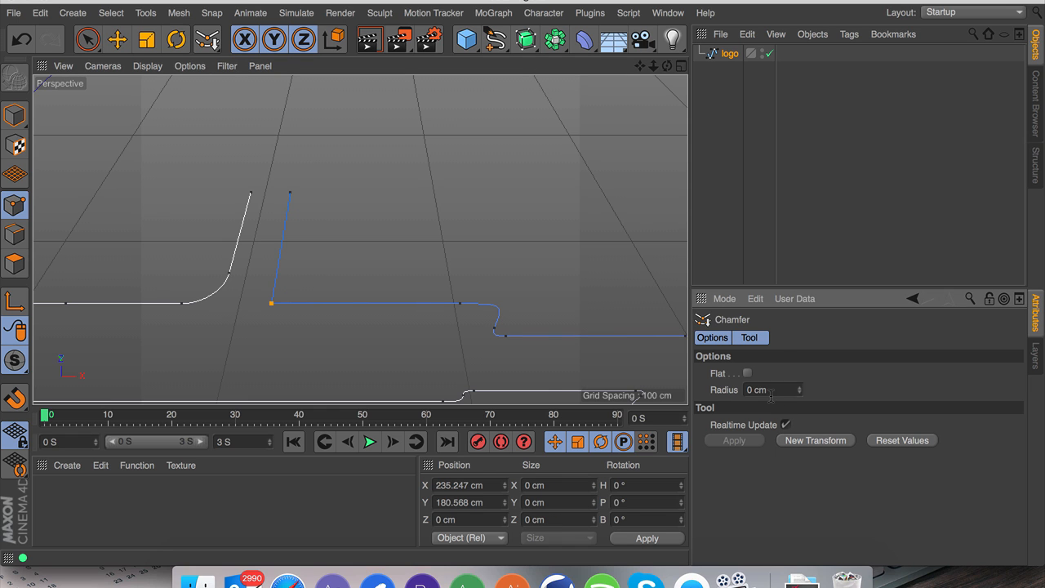
pyautogui.moveTo(272, 303); pyautogui.dragTo(315, 303)
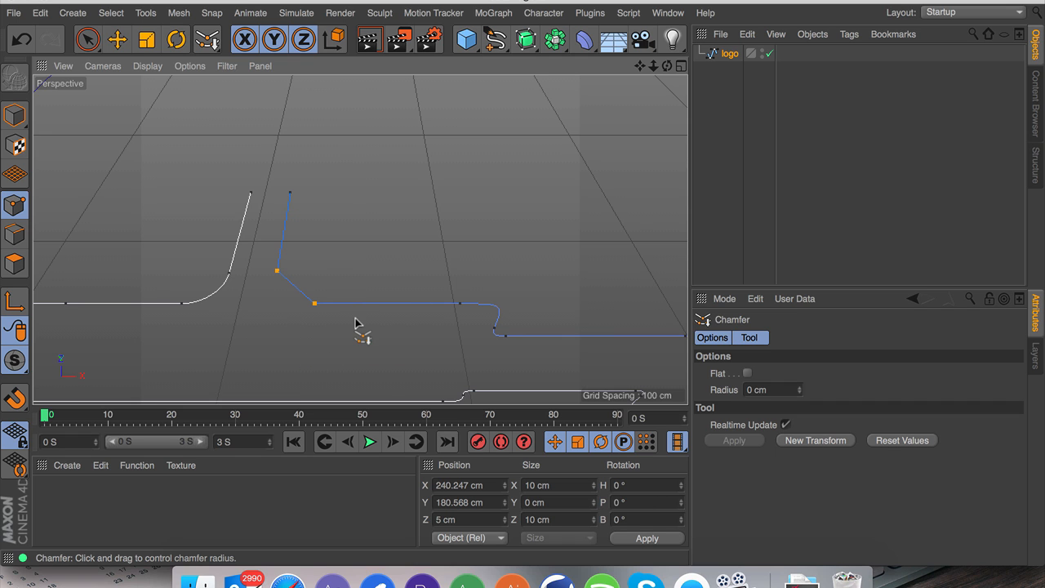
pyautogui.click(116, 39)
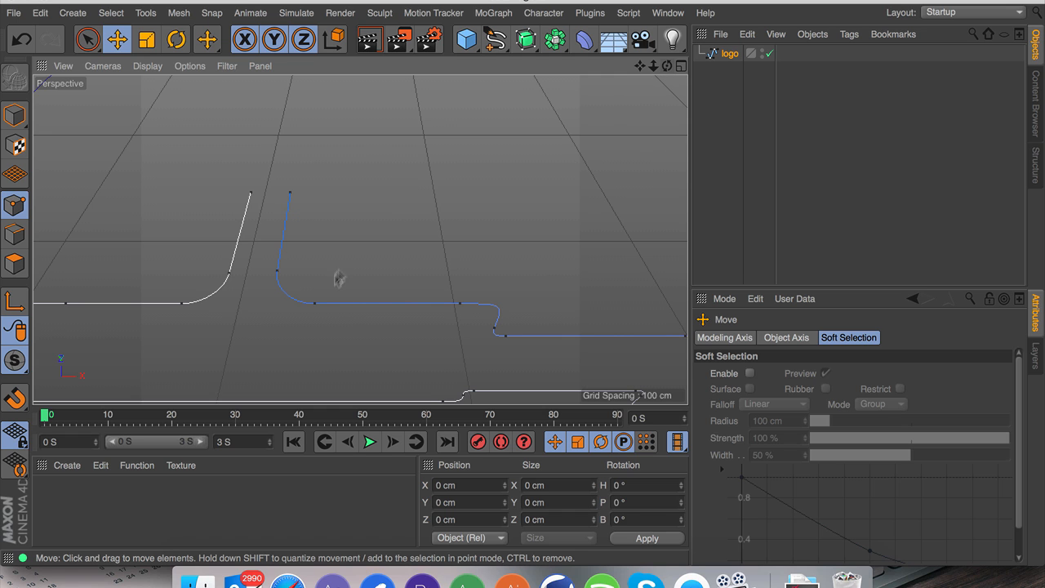
pyautogui.click(88, 38)
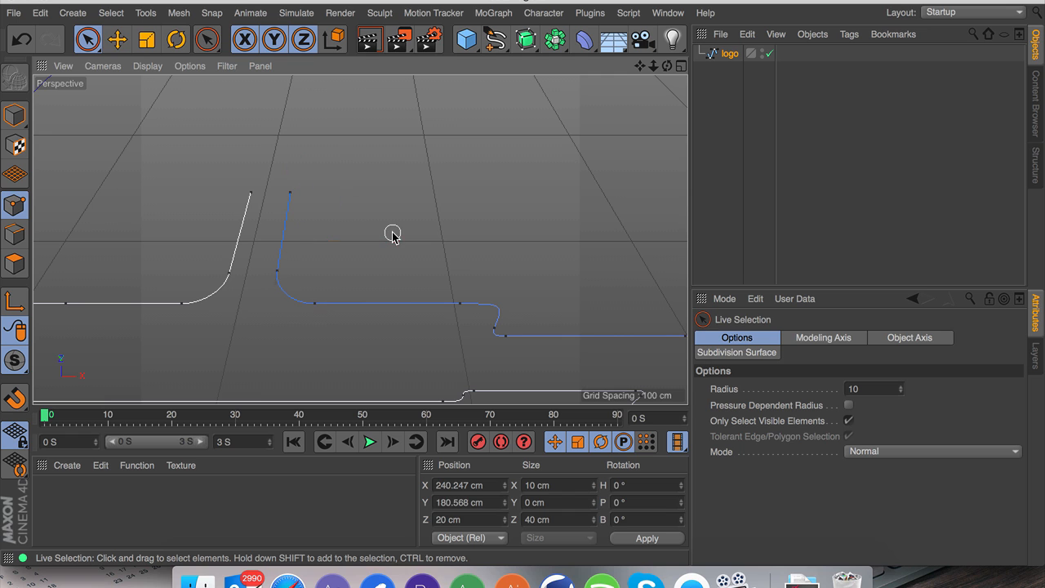
pyautogui.click(291, 194)
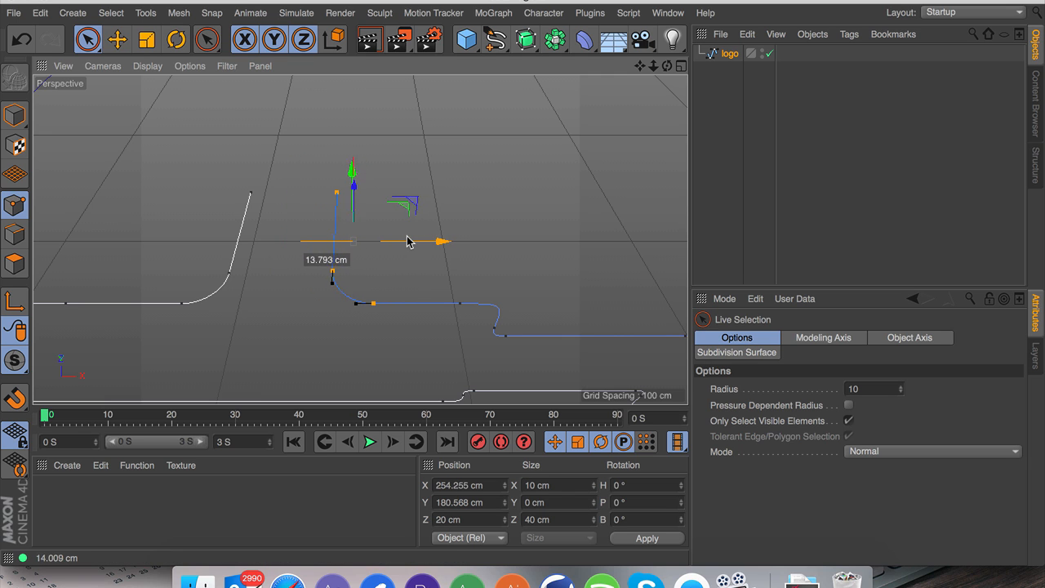
pyautogui.moveTo(408, 241); pyautogui.dragTo(392, 239)
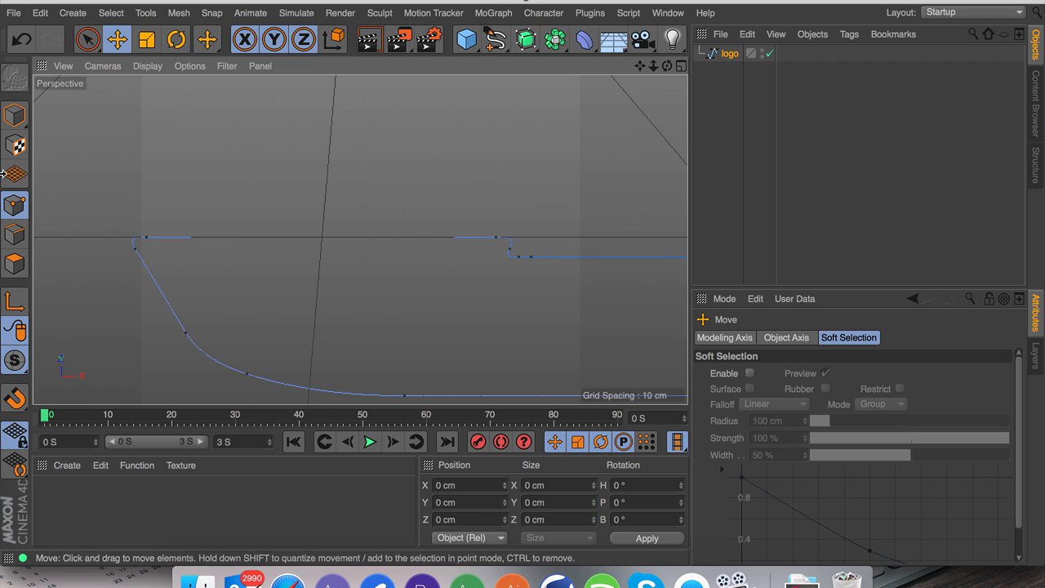
# Round a selected spline corner with a 10 cm chamfer and edit the point's depth coordinate.
pyautogui.click(134, 242)
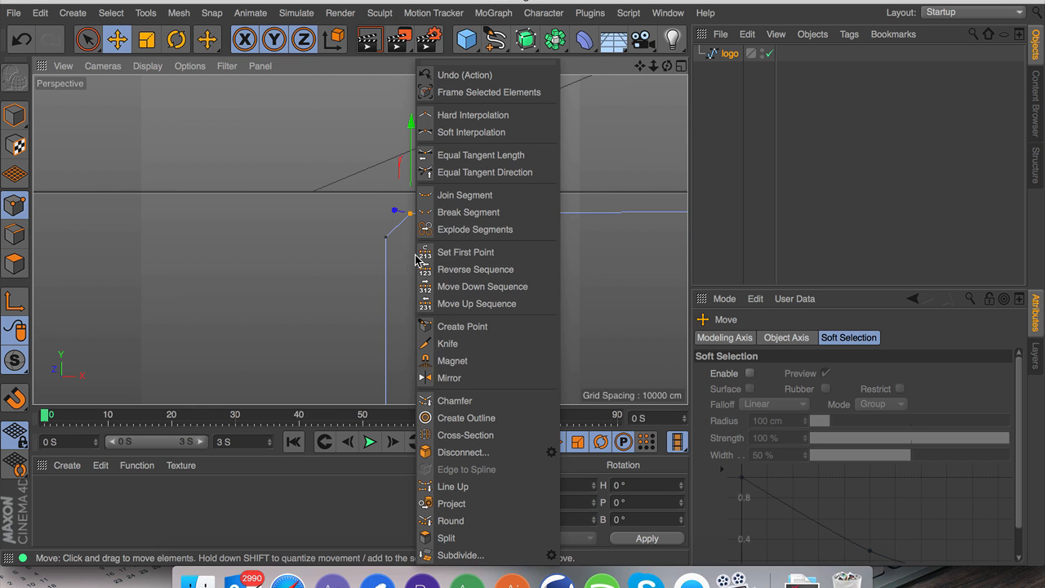
pyautogui.click(468, 211)
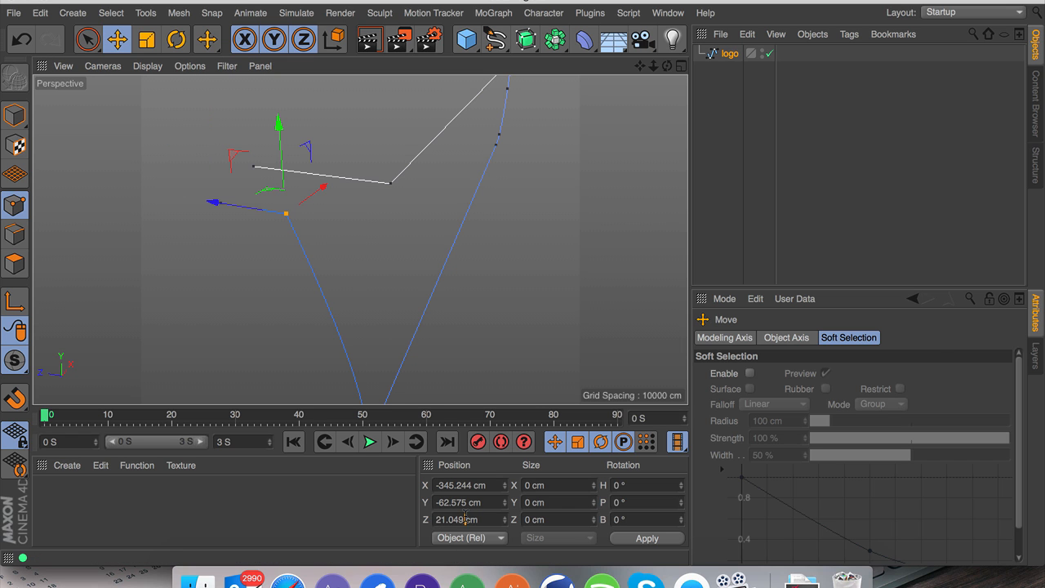
pyautogui.click(84, 38)
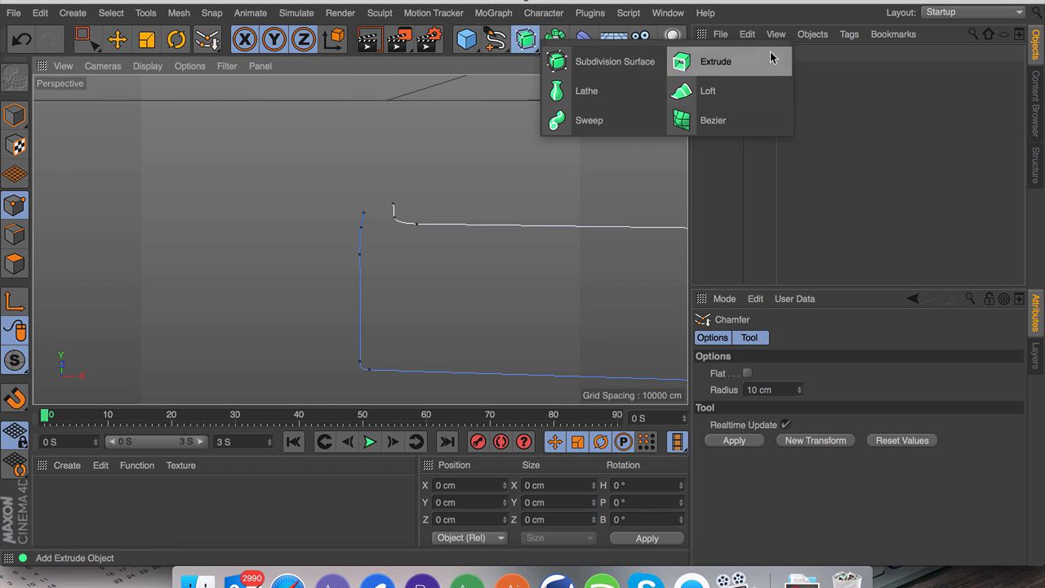
# Add a Sweep object with a 6 cm radius Circle profile around the logo spline.
pyautogui.click(724, 62)
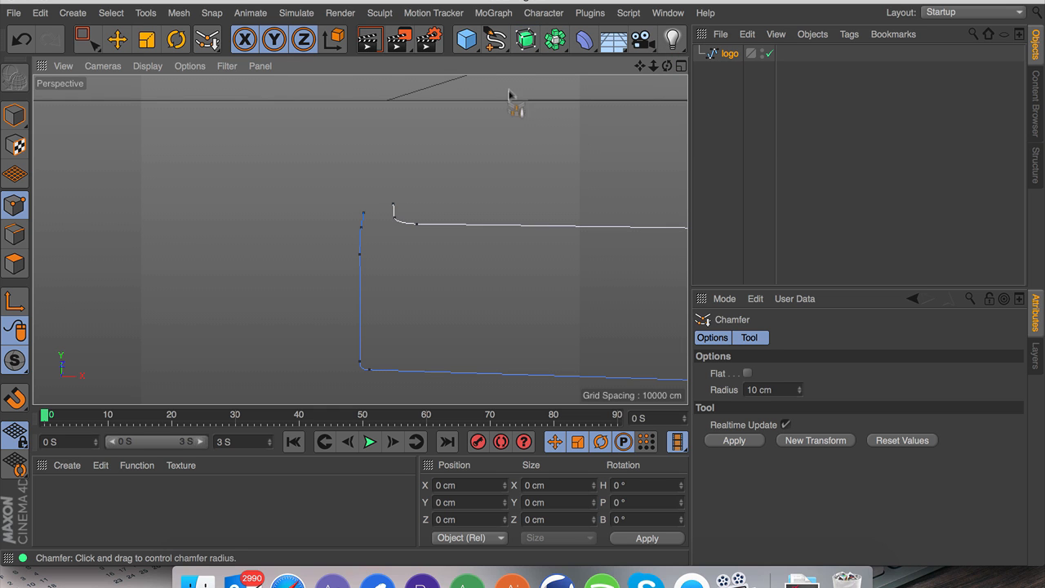
pyautogui.click(552, 40)
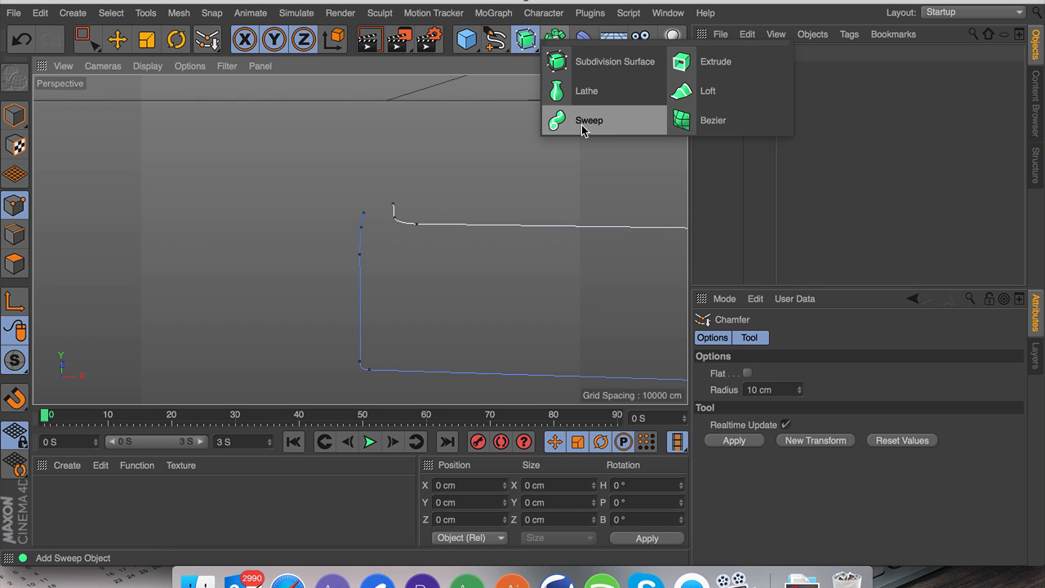
pyautogui.click(589, 120)
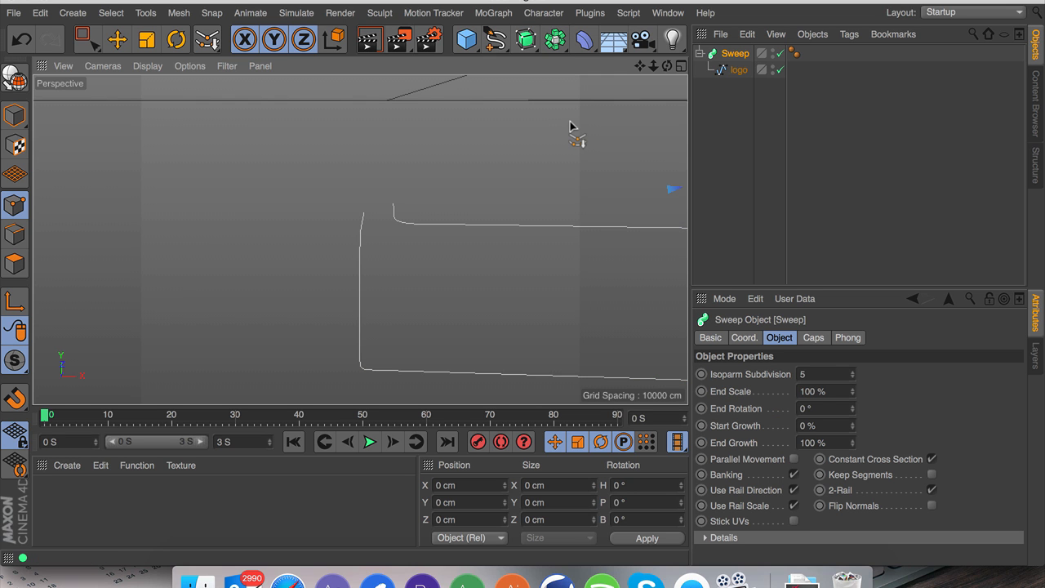
pyautogui.click(498, 39)
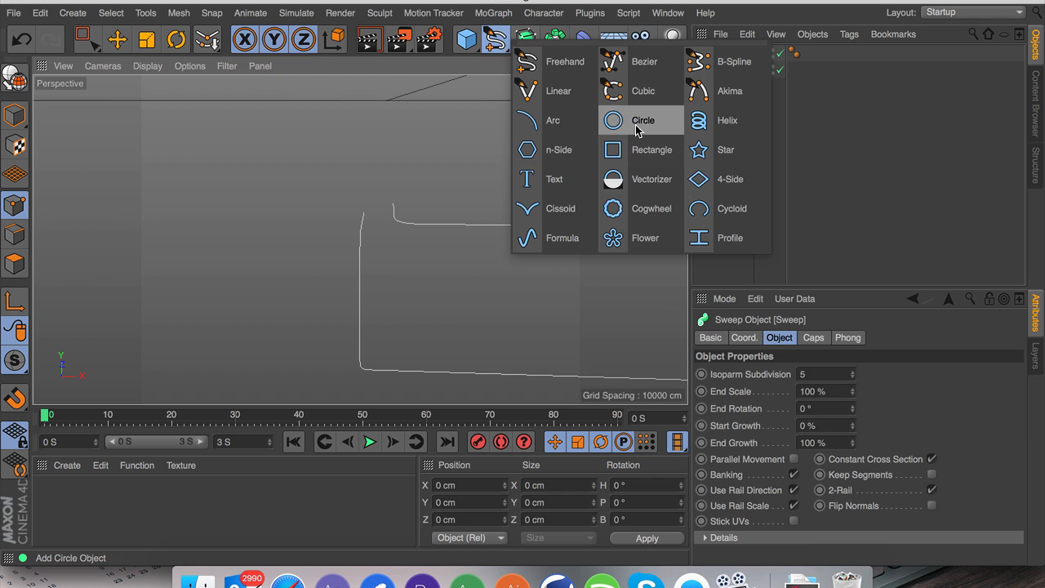
pyautogui.click(645, 120)
pyautogui.write('6')
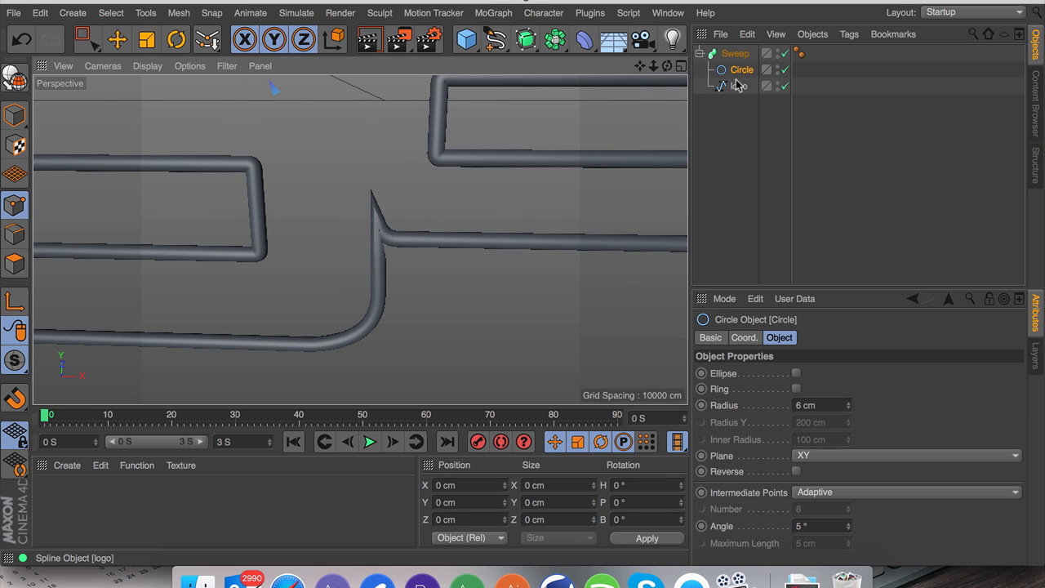
# Chamfer the logo spline point beside the small bump into a smooth rounded corner.
pyautogui.click(738, 86)
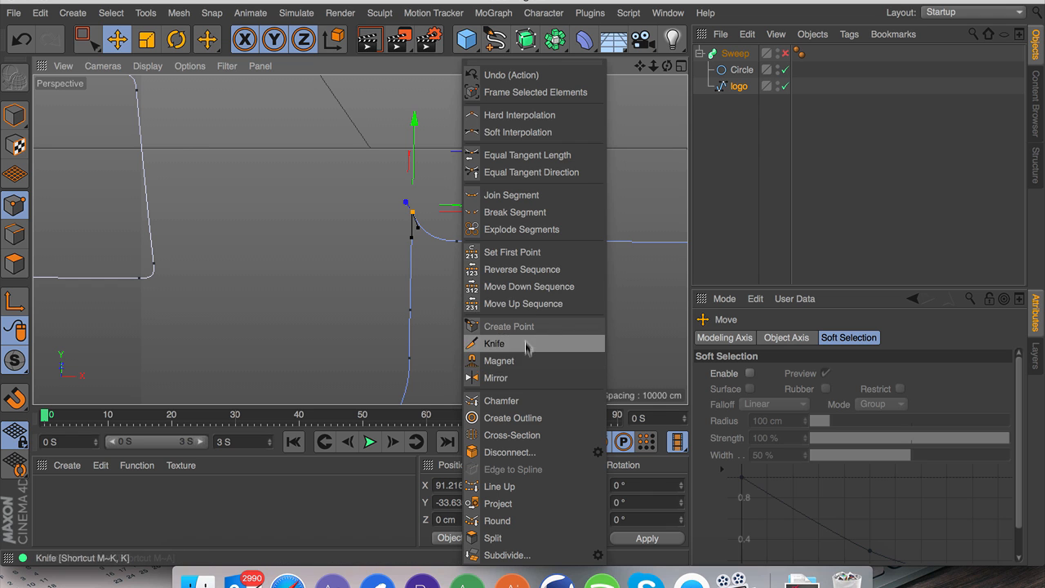
pyautogui.click(501, 400)
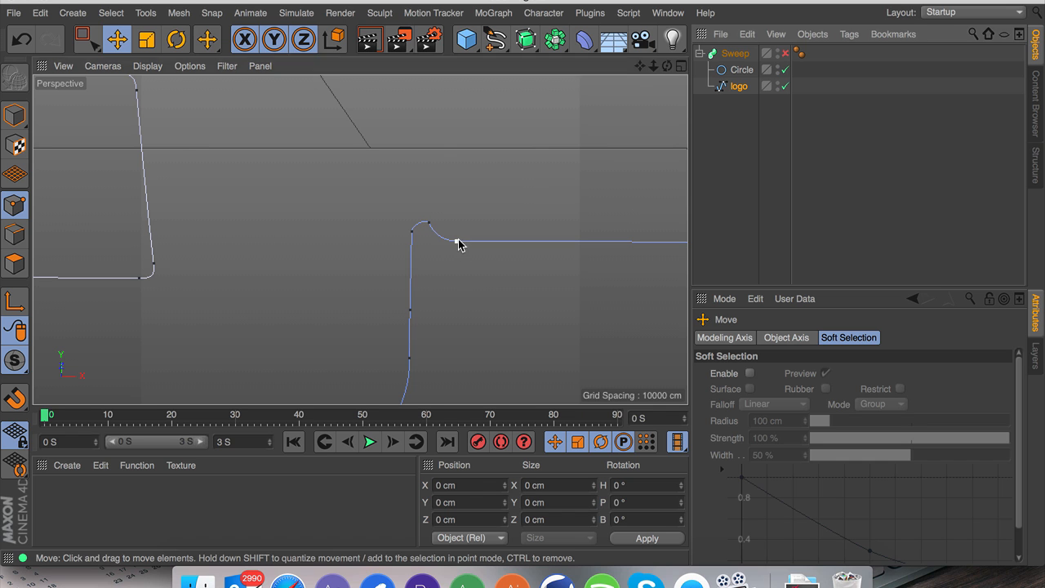
pyautogui.click(460, 245)
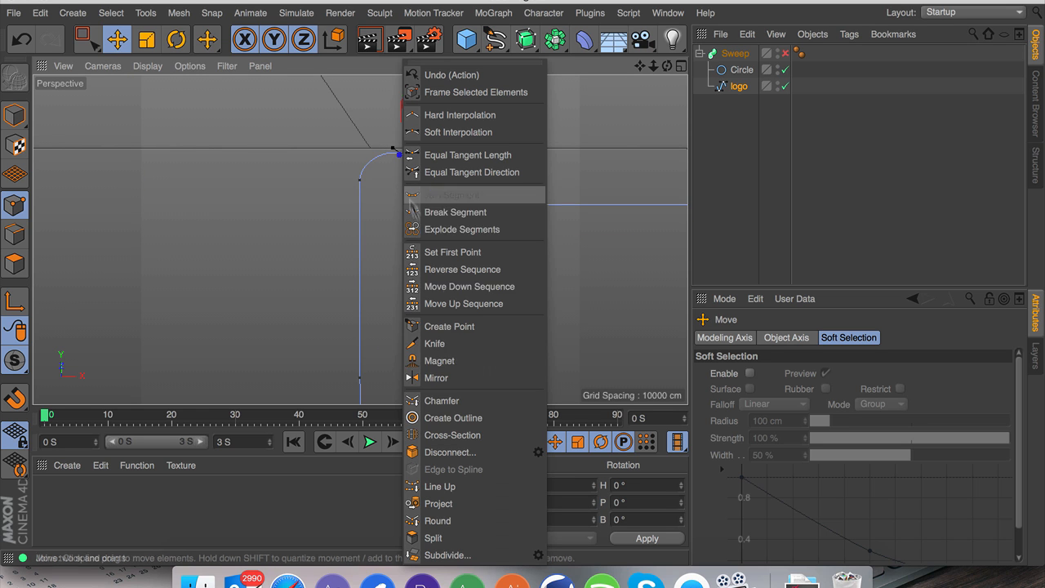
pyautogui.click(442, 400)
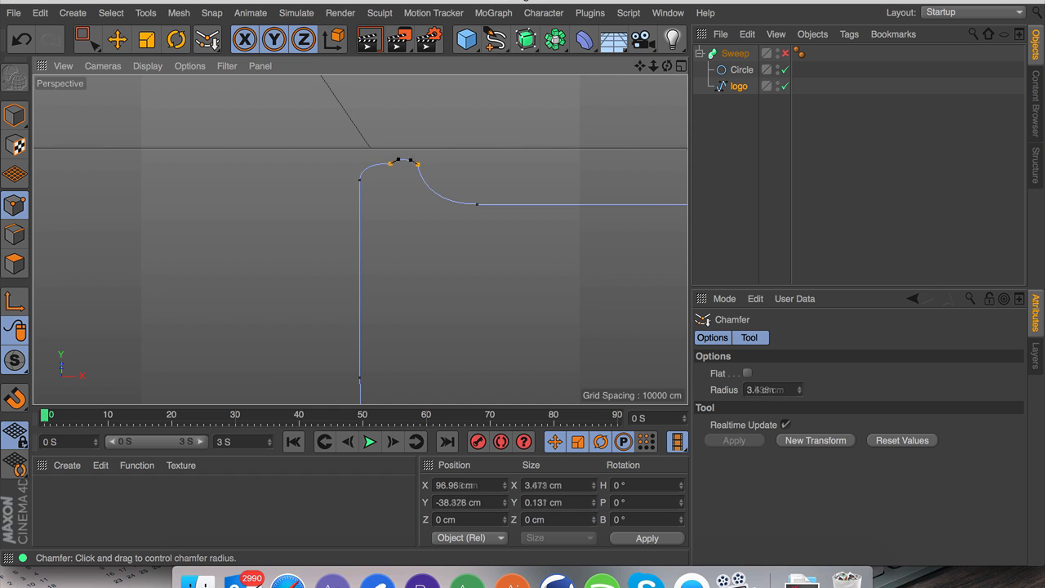
pyautogui.click(117, 38)
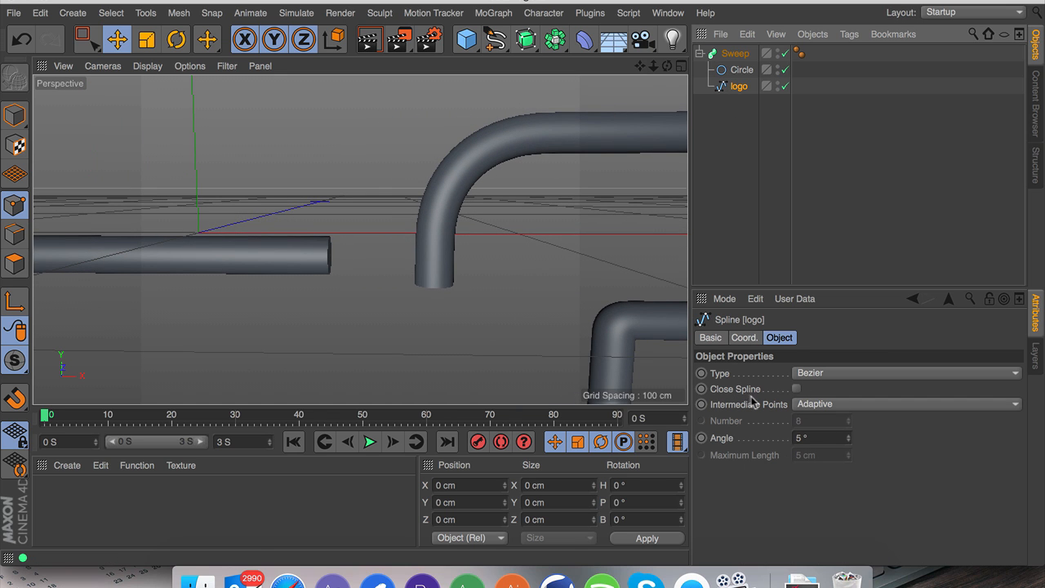
# Select another logo spline point and chamfer it from the right-click menu.
pyautogui.click(735, 85)
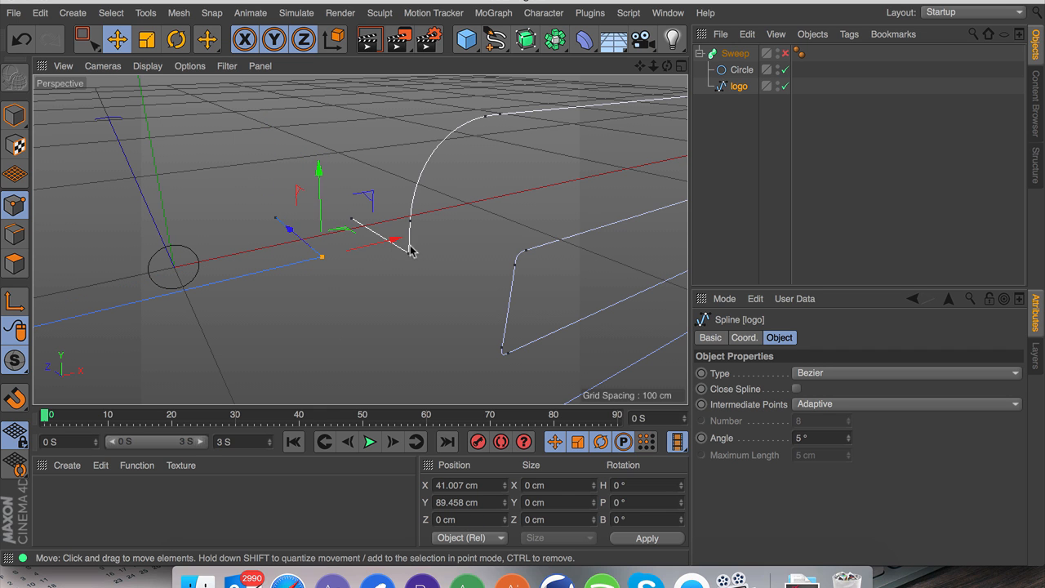
pyautogui.rightClick(408, 258)
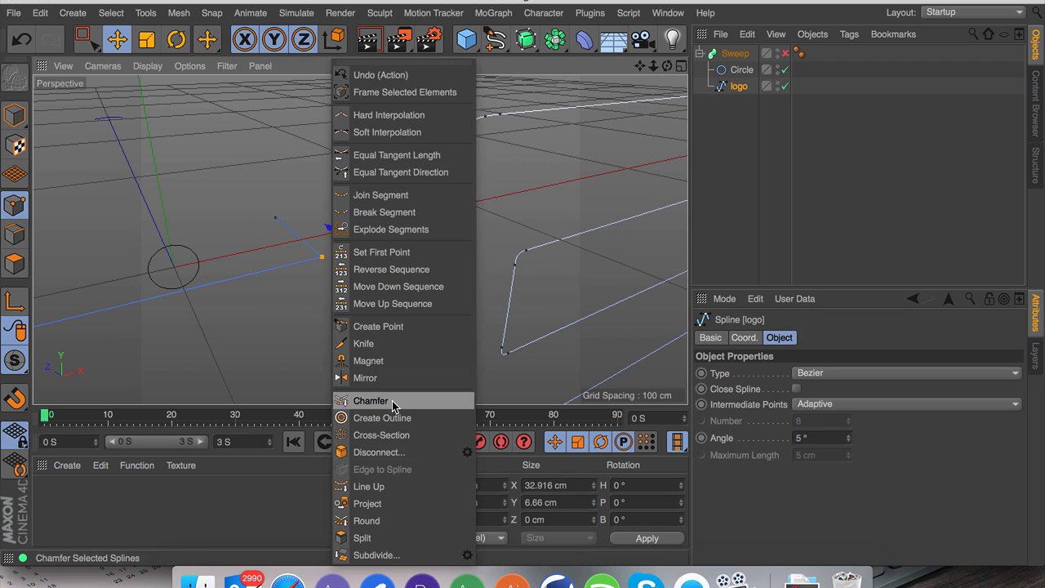
pyautogui.click(371, 400)
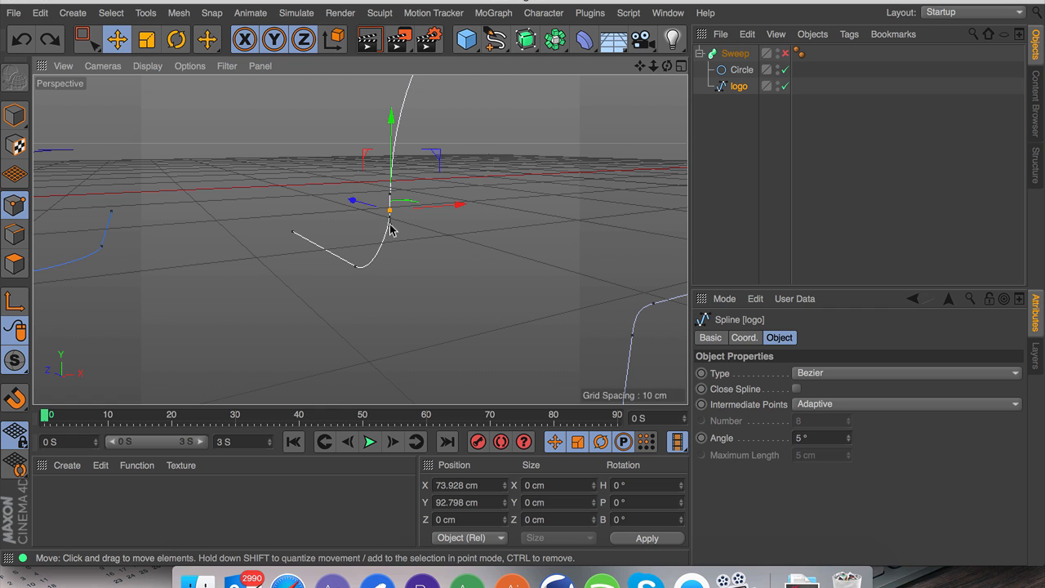
pyautogui.moveTo(392, 253)
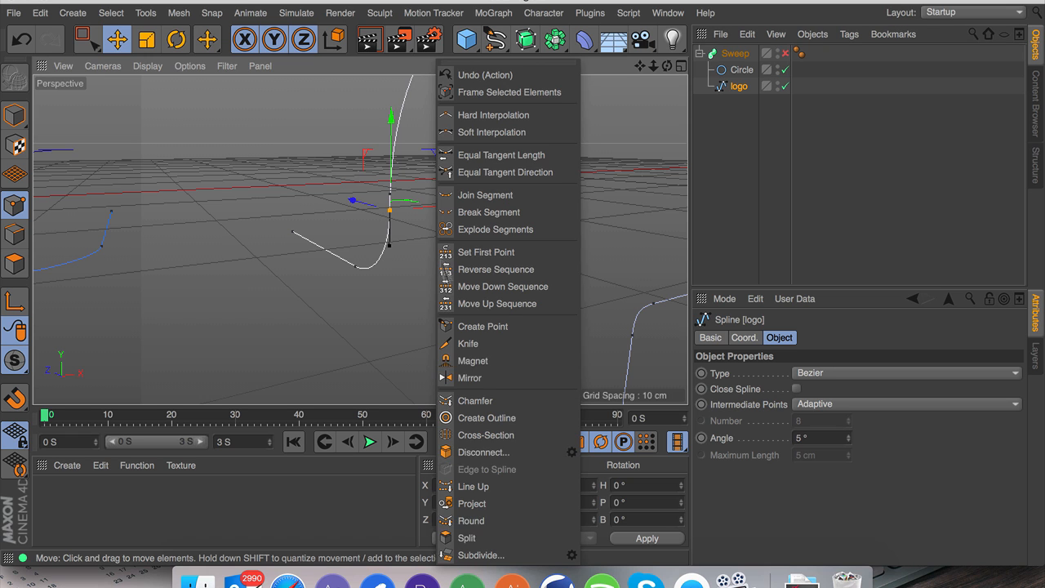
pyautogui.moveTo(468, 538)
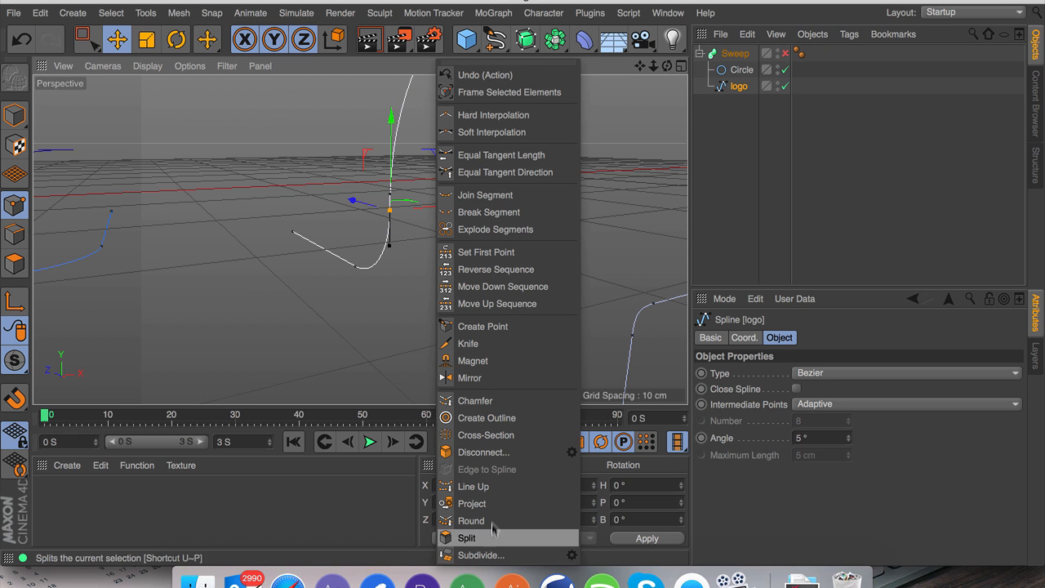
pyautogui.moveTo(504, 435)
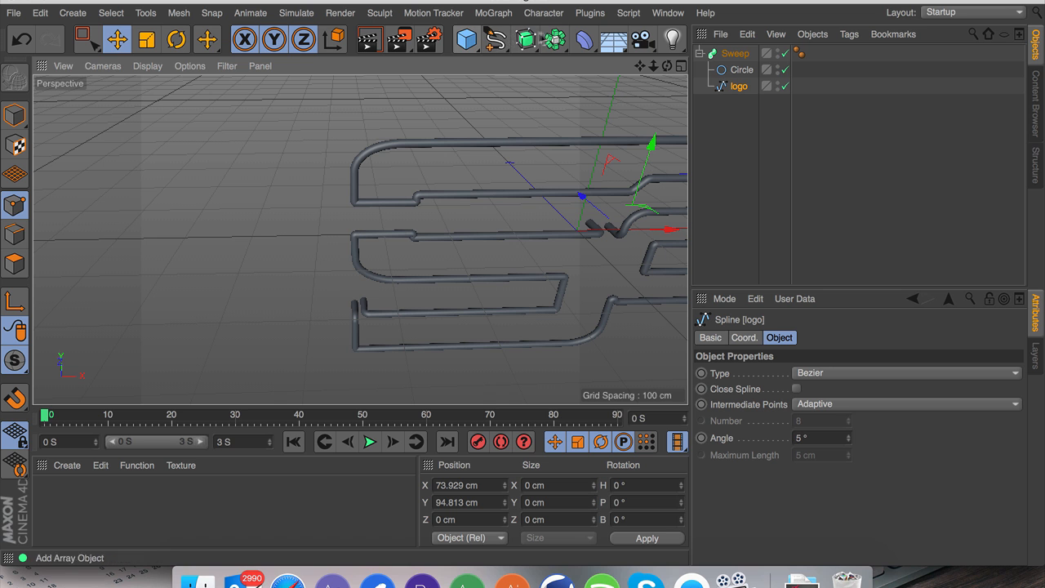
# Add a cylinder and cut a loop around its middle with the Knife tool.
pyautogui.click(468, 39)
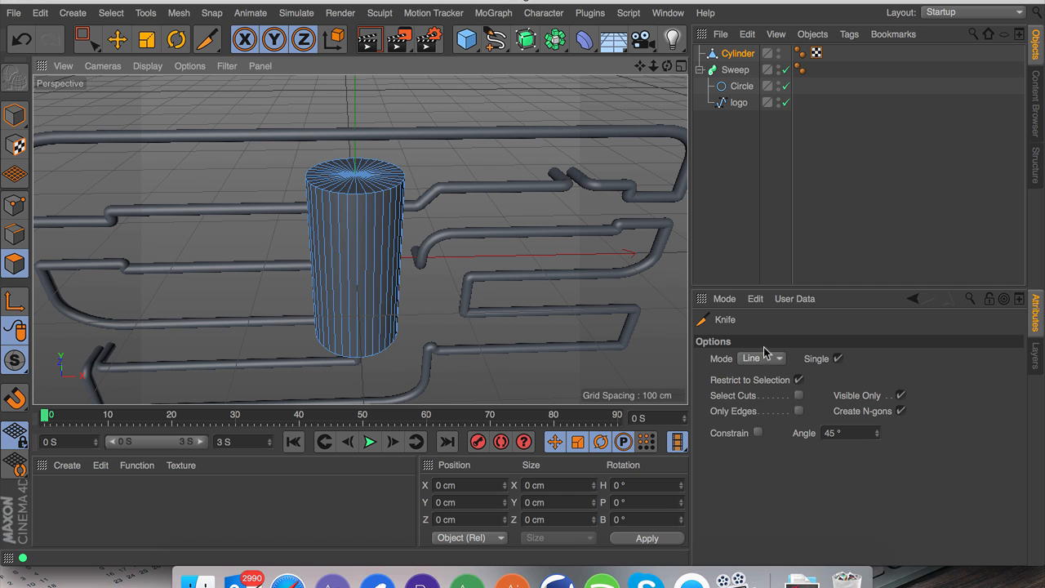
pyautogui.click(761, 359)
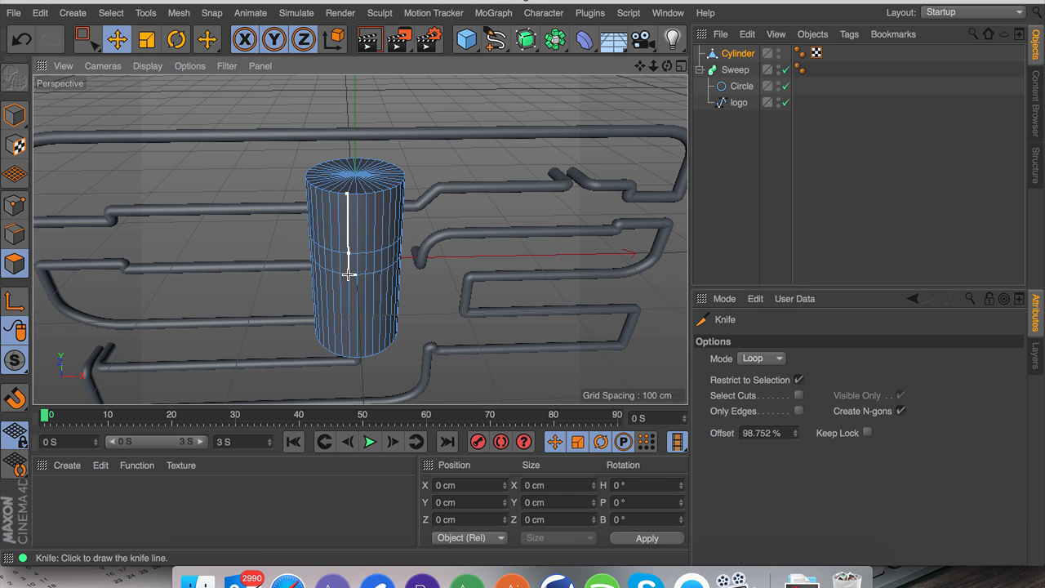
pyautogui.click(124, 13)
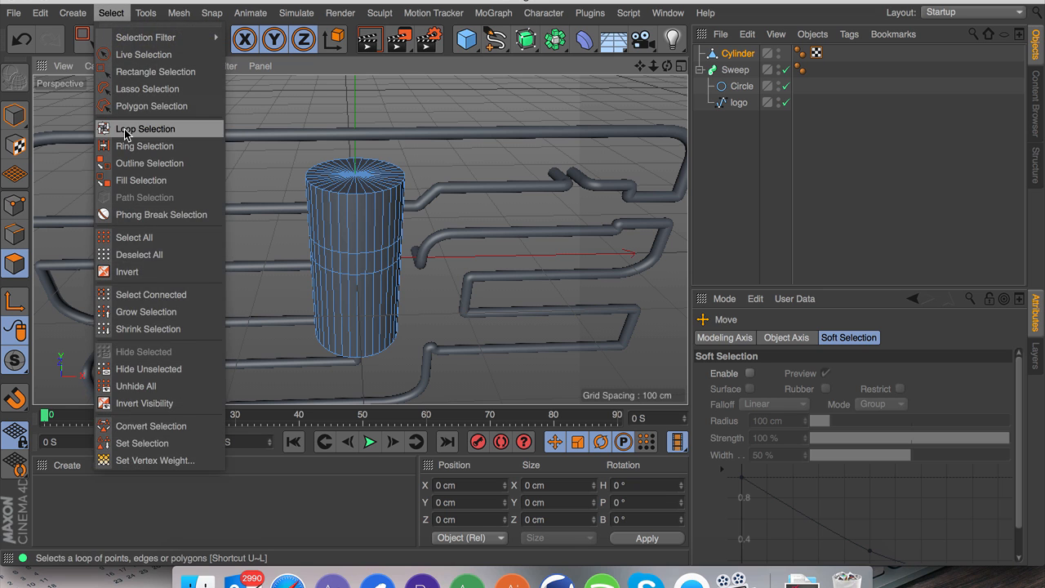
pyautogui.click(146, 128)
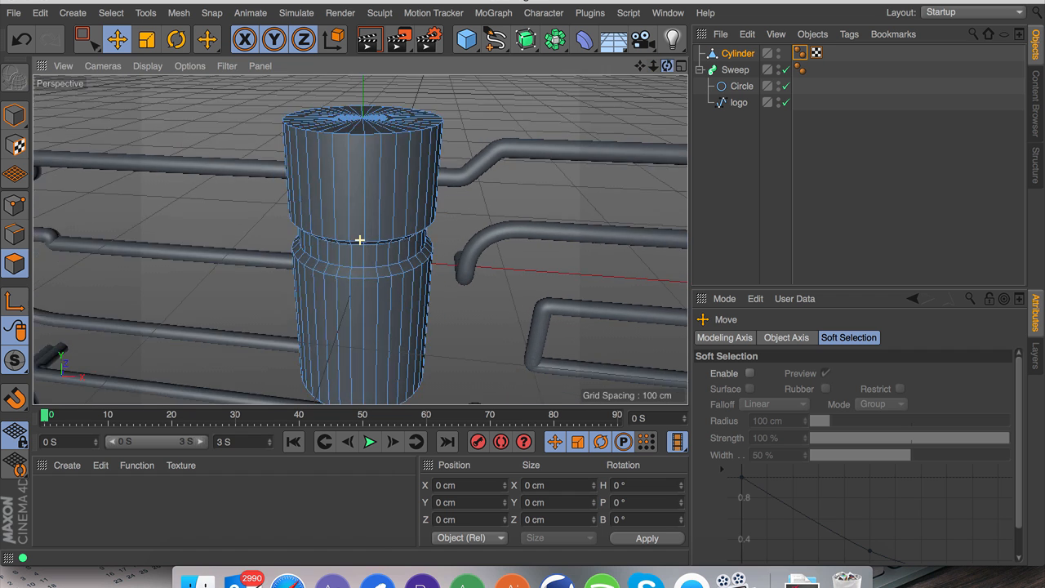
# Loop-select the cylinder's top cap, taper it, and nest it under a Subdivision Surface.
pyautogui.click(107, 14)
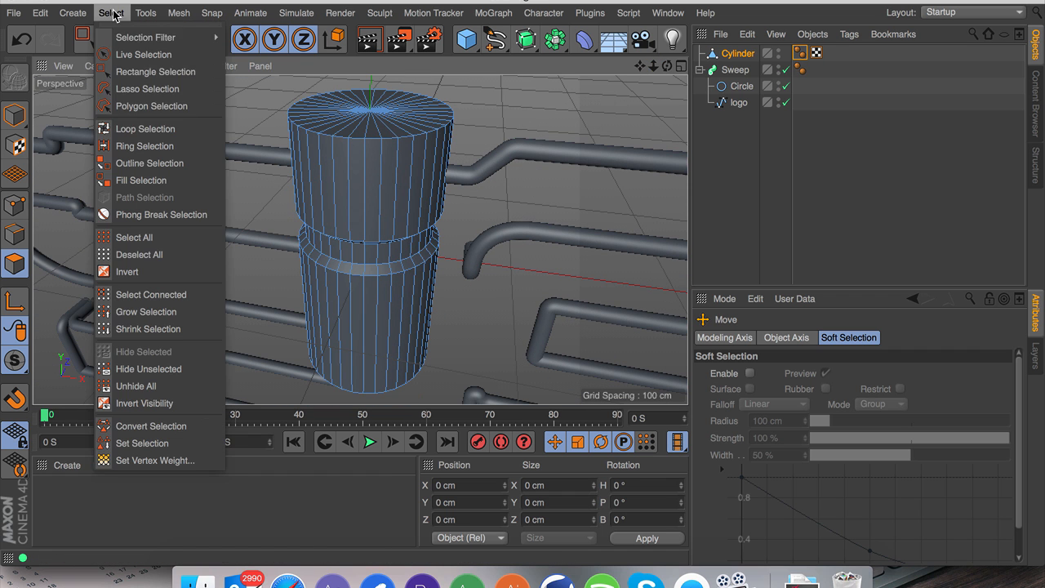
pyautogui.click(145, 129)
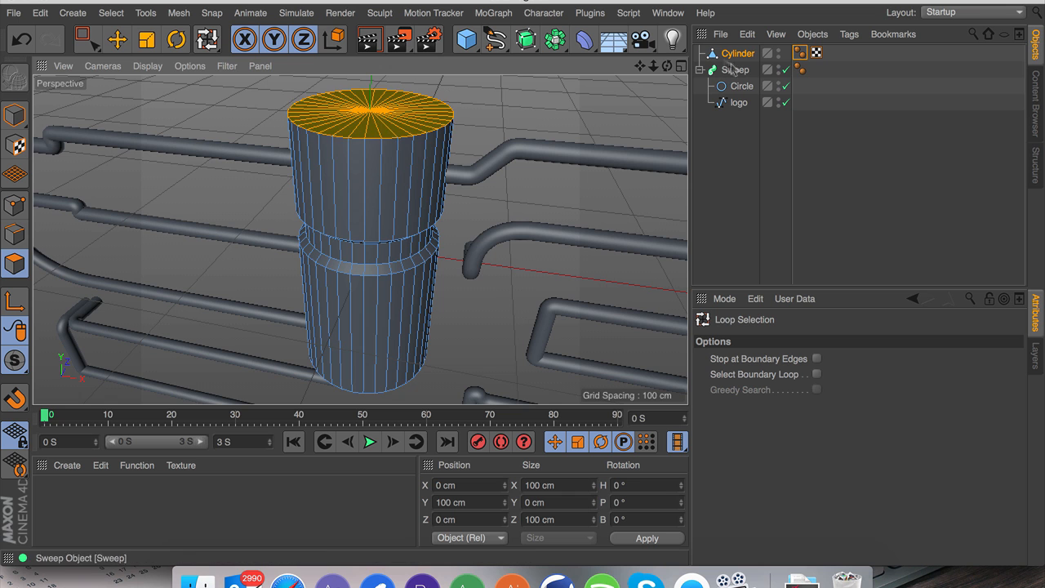
pyautogui.click(117, 38)
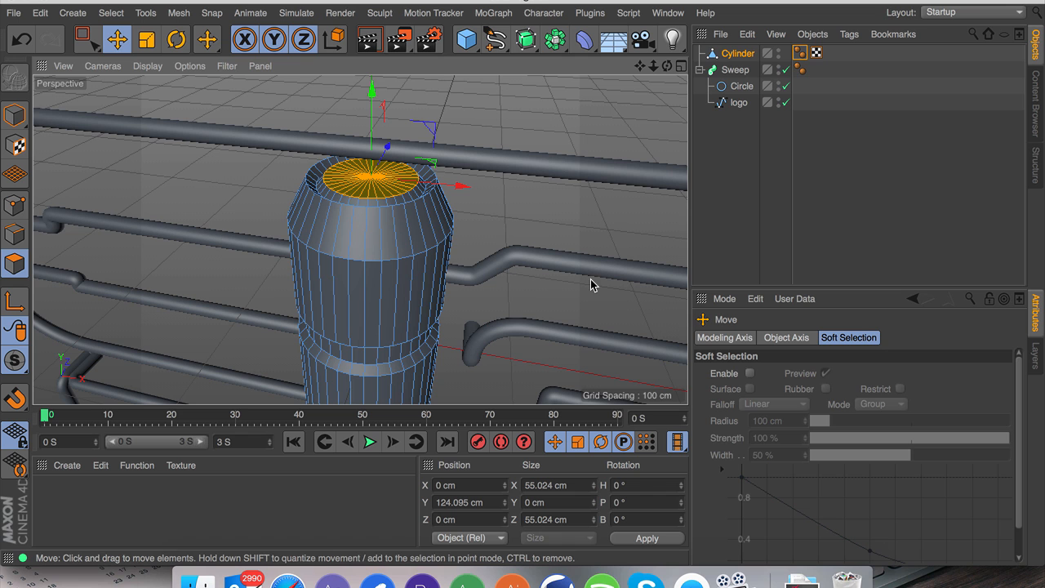
pyautogui.click(523, 38)
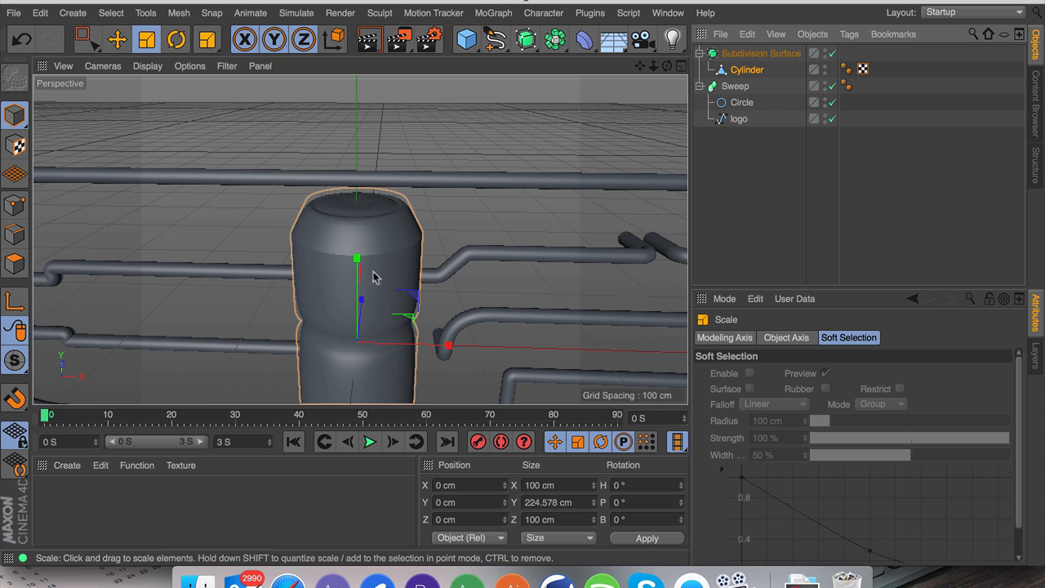
# Scale the subdivided knob down to a connector roughly 9 cm wide.
pyautogui.moveTo(356, 259); pyautogui.dragTo(357, 299)
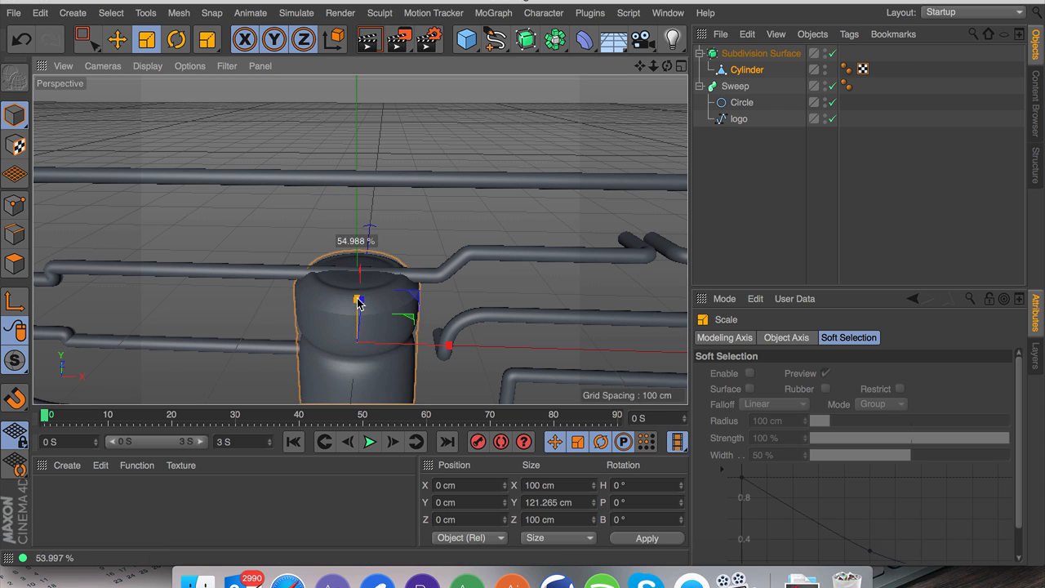
pyautogui.moveTo(357, 300); pyautogui.dragTo(357, 339)
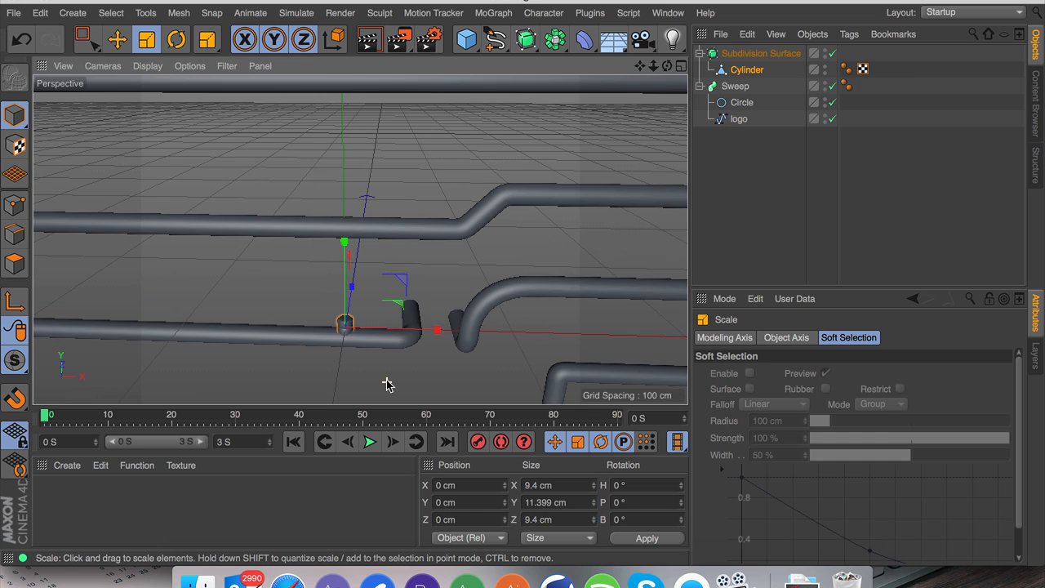
pyautogui.moveTo(486, 367)
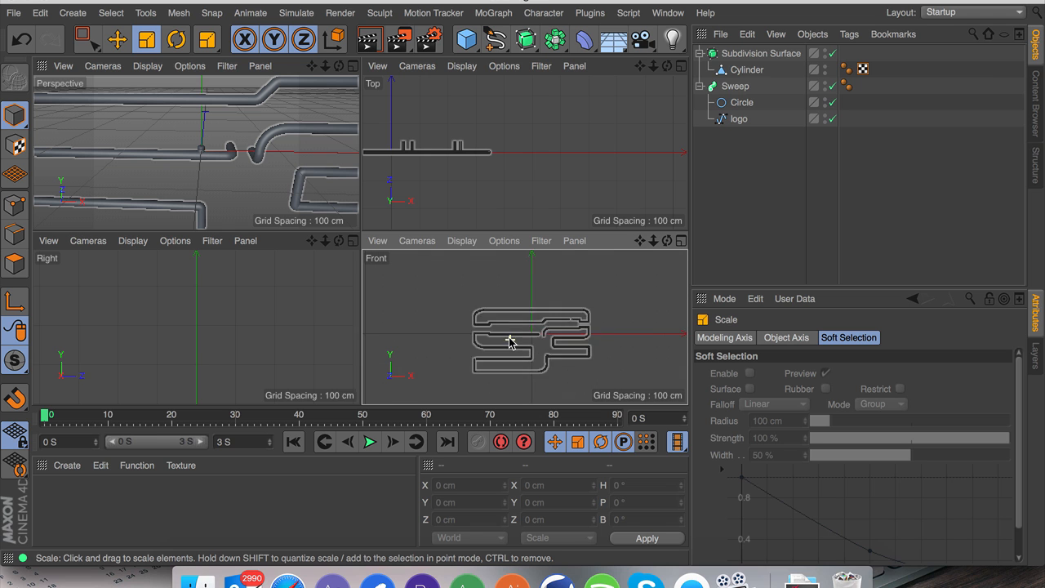
# Draw a curving Bezier cable path outward from the connector knob.
pyautogui.click(487, 39)
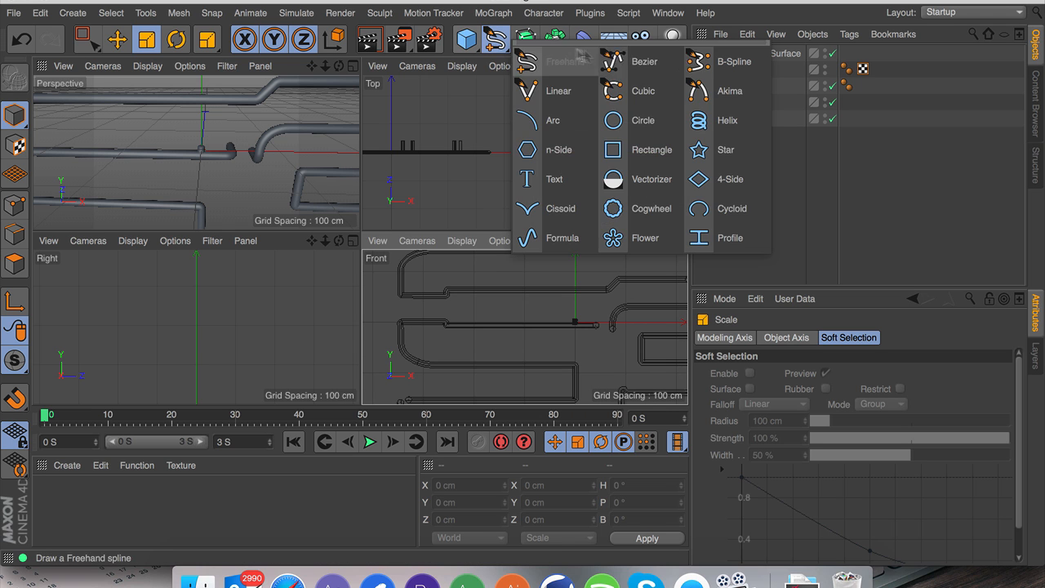
pyautogui.click(633, 61)
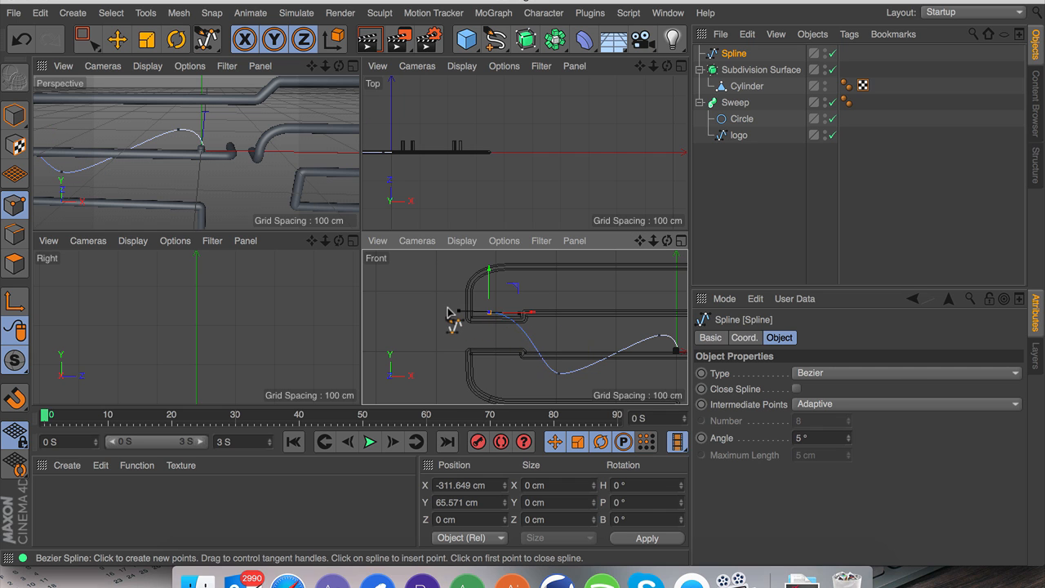
pyautogui.moveTo(453, 315); pyautogui.dragTo(425, 364)
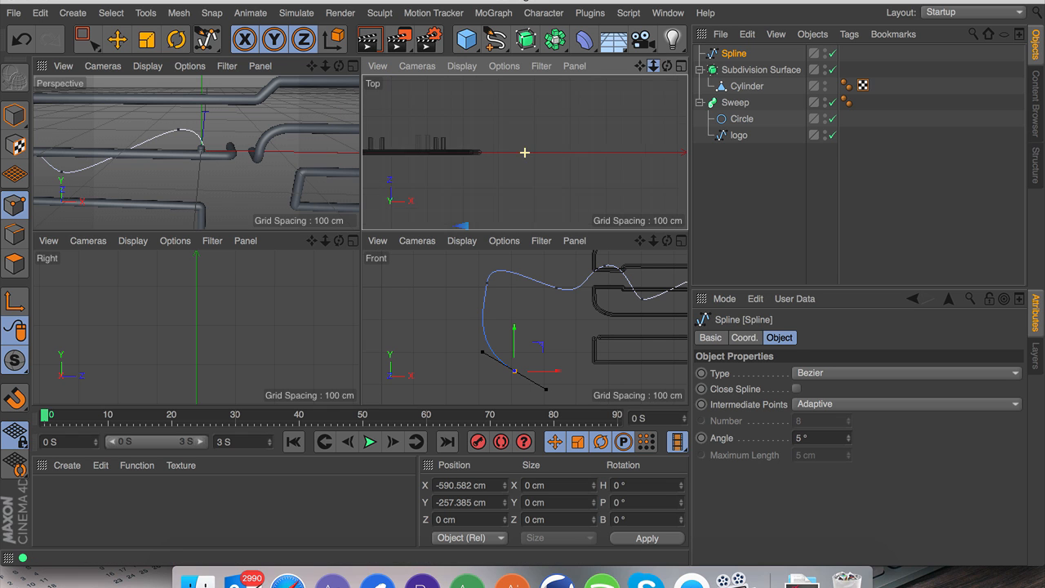
pyautogui.click(117, 38)
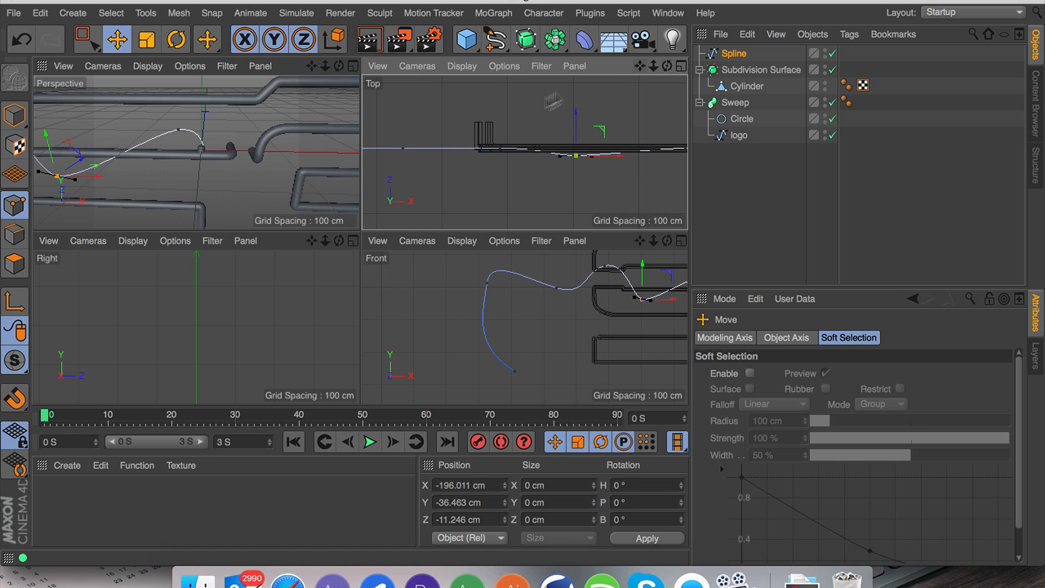
# Drag the cable spline's points in depth to refine its curve.
pyautogui.moveTo(522, 147); pyautogui.dragTo(498, 114)
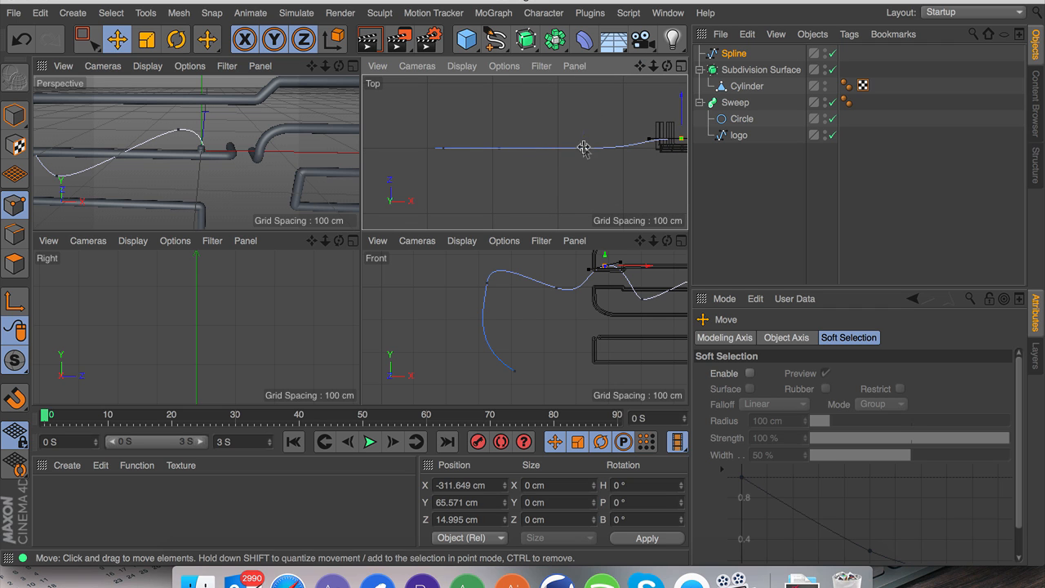
pyautogui.moveTo(584, 147); pyautogui.dragTo(584, 139)
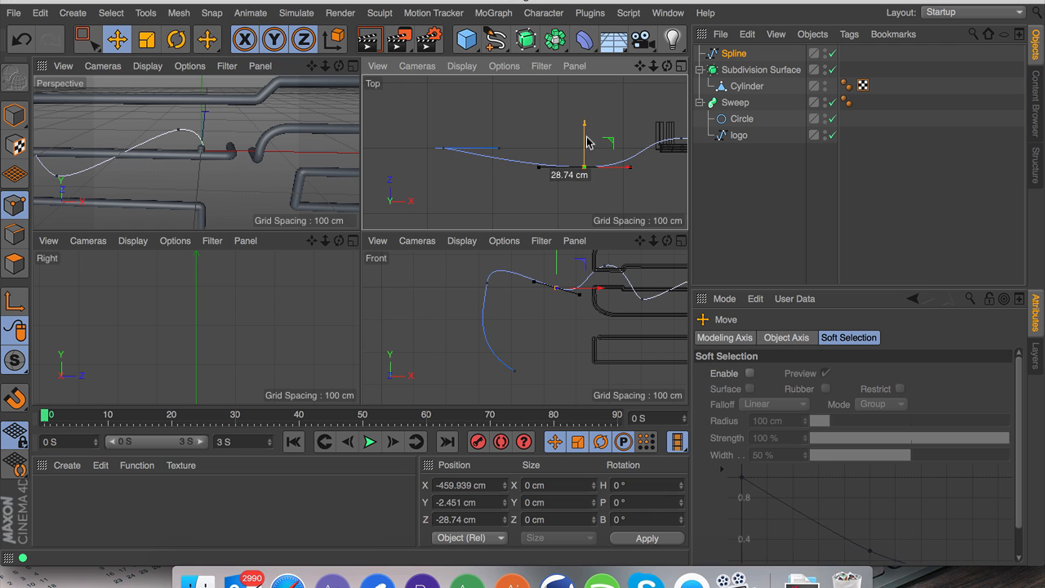
pyautogui.moveTo(585, 147); pyautogui.dragTo(494, 151)
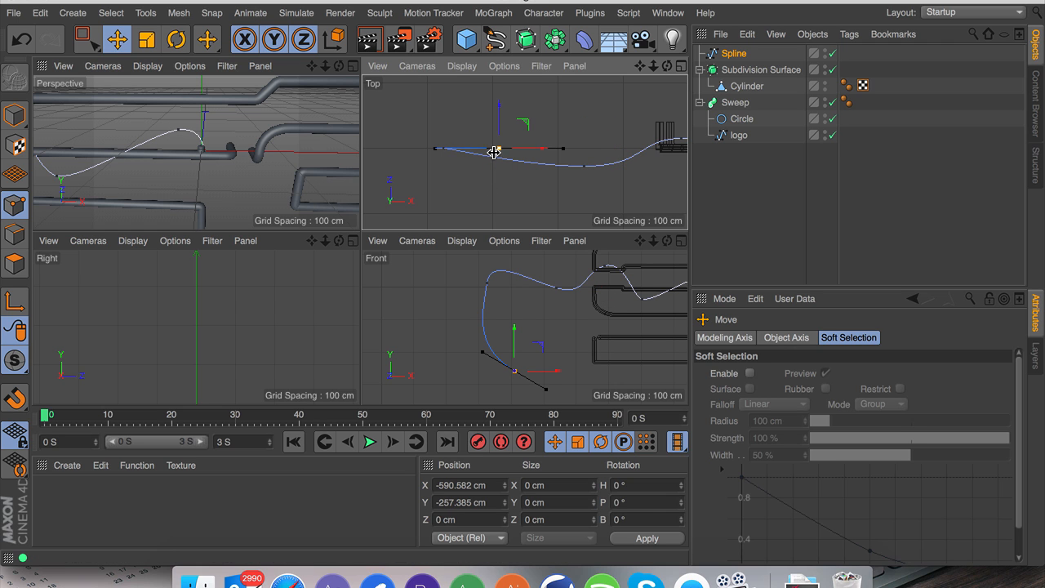
pyautogui.moveTo(494, 151); pyautogui.dragTo(496, 167)
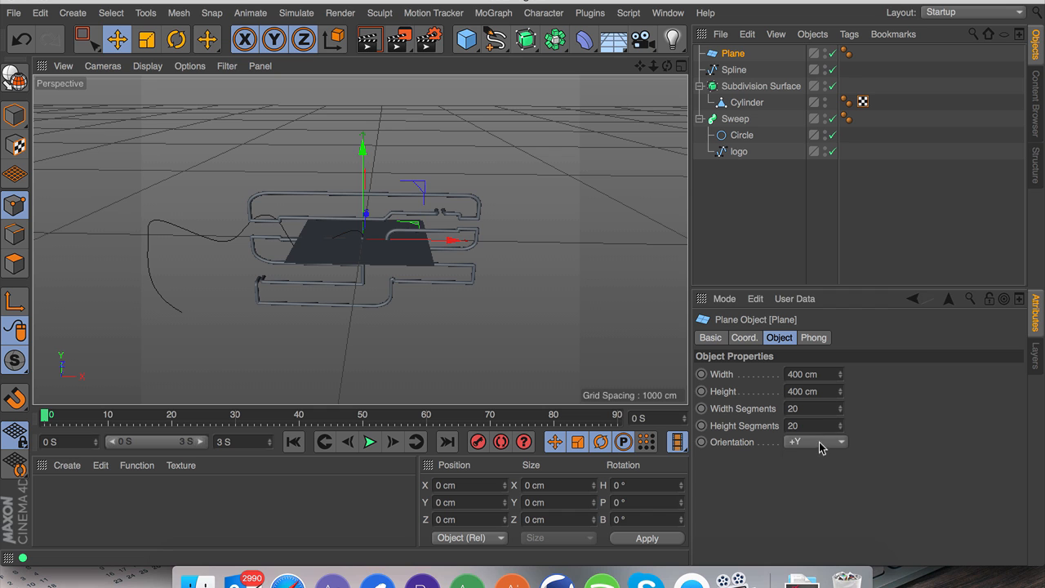
# Orient the plane to +Z so it stands as a wall, then reselect it.
pyautogui.click(147, 39)
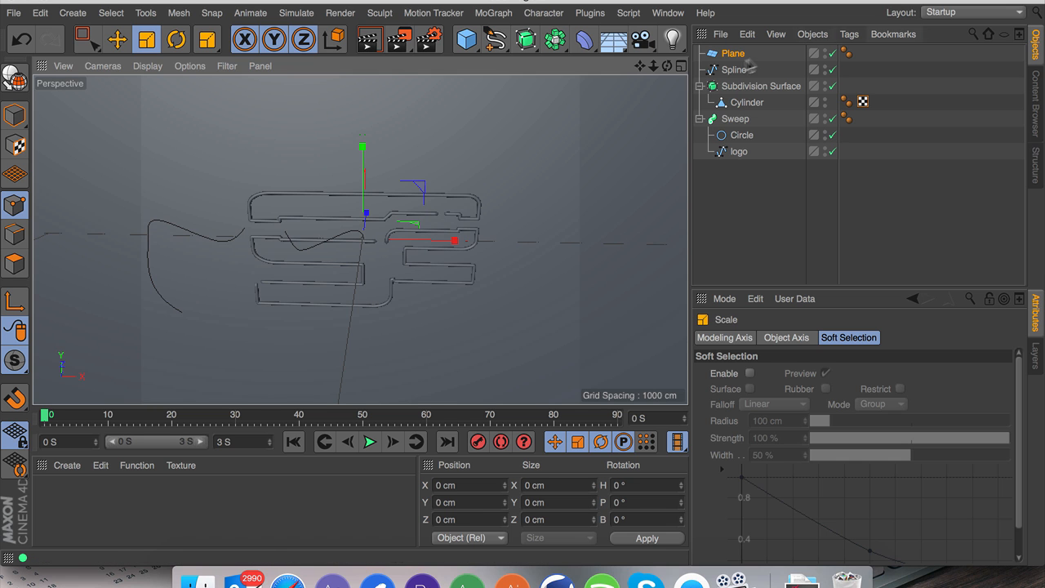
pyautogui.click(734, 53)
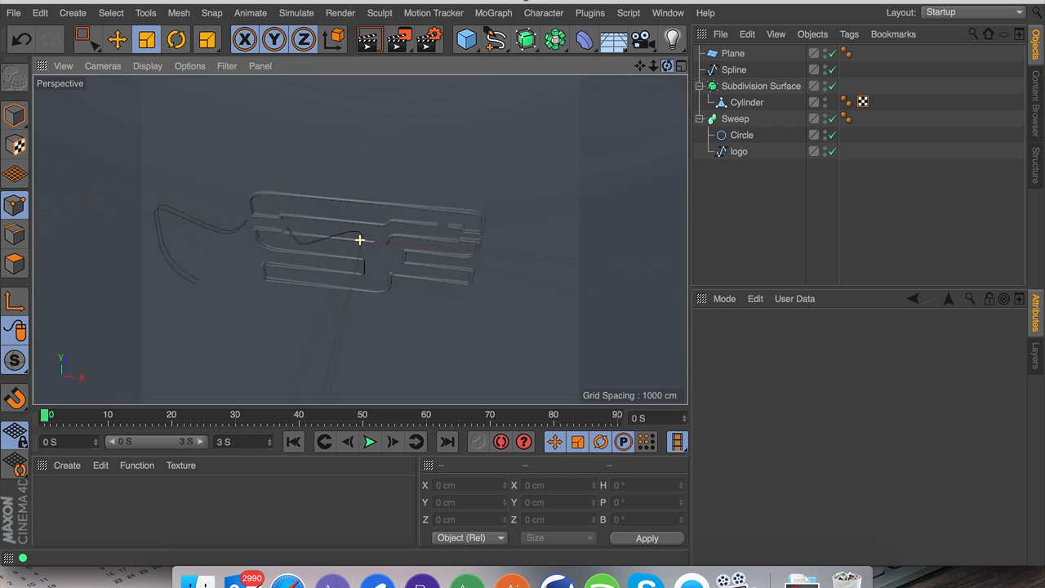
pyautogui.click(736, 53)
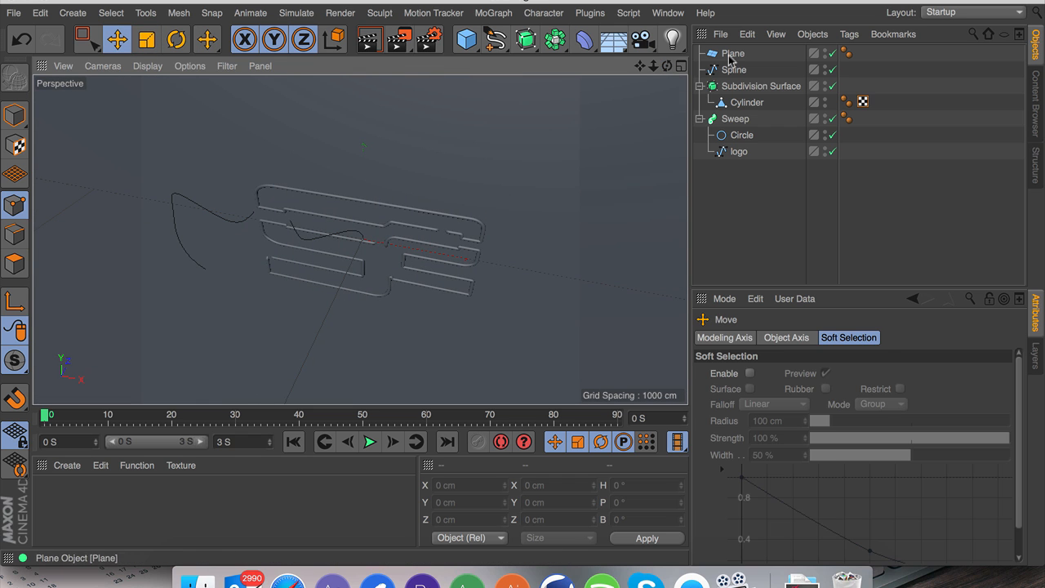
pyautogui.click(738, 52)
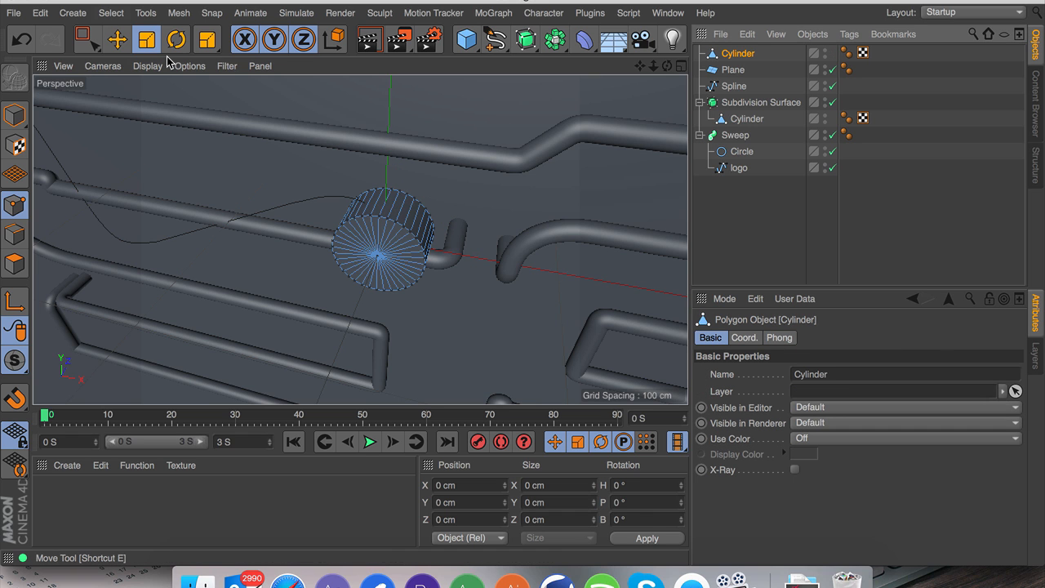
# Repeatedly inset, scale and push the cylinder's cap face into stepped concentric rings.
pyautogui.click(89, 39)
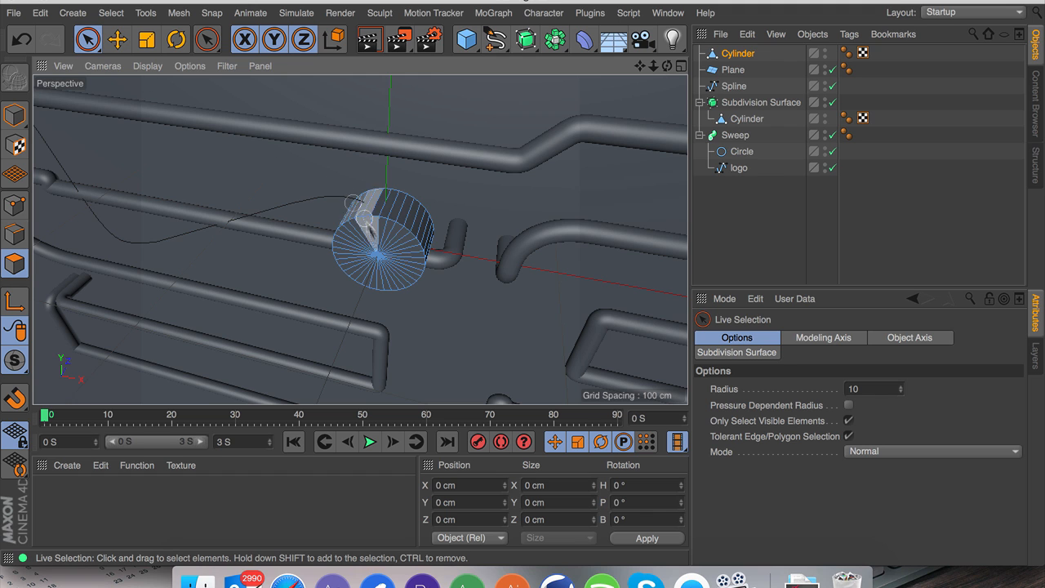
pyautogui.click(379, 255)
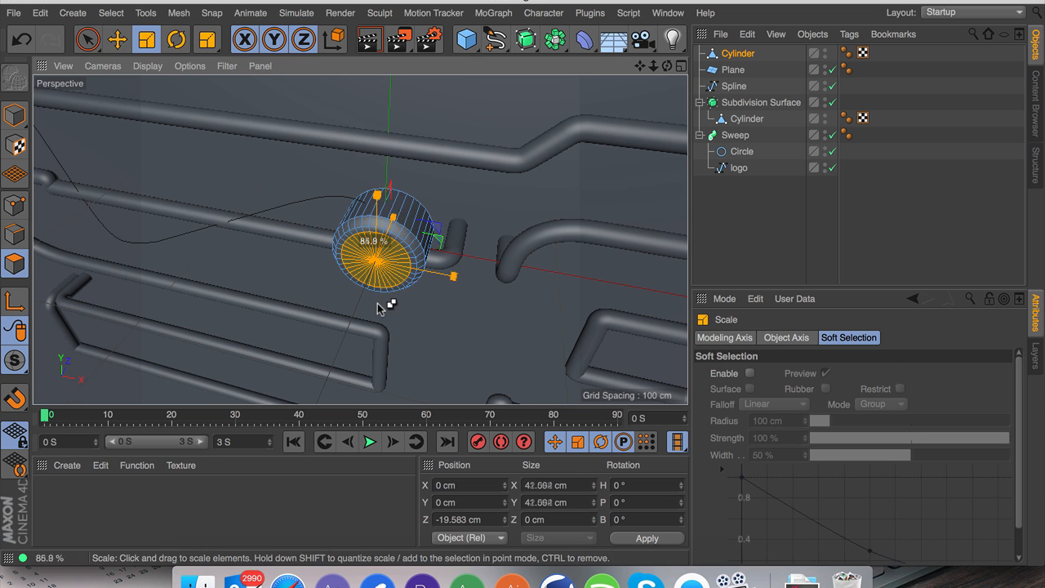
pyautogui.click(116, 38)
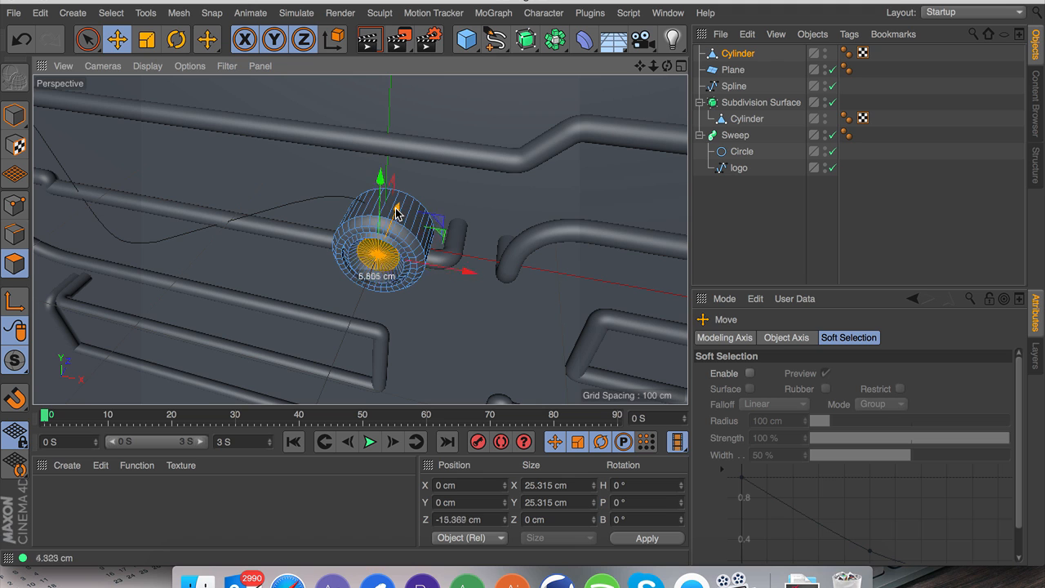
pyautogui.click(147, 40)
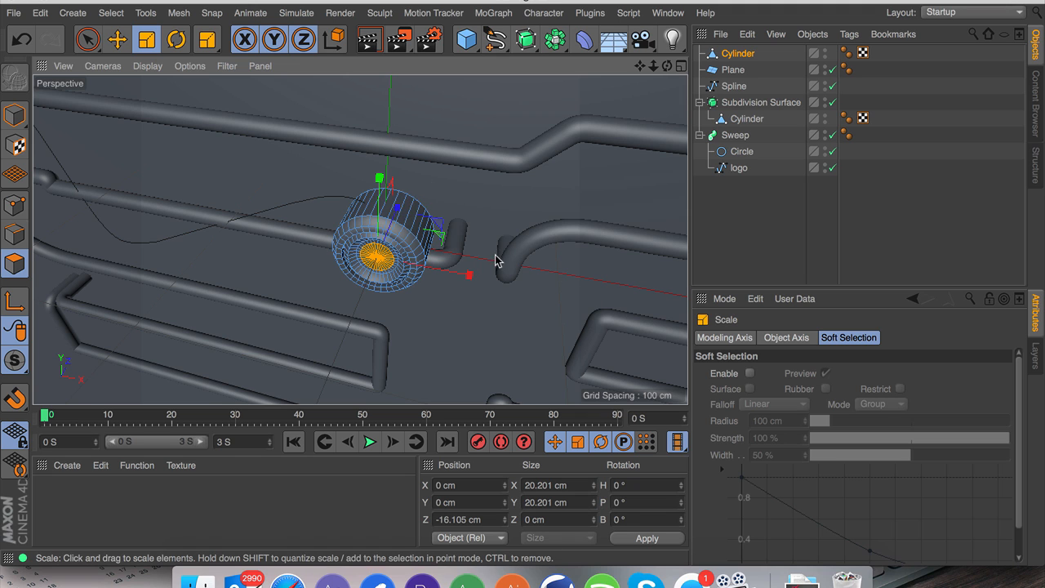
pyautogui.click(117, 39)
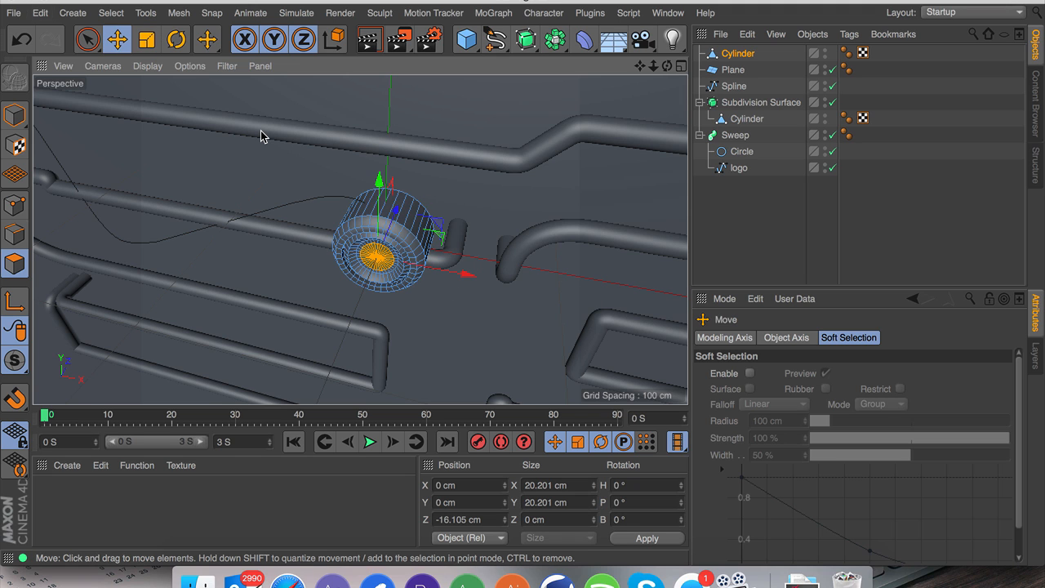
pyautogui.click(176, 40)
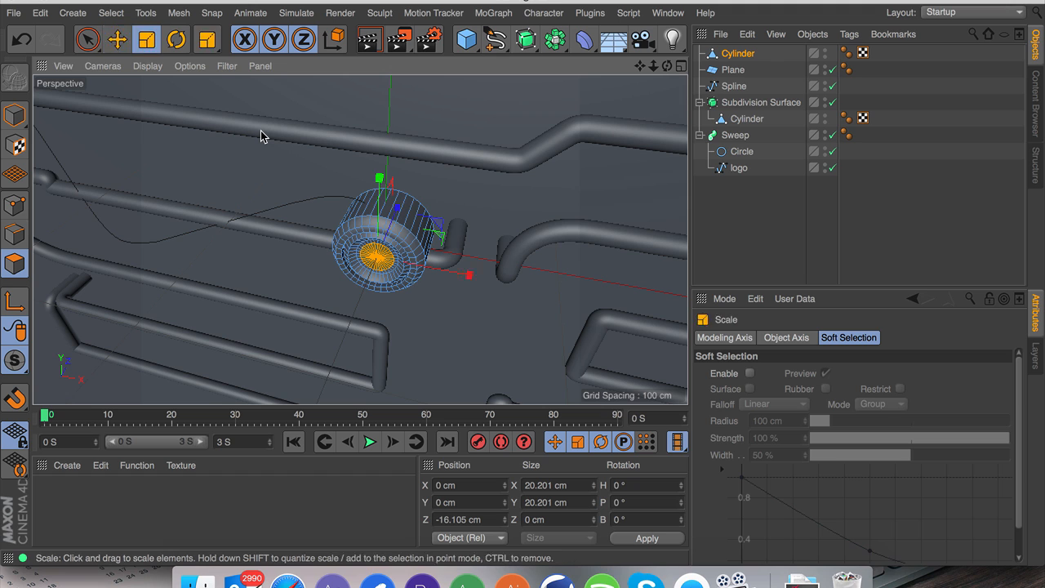
pyautogui.click(117, 39)
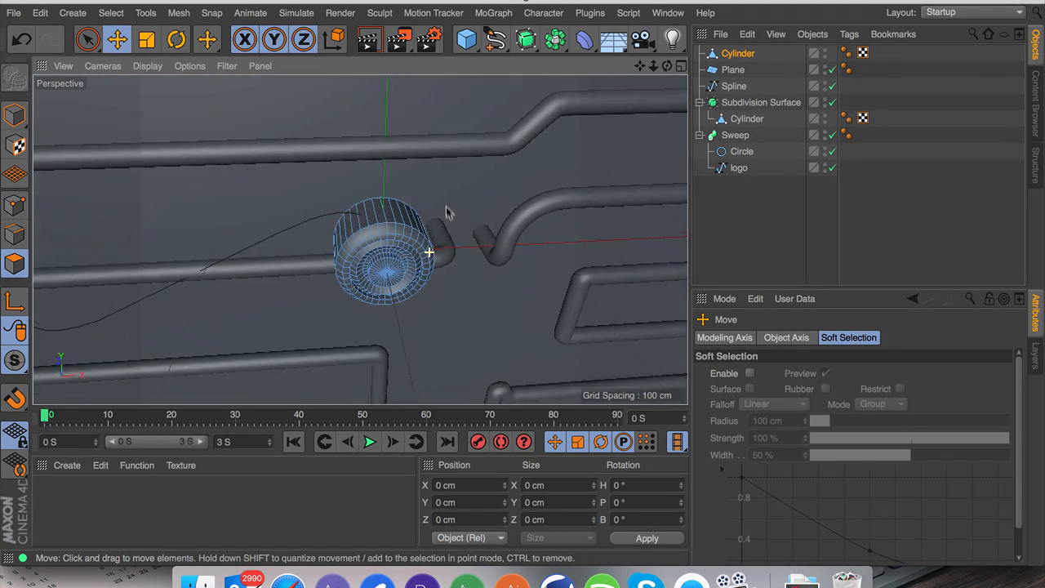
pyautogui.click(527, 39)
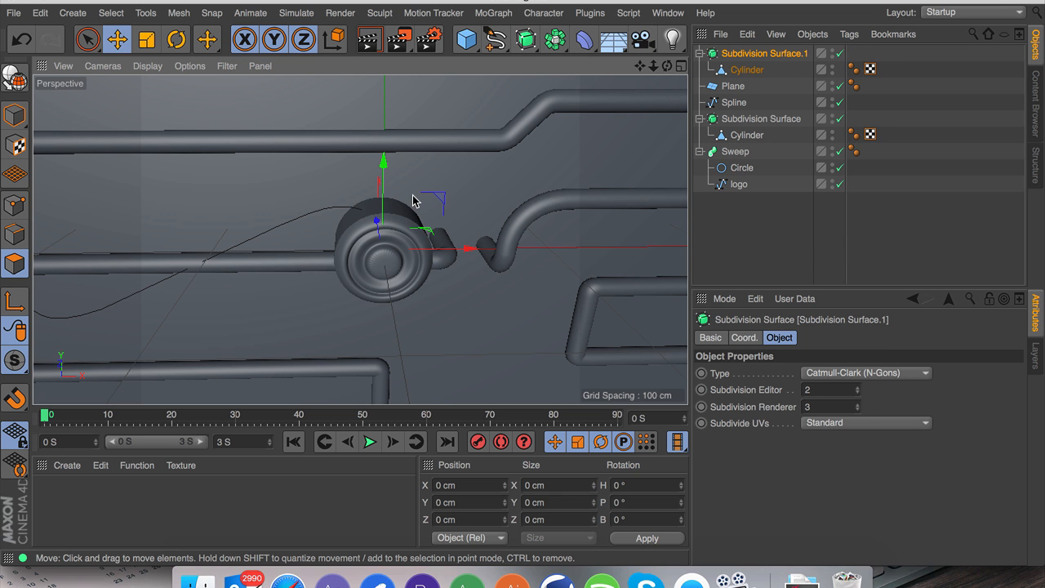
# Zoom in and scale the knob's central cap face smaller.
pyautogui.scroll(-3)
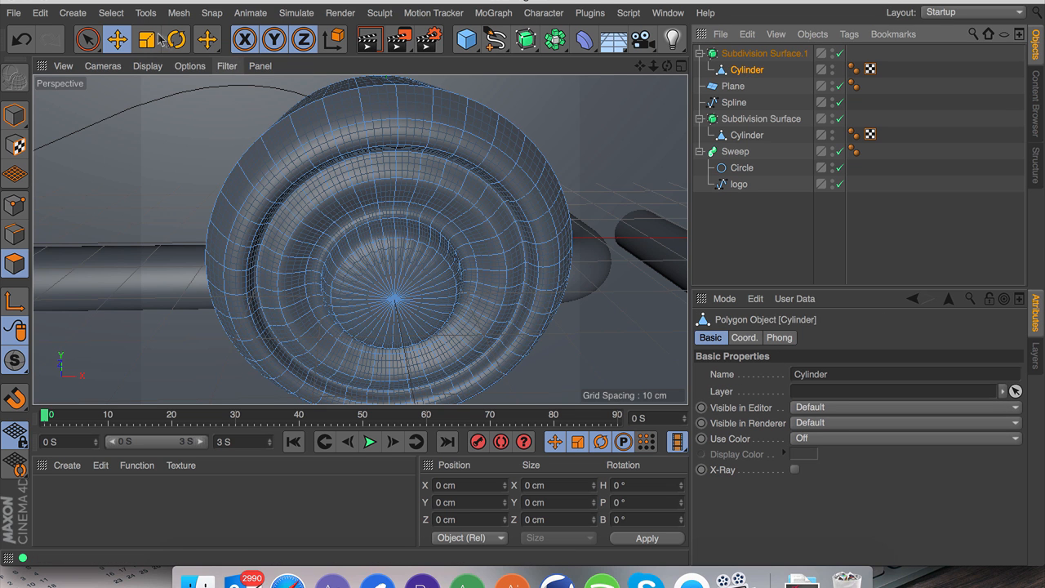
pyautogui.click(124, 12)
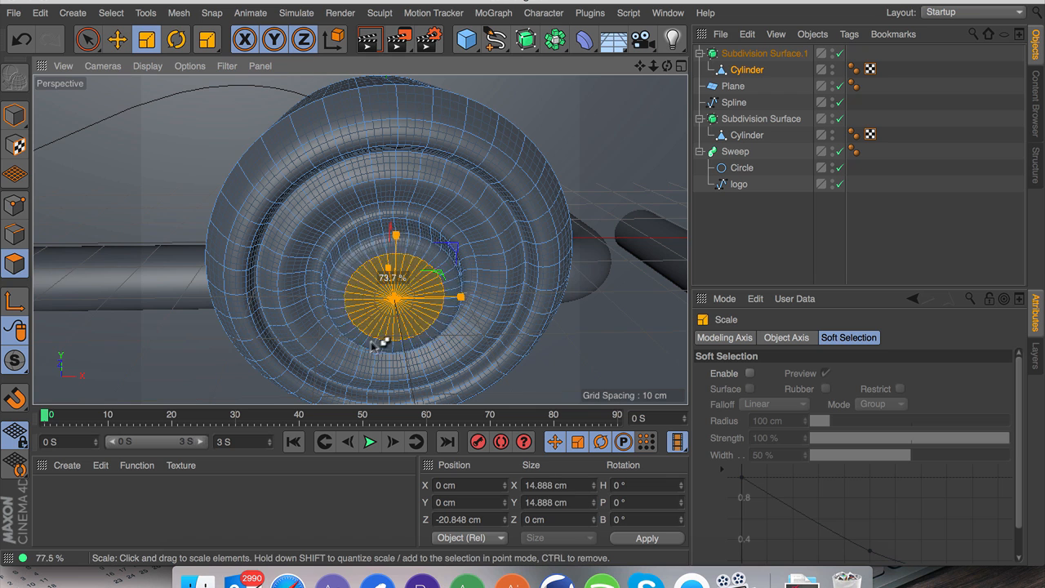
pyautogui.click(117, 39)
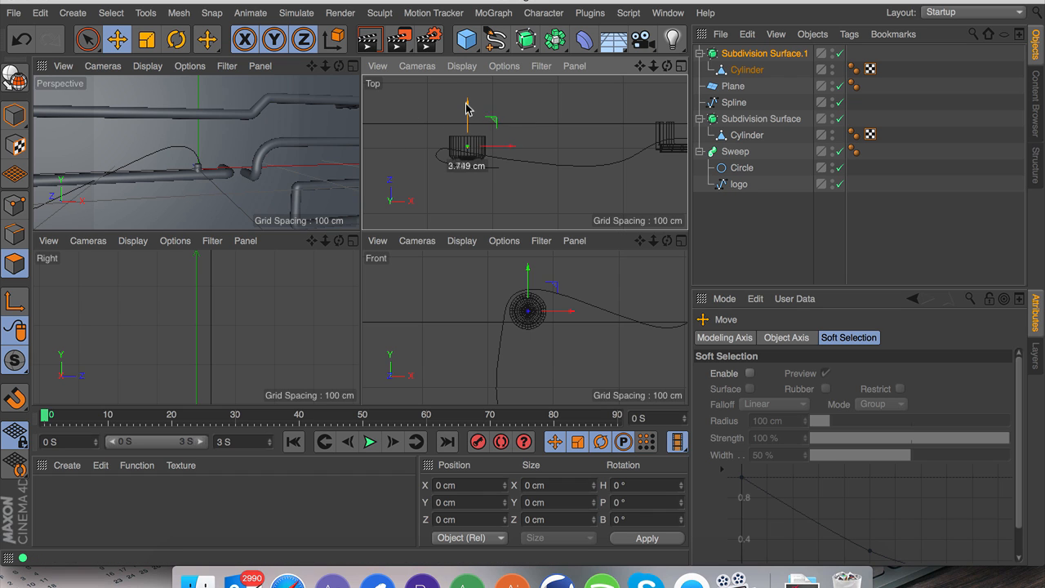
# Drag the cable spline's end point onto the knob in the Top view.
pyautogui.click(733, 86)
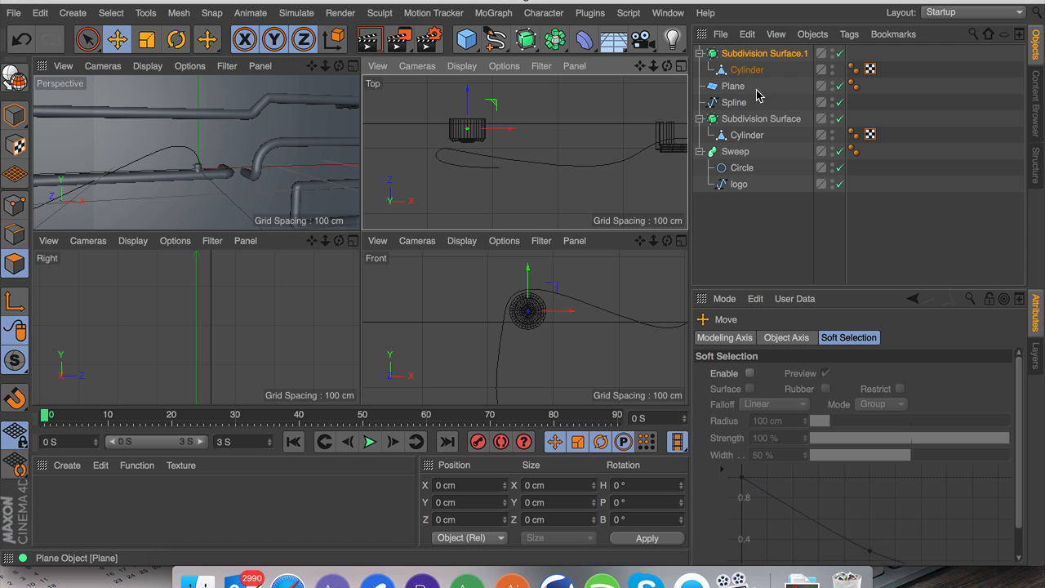
pyautogui.click(733, 102)
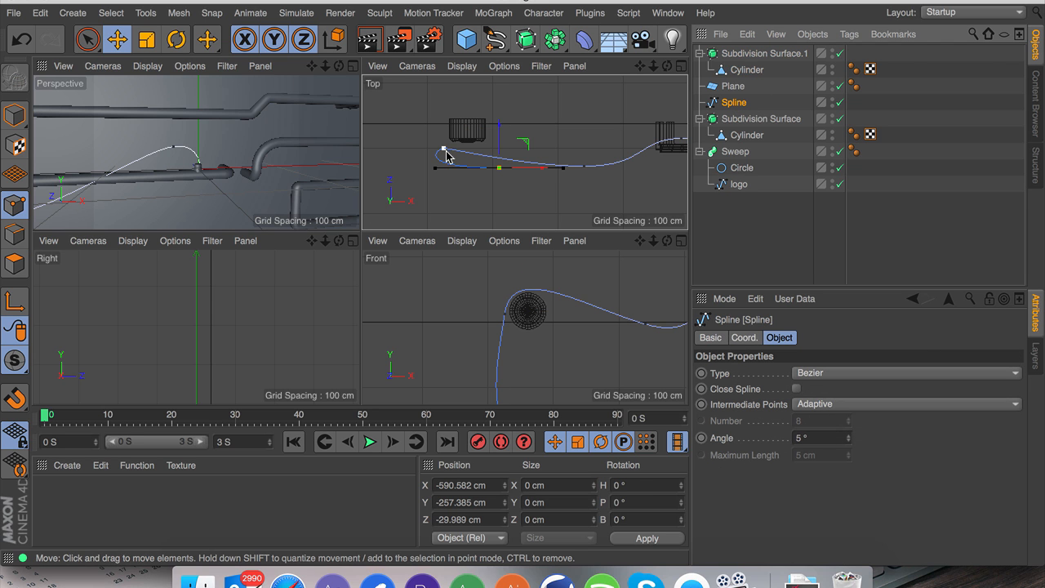
pyautogui.moveTo(445, 155); pyautogui.dragTo(441, 132)
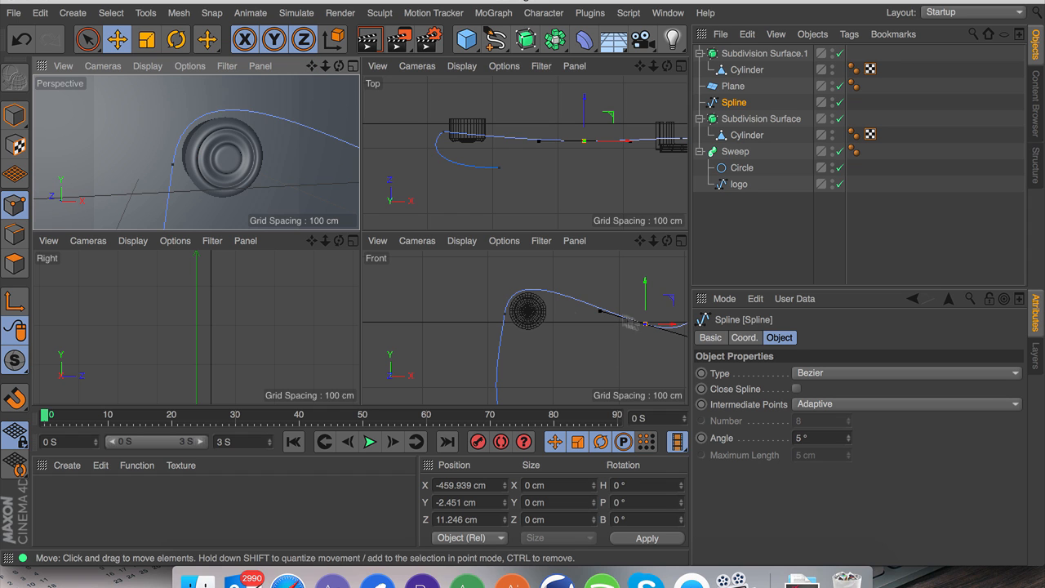
# Select the other Subdivision Surface group, the logo Sweep, then the connector knob.
pyautogui.click(761, 118)
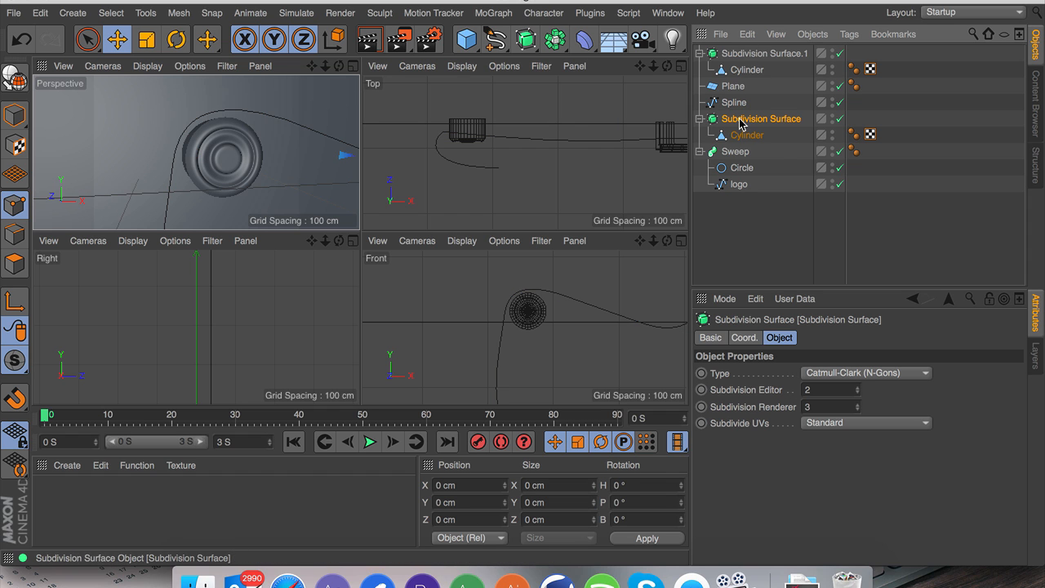
pyautogui.click(735, 151)
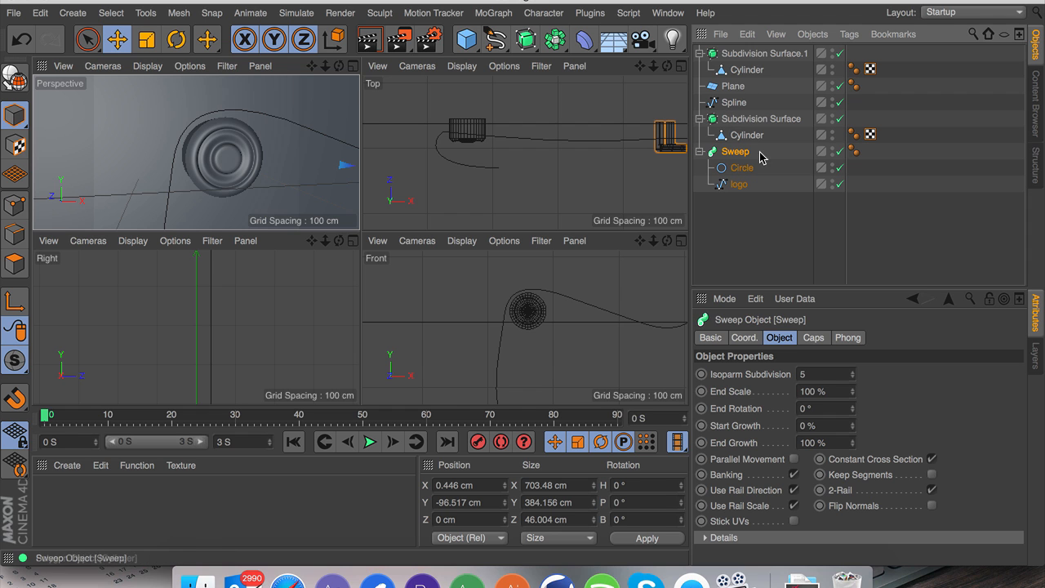
pyautogui.click(764, 53)
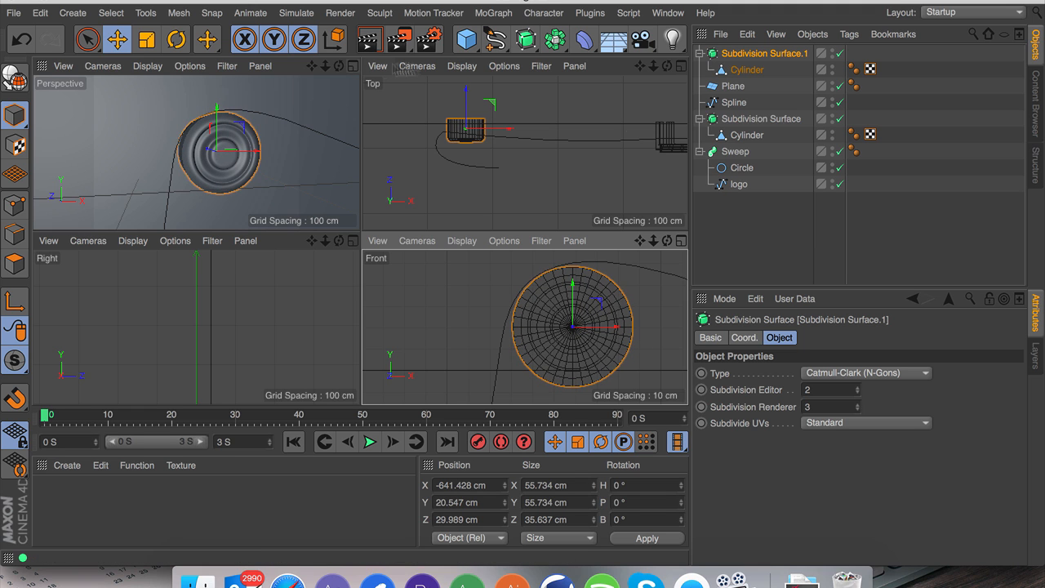
pyautogui.click(840, 389)
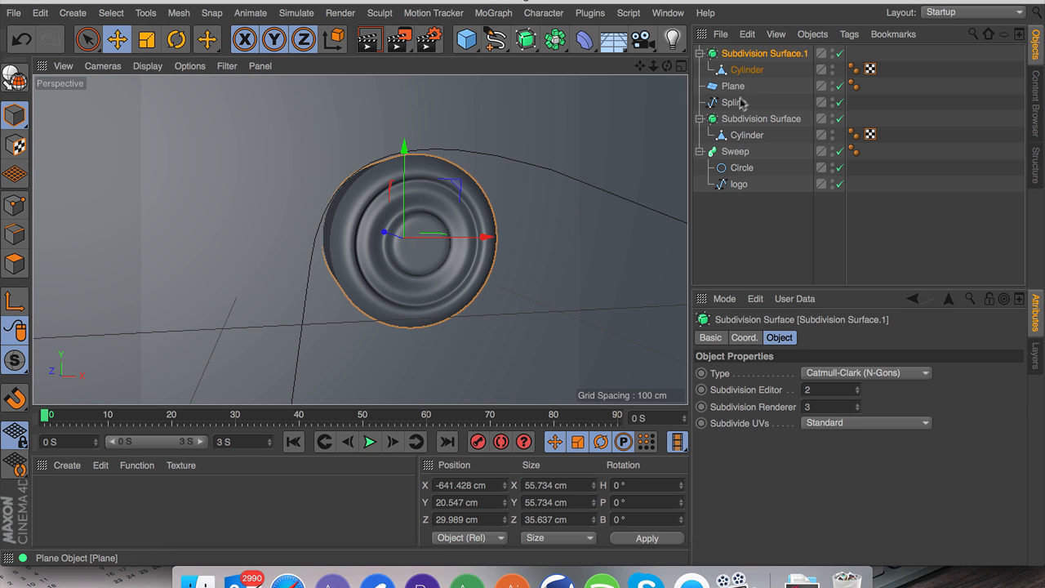
# Wrap the cable spline in a Sweep with a Circle spline as its profile.
pyautogui.click(729, 102)
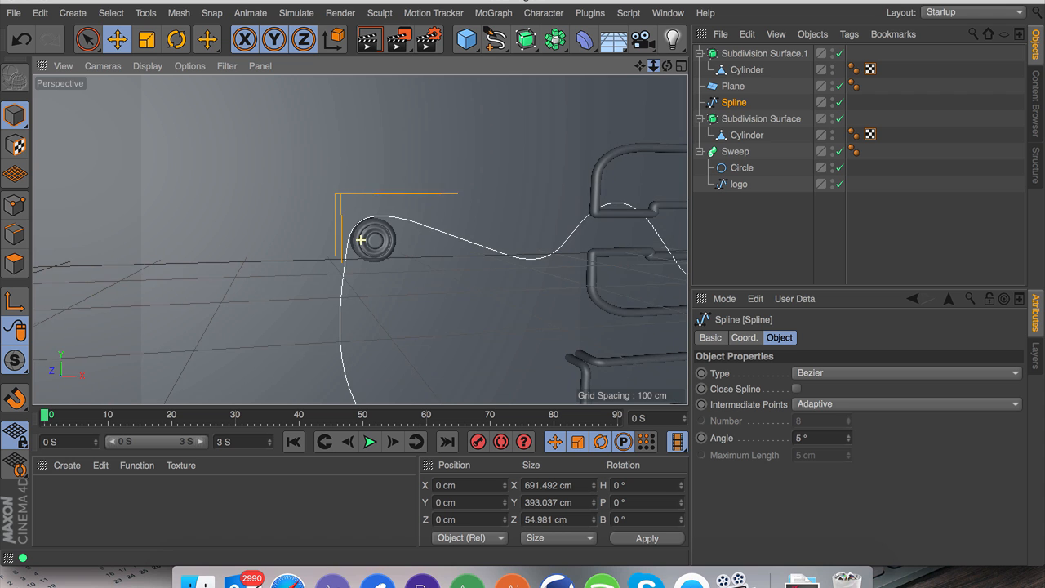
pyautogui.click(523, 38)
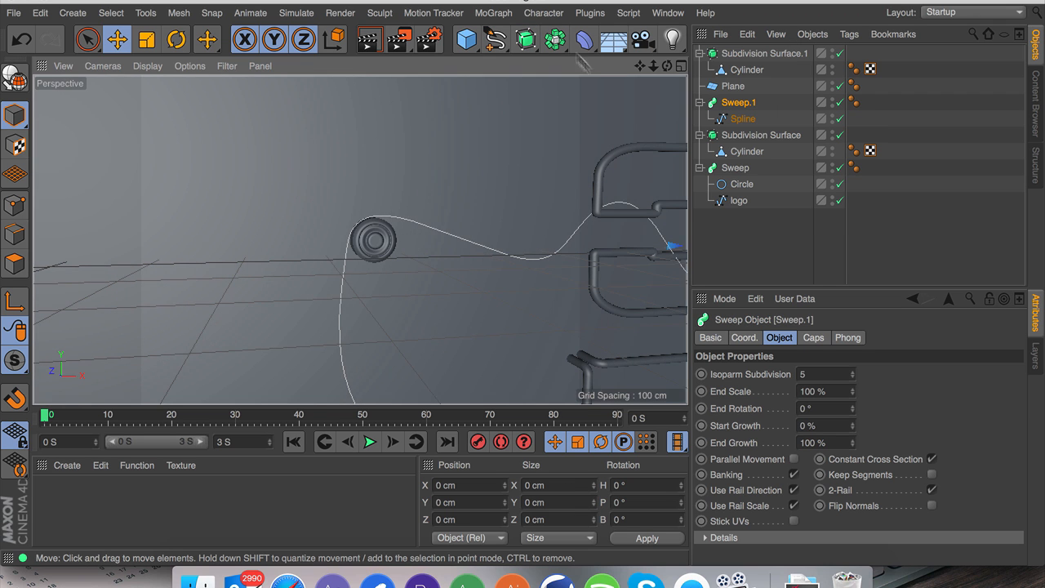
pyautogui.click(495, 43)
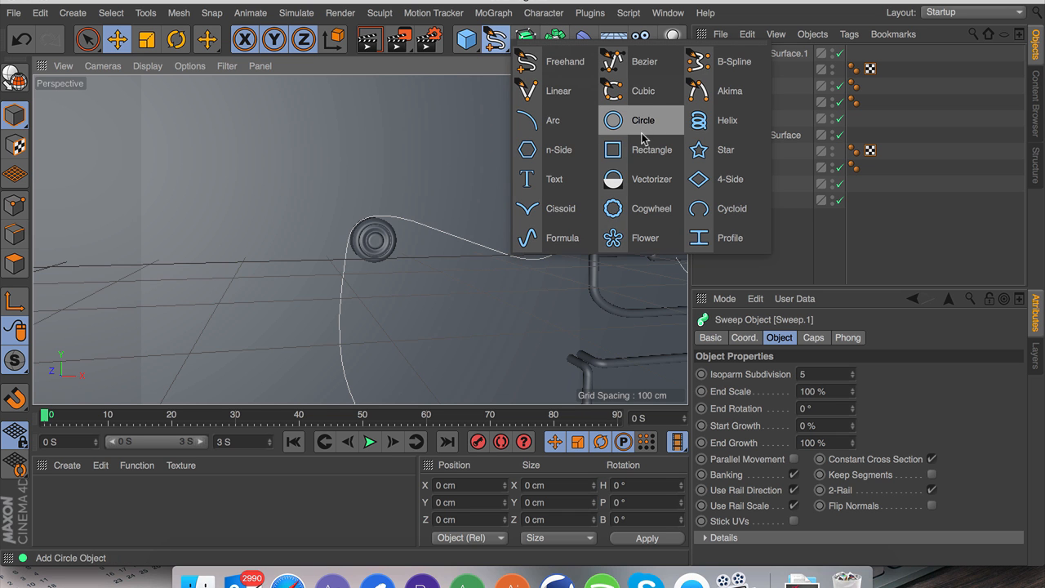
pyautogui.click(616, 120)
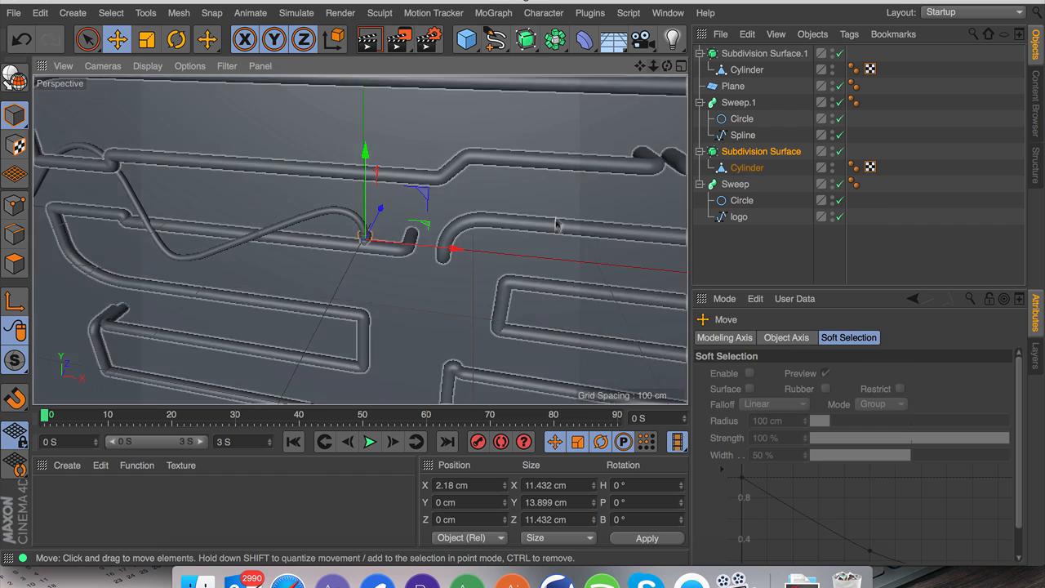
pyautogui.click(735, 184)
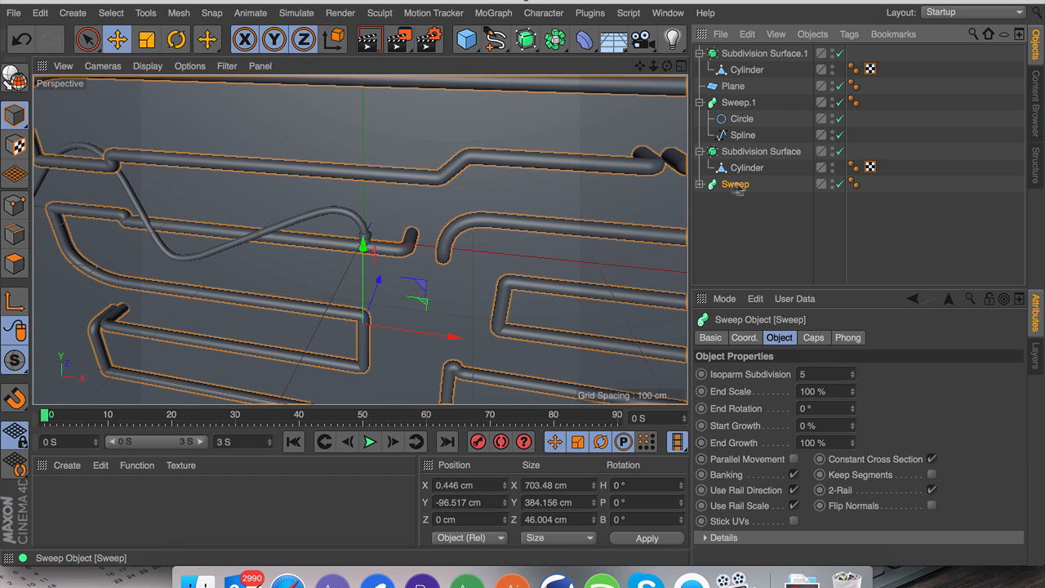
# Duplicate the logo Sweep and make a material with 90% transparency and 1.02 refraction.
pyautogui.click(742, 216)
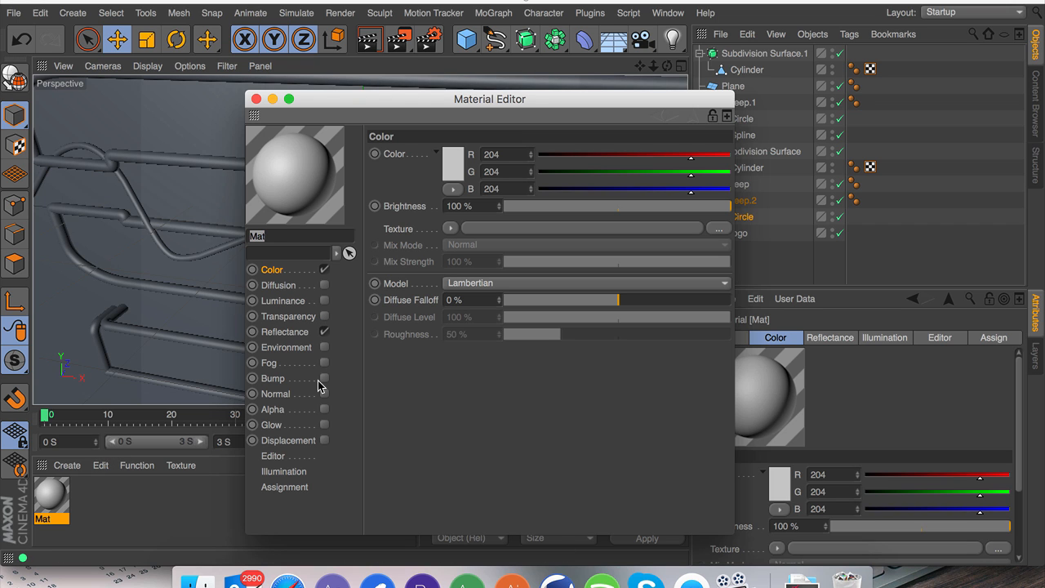
pyautogui.moveTo(349, 439)
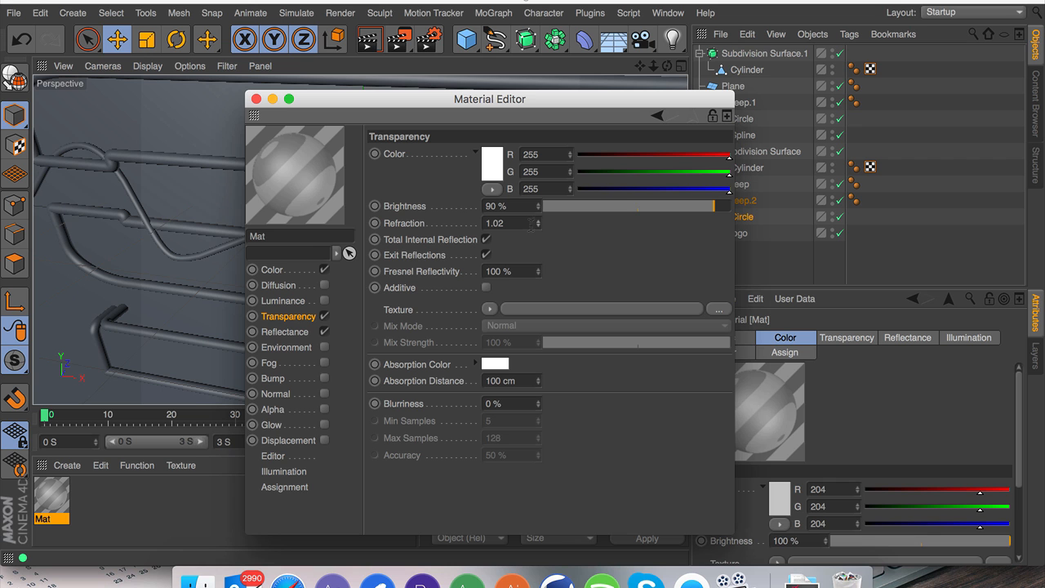
pyautogui.click(254, 99)
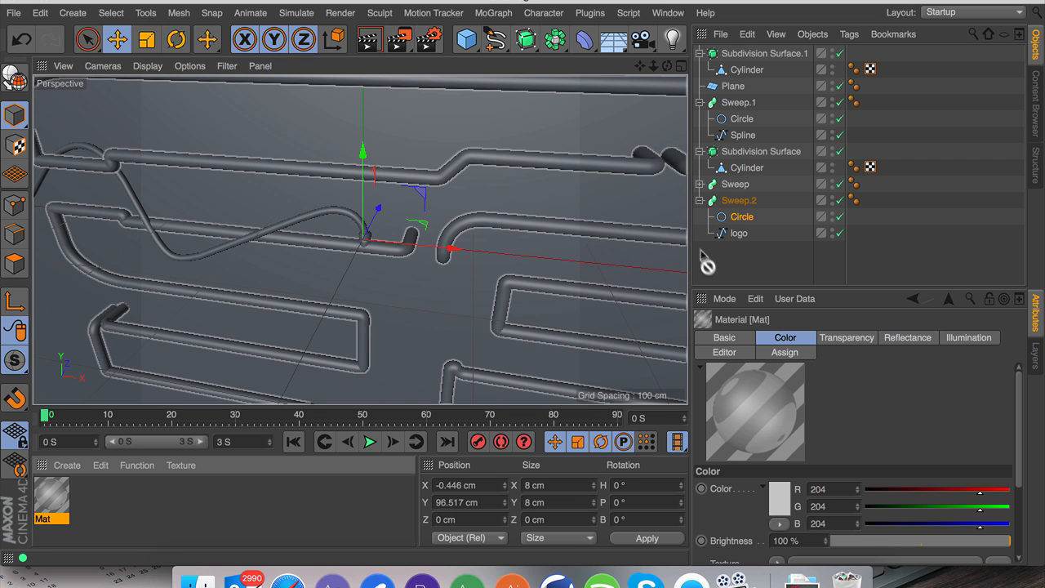
# Create material Mat.1 with Glow enabled and white Luminance.
pyautogui.click(864, 183)
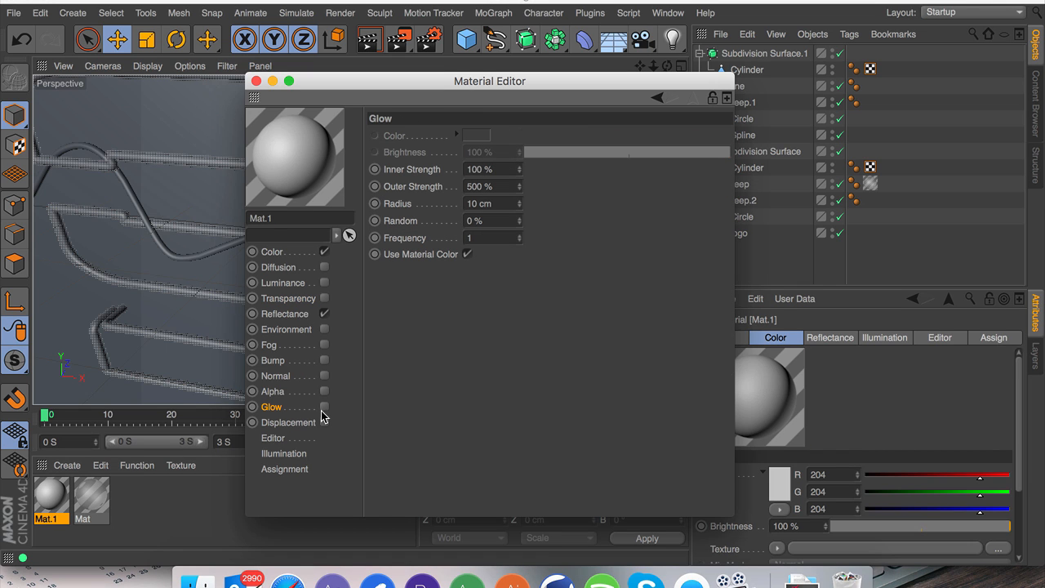
pyautogui.click(324, 406)
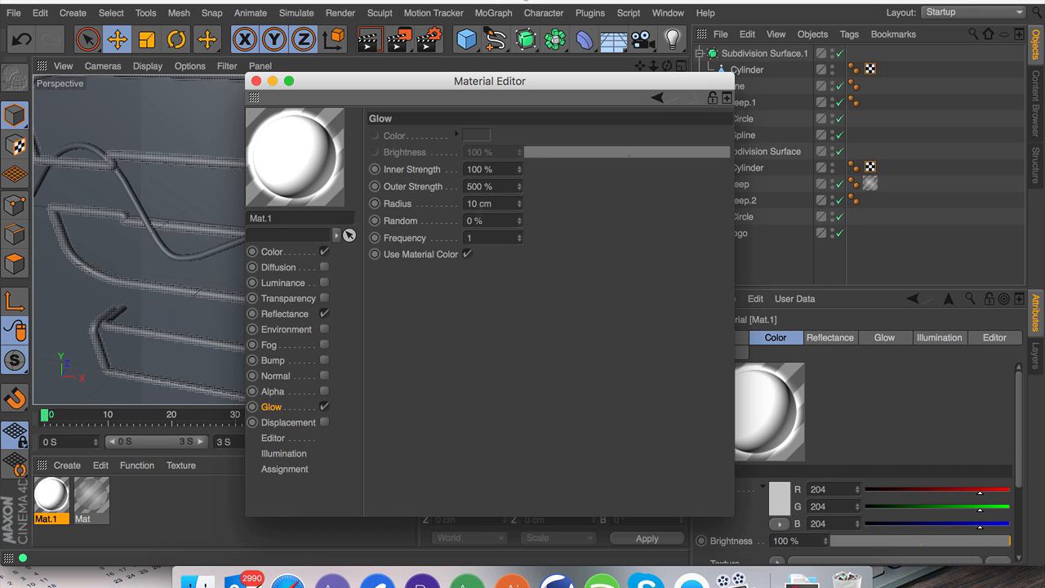
pyautogui.click(282, 282)
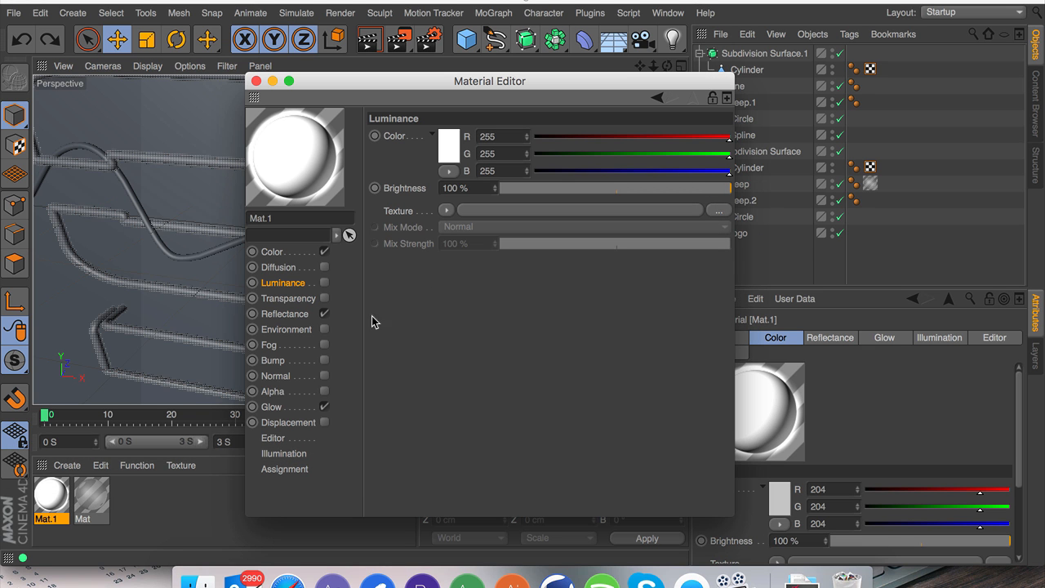
pyautogui.click(271, 407)
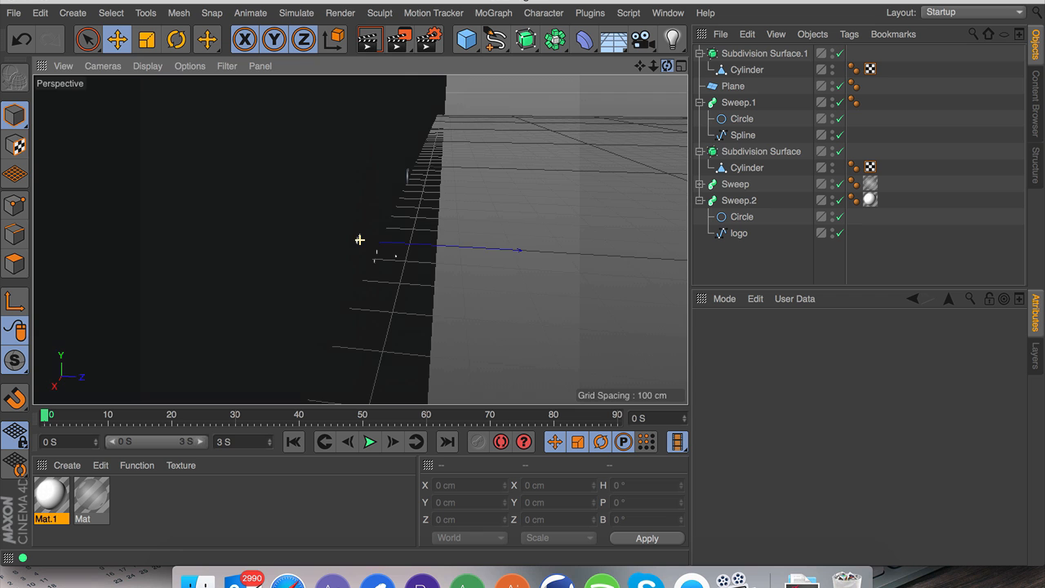
# Zoom the perspective view out to frame the whole glowing neon sign.
pyautogui.click(668, 42)
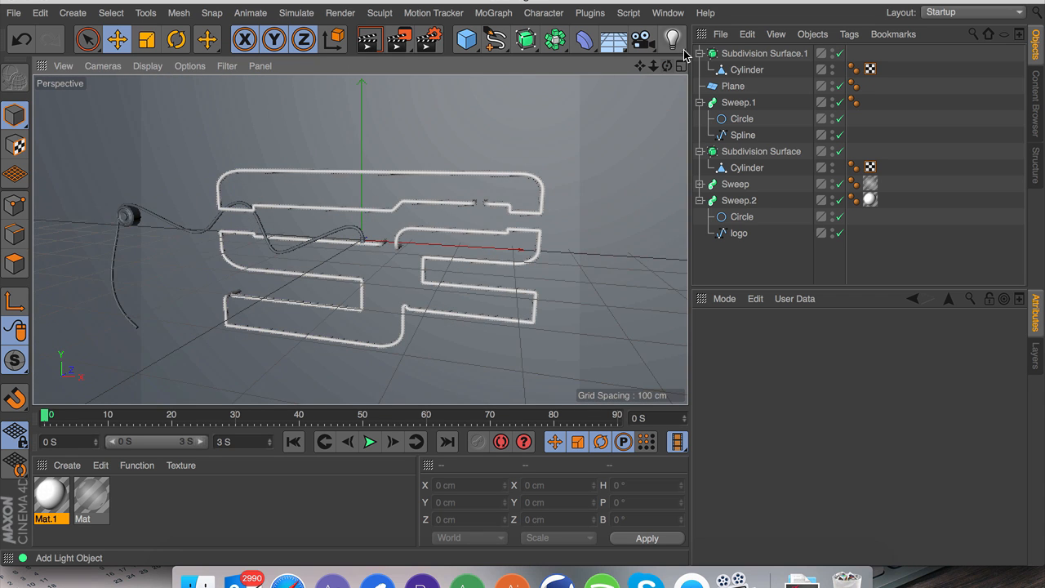
pyautogui.moveTo(669, 39)
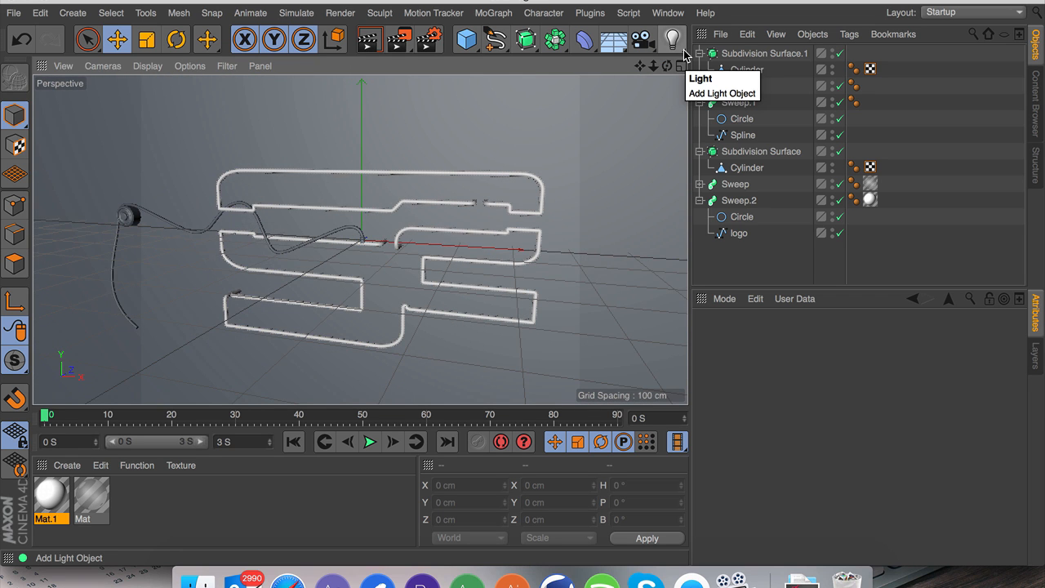